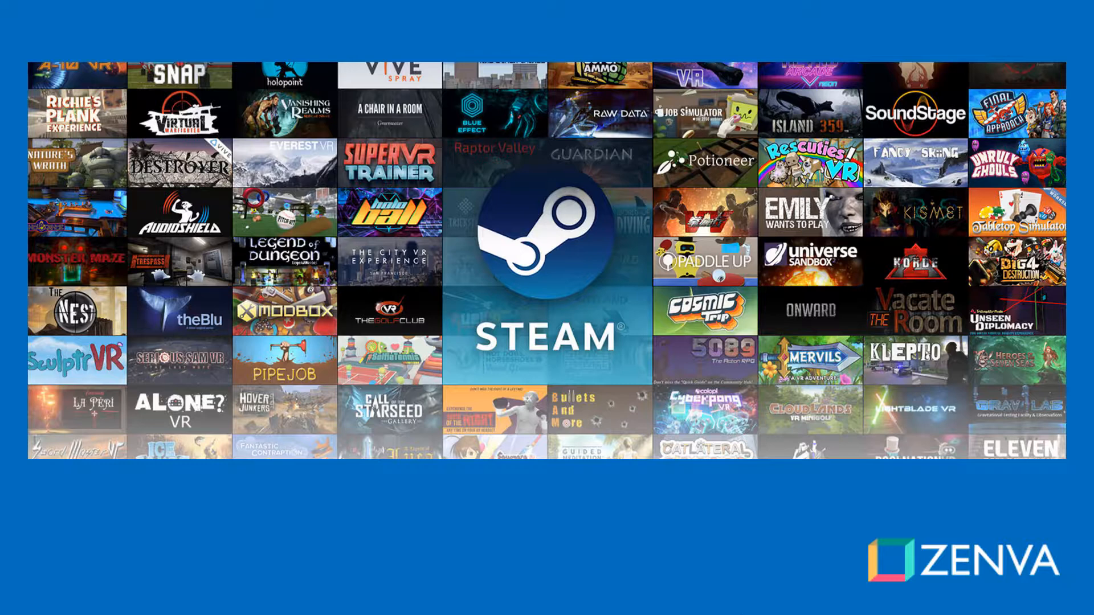
Advance the slideshow past the Steam slide to the 'How it works' tracking slide
{"action": "key", "text": "alt+tab"}
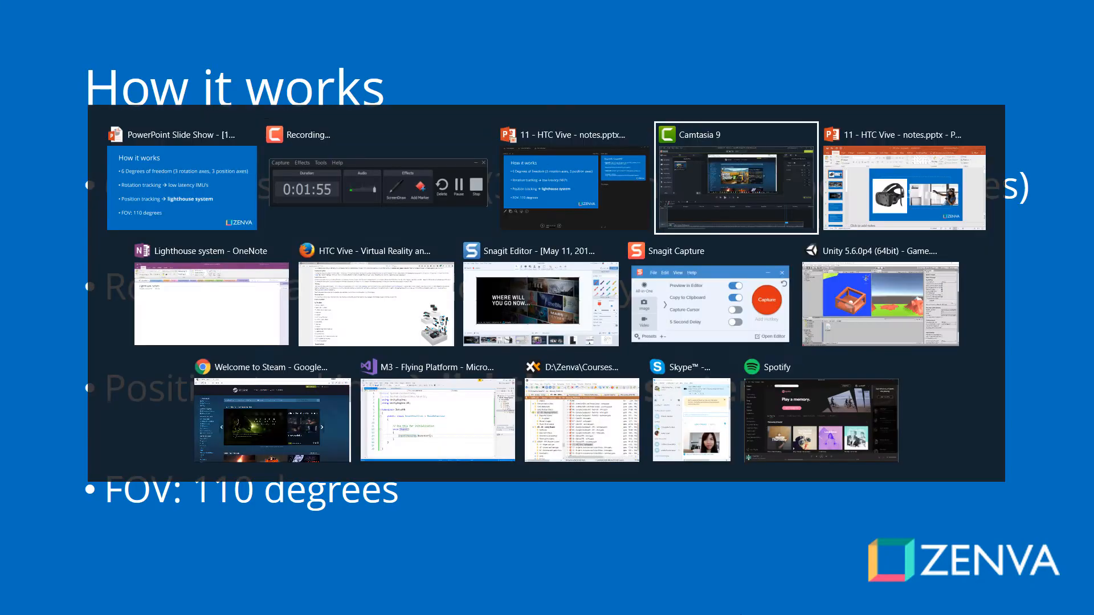
On the Lighthouse system page, draw base stations, headset, controllers and red sweep arcs
{"action": "left_click", "coordinate": [212, 303]}
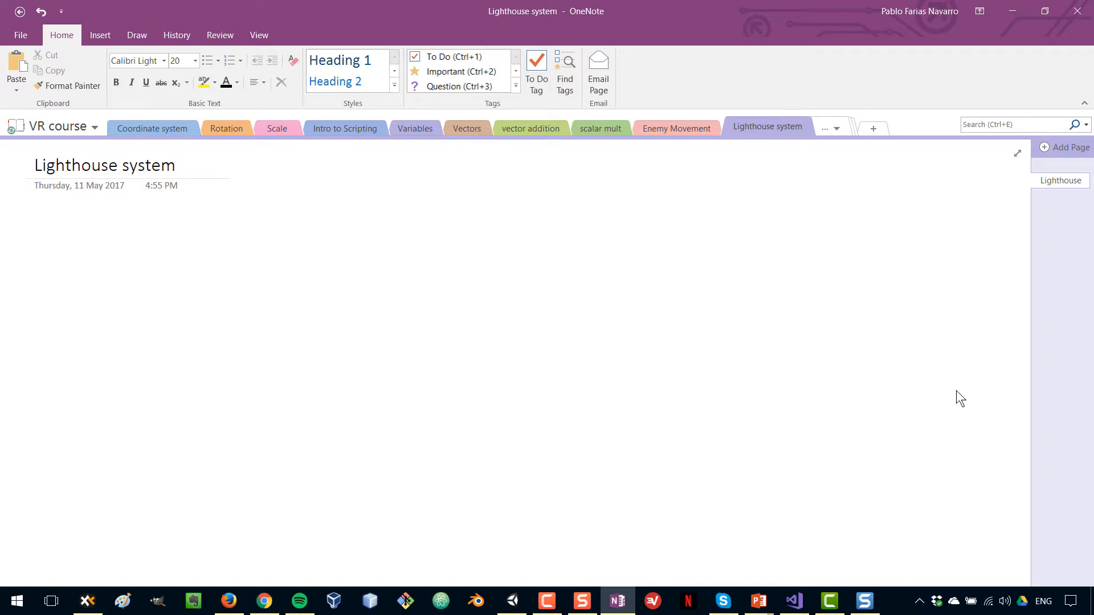
{"action": "left_click", "coordinate": [137, 35]}
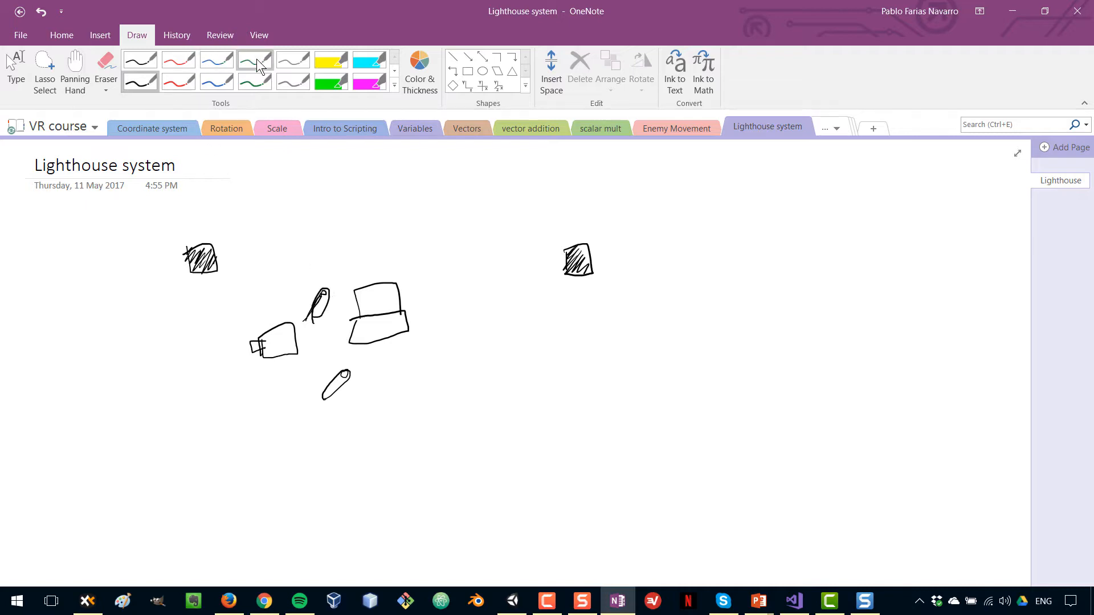
{"action": "left_click", "coordinate": [178, 82]}
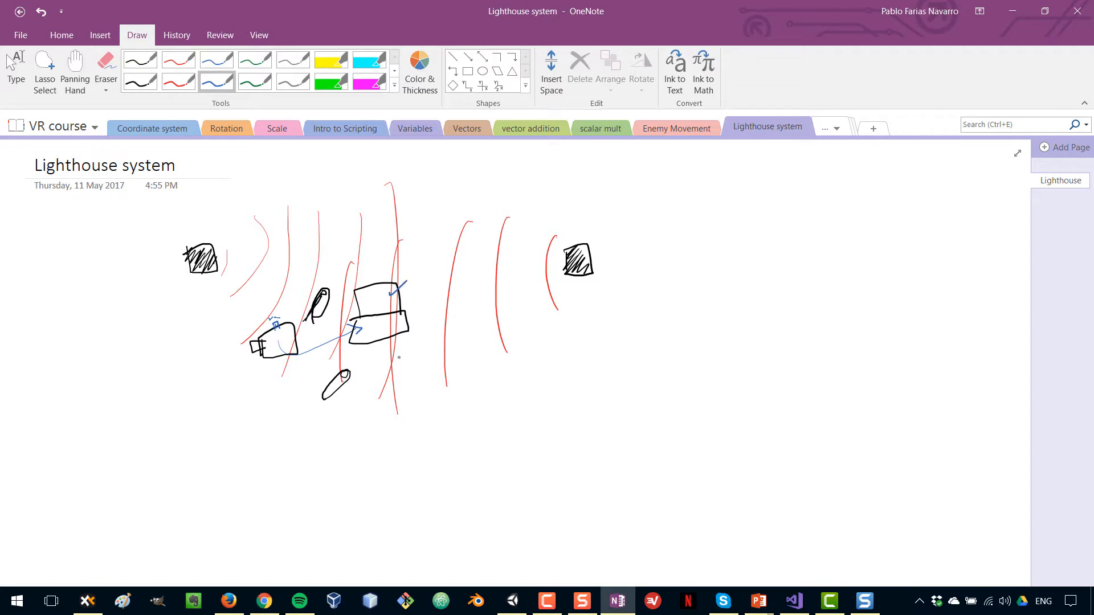
{"action": "mouse_move", "coordinate": [152, 113]}
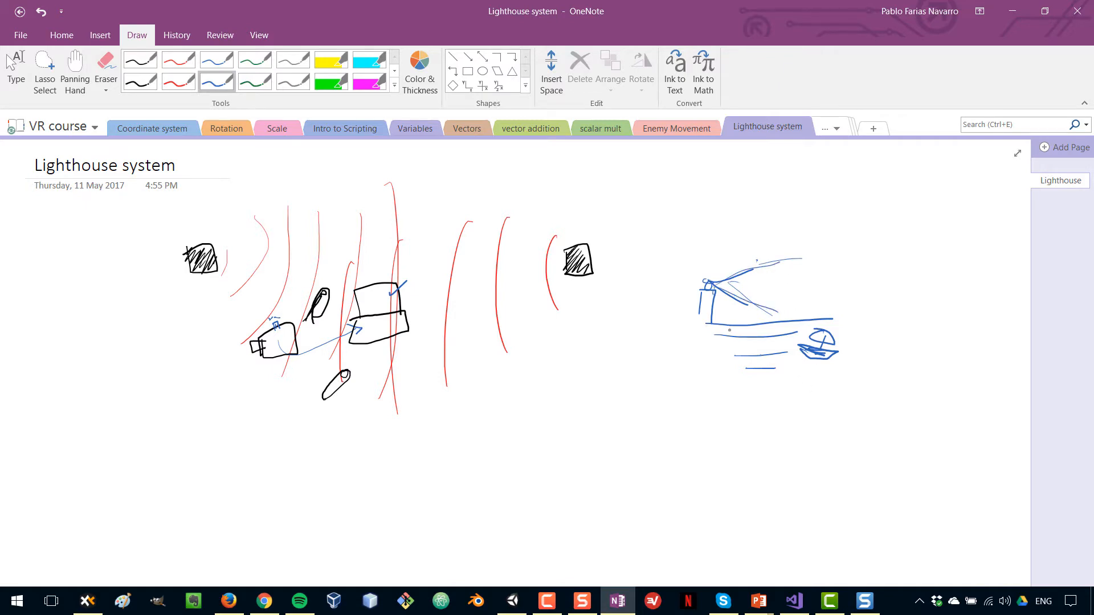
{"action": "key", "text": "alt+tab"}
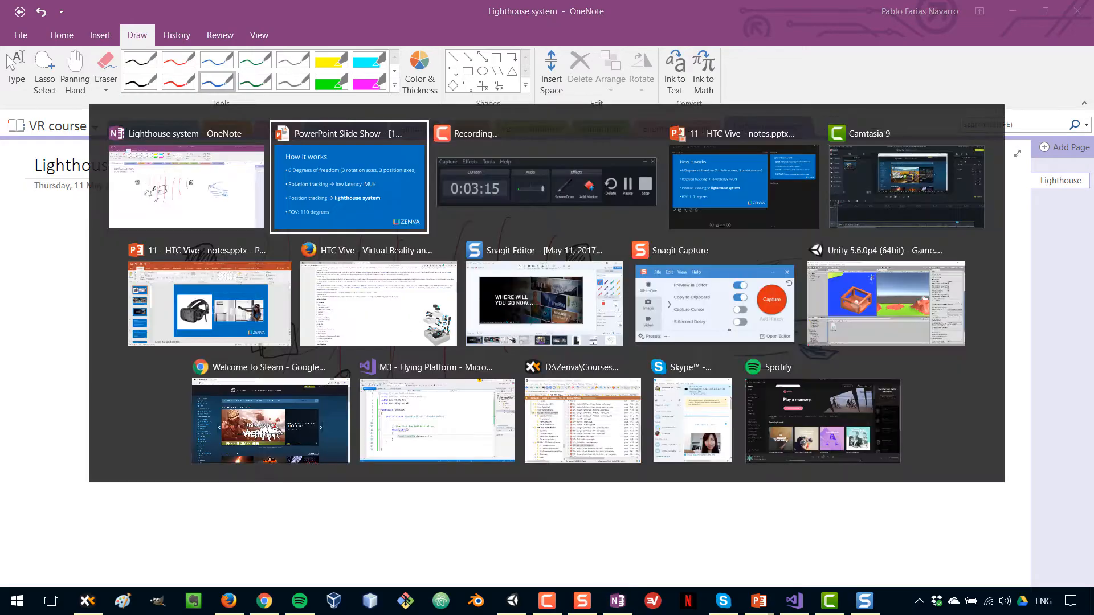
Resume the running PowerPoint Slide Show from the window switcher
{"action": "left_click", "coordinate": [270, 419]}
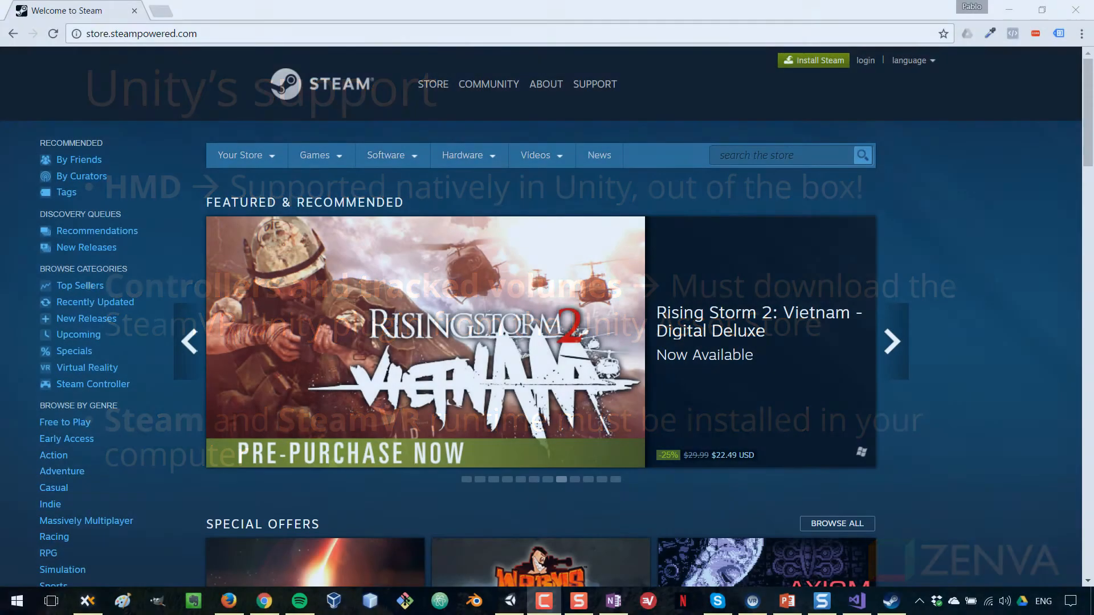
Cycle the Featured & Recommended carousel forward four times until Bayonetta appears
{"action": "left_click", "coordinate": [892, 342]}
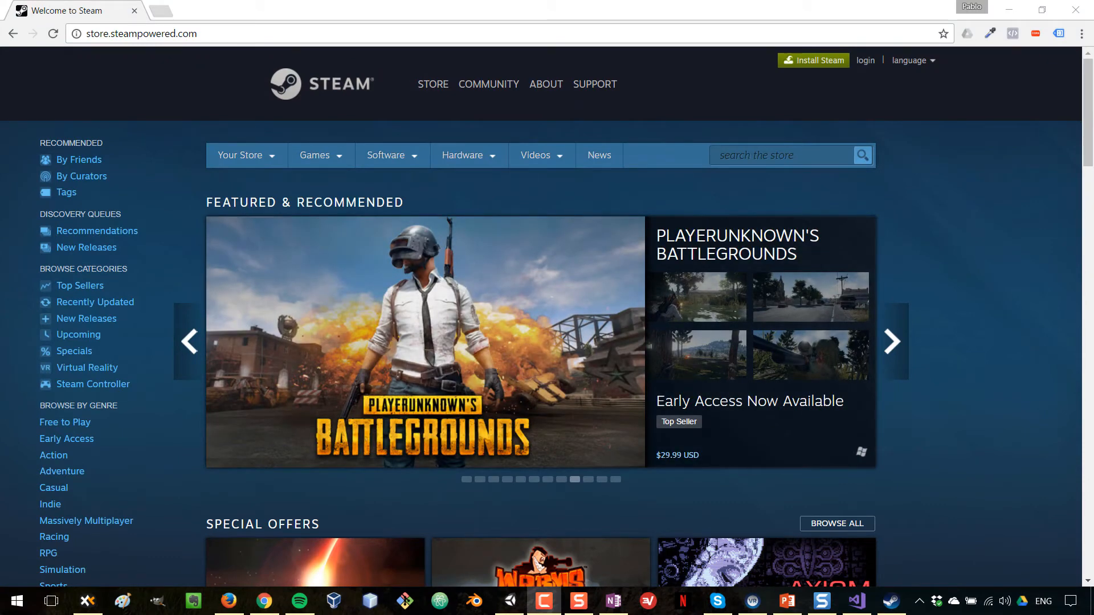
{"action": "left_click", "coordinate": [892, 341]}
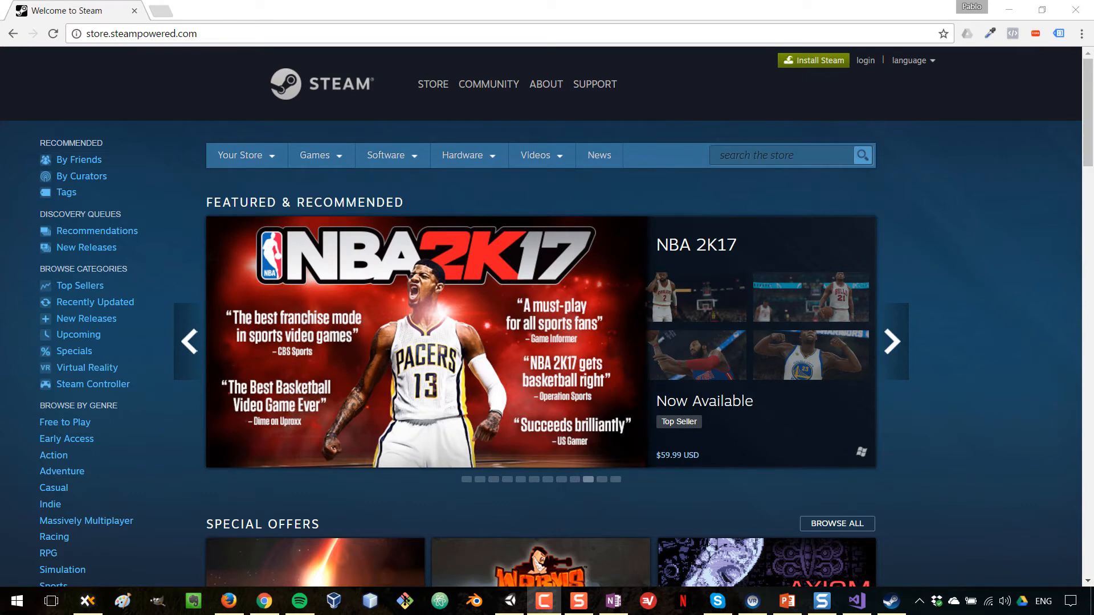
{"action": "left_click", "coordinate": [892, 342]}
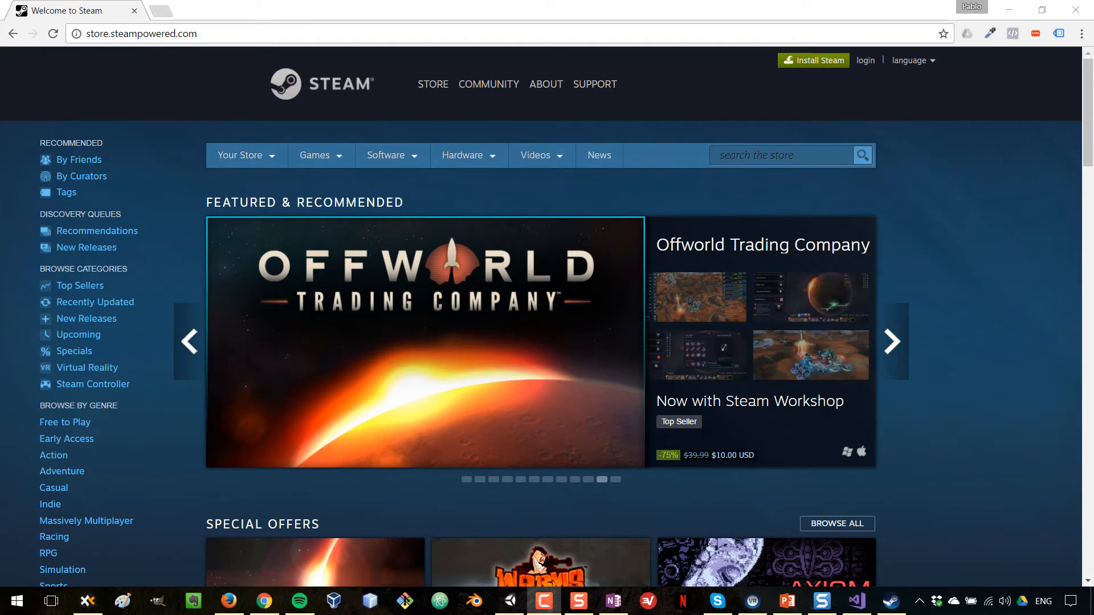
{"action": "left_click", "coordinate": [892, 342]}
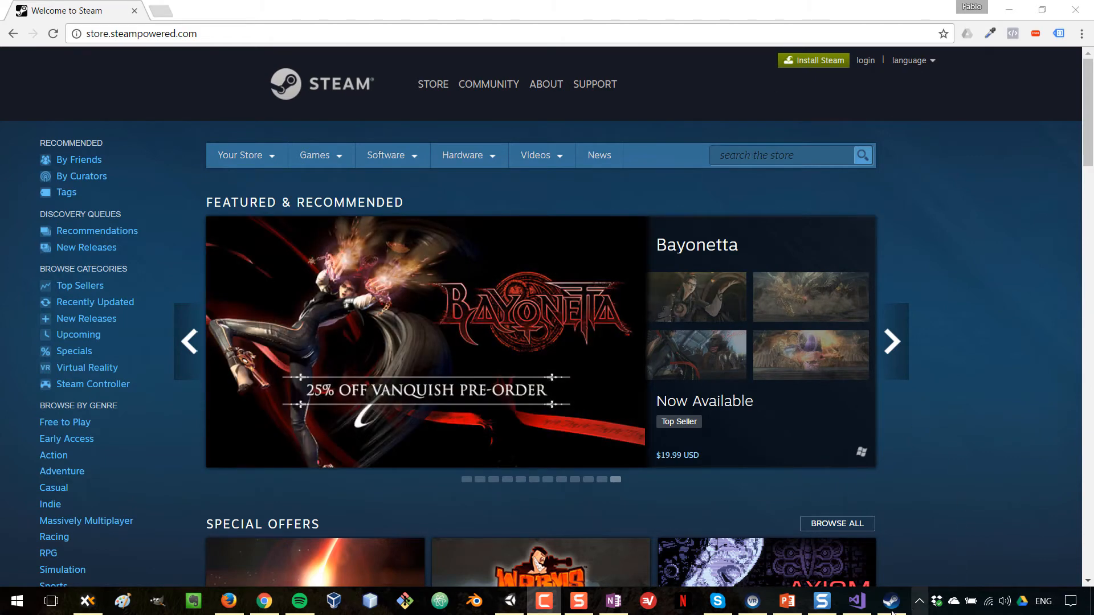
{"action": "mouse_move", "coordinate": [890, 602]}
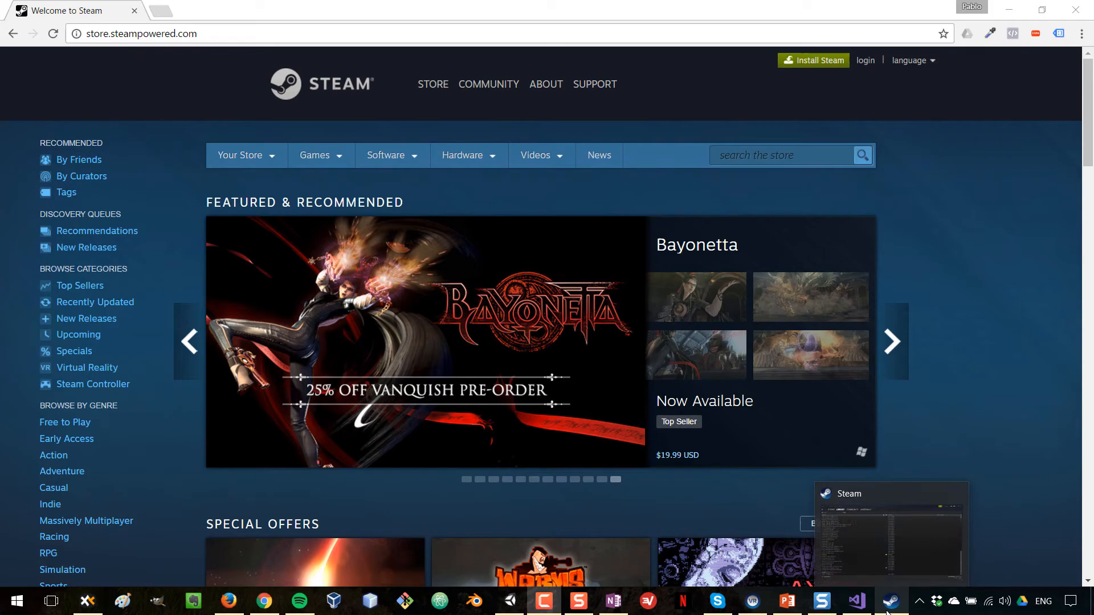
Bring up the Steam client and locate SteamVR, marked Running, in the Library list
{"action": "left_click", "coordinate": [891, 600]}
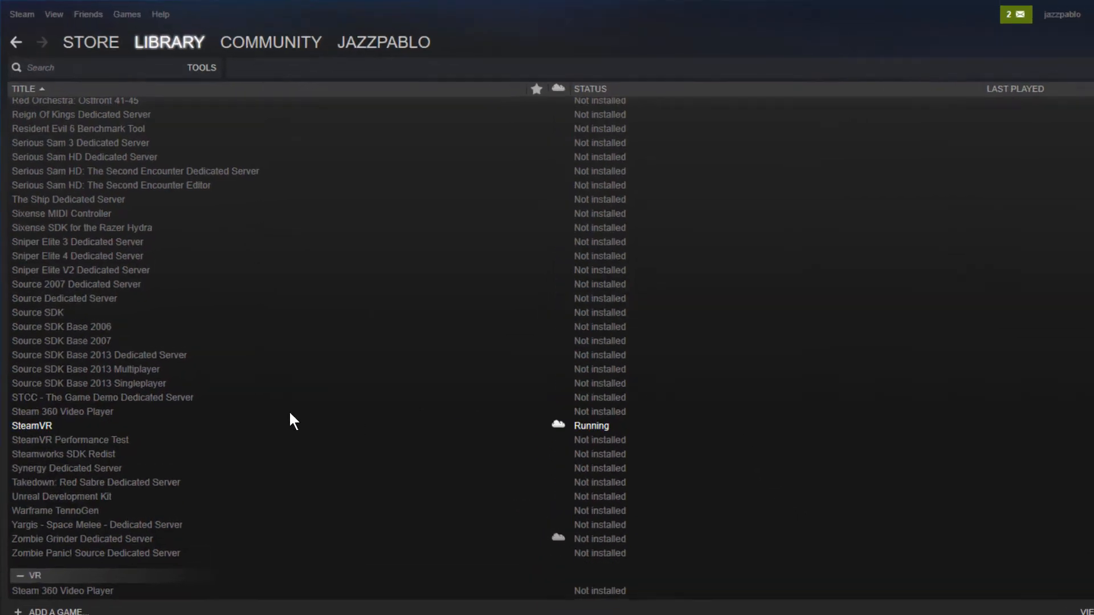
{"action": "left_click", "coordinate": [168, 42]}
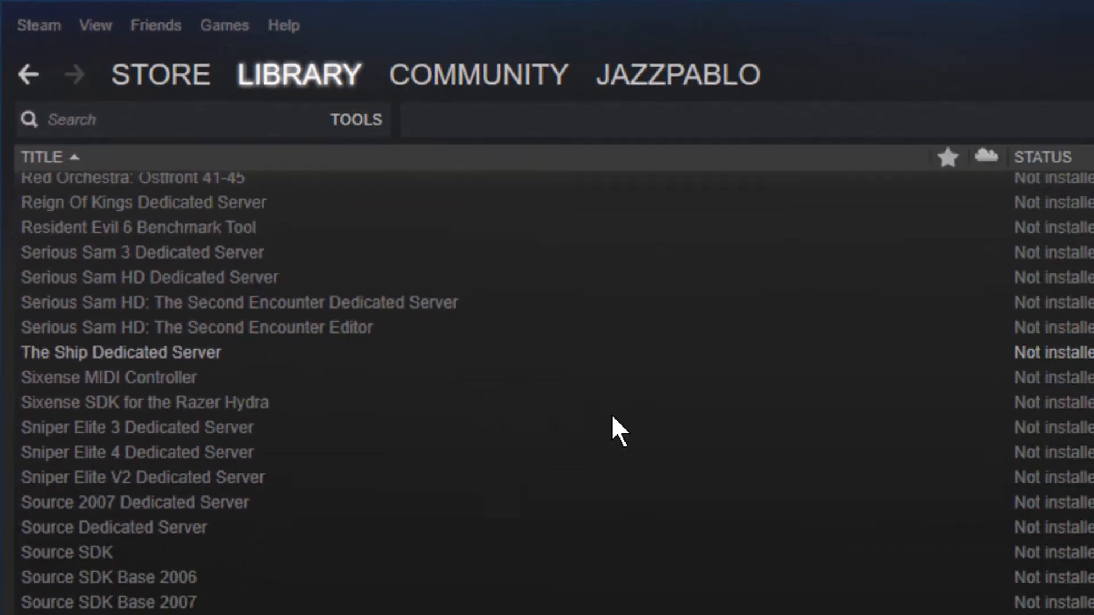
{"action": "scroll", "scroll_direction": "down", "scroll_amount": 3}
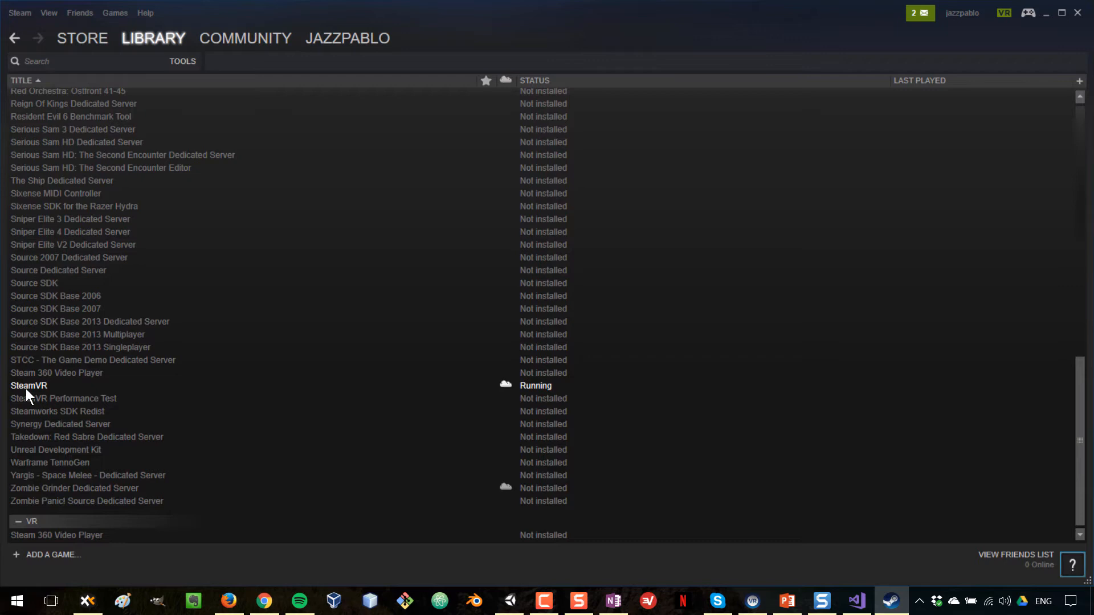
{"action": "mouse_move", "coordinate": [255, 393]}
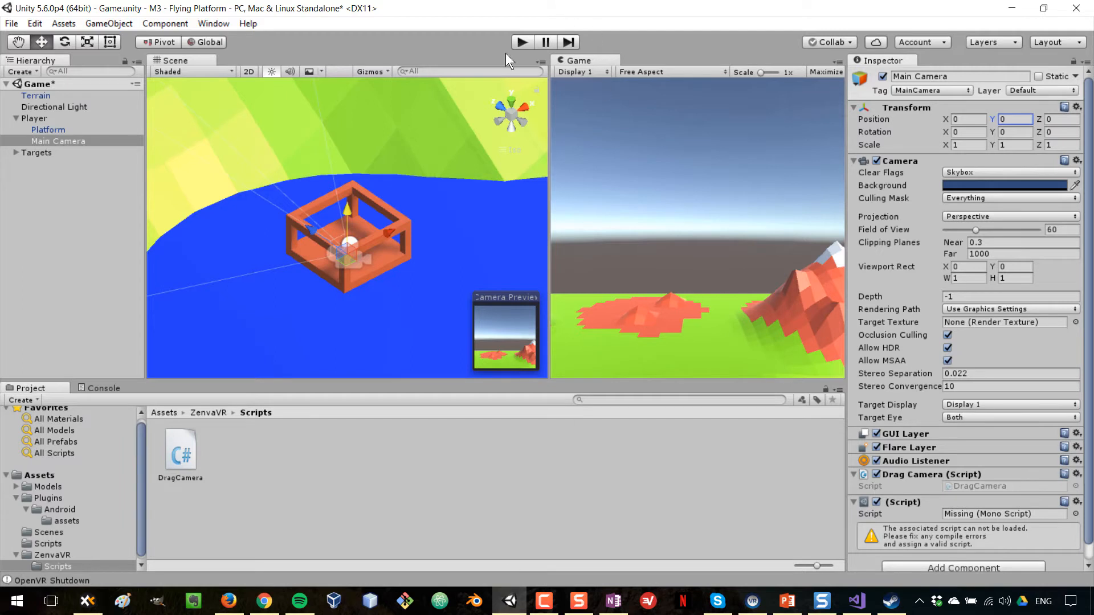
{"action": "mouse_move", "coordinate": [447, 298]}
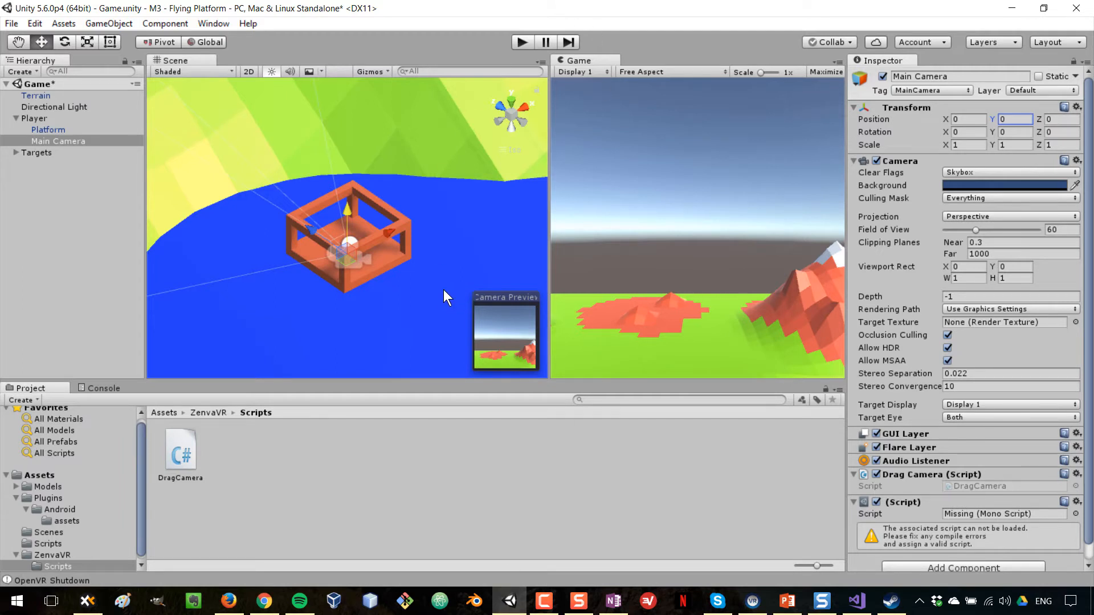
{"action": "mouse_move", "coordinate": [340, 333]}
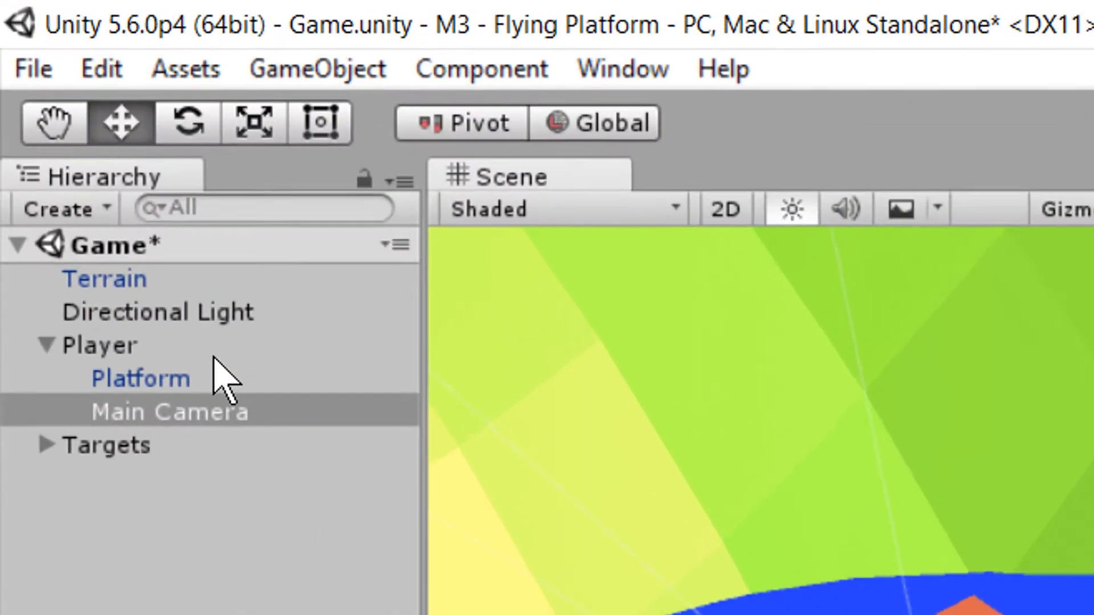
{"action": "left_click", "coordinate": [167, 412]}
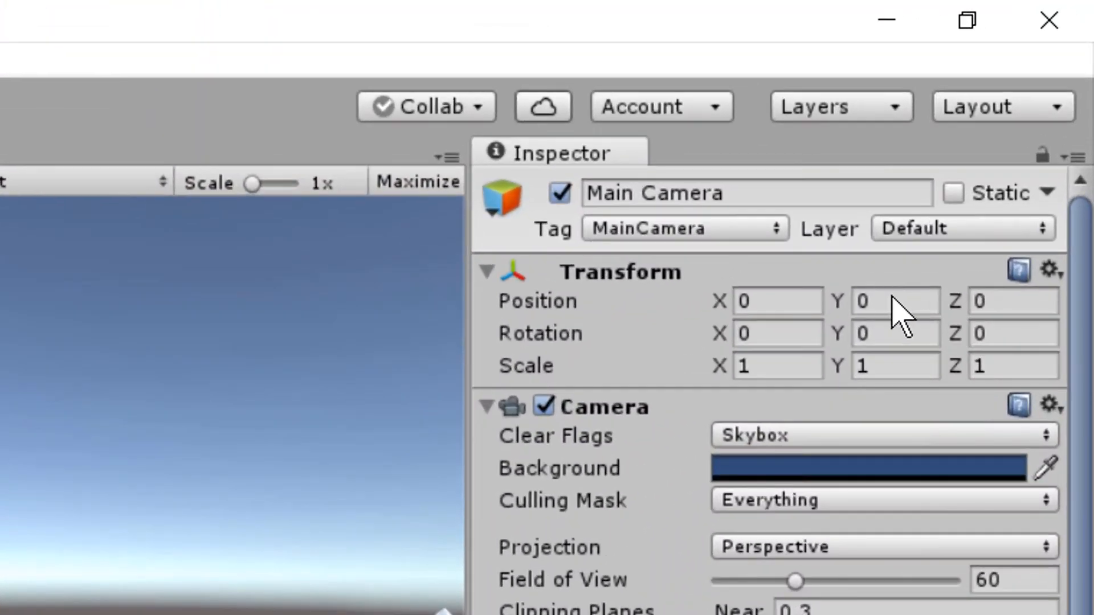
{"action": "left_click", "coordinate": [895, 300]}
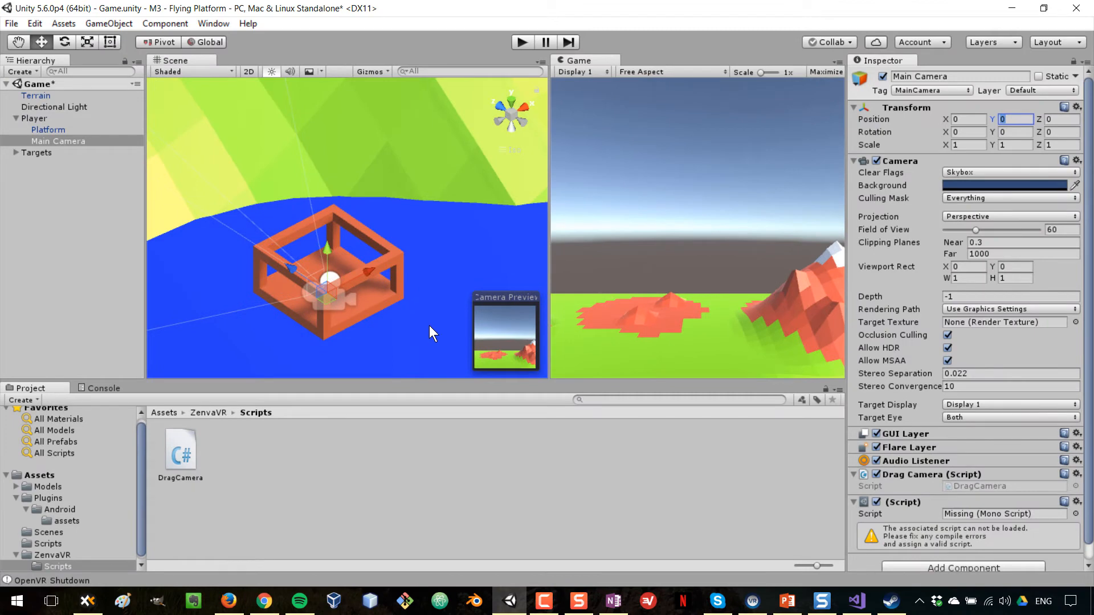
{"action": "mouse_move", "coordinate": [349, 242]}
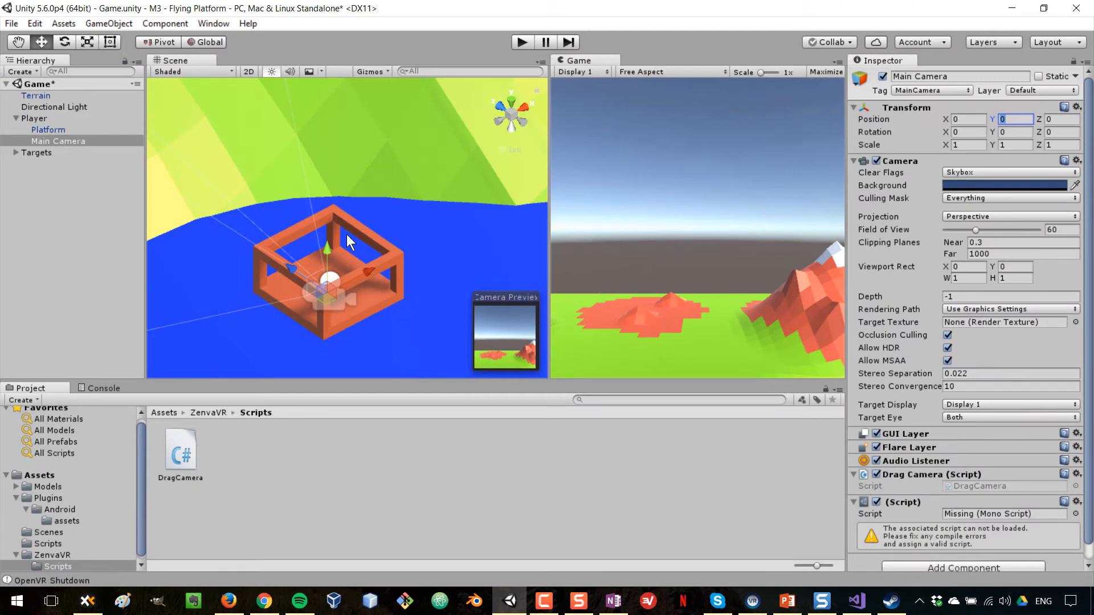
{"action": "mouse_move", "coordinate": [809, 100]}
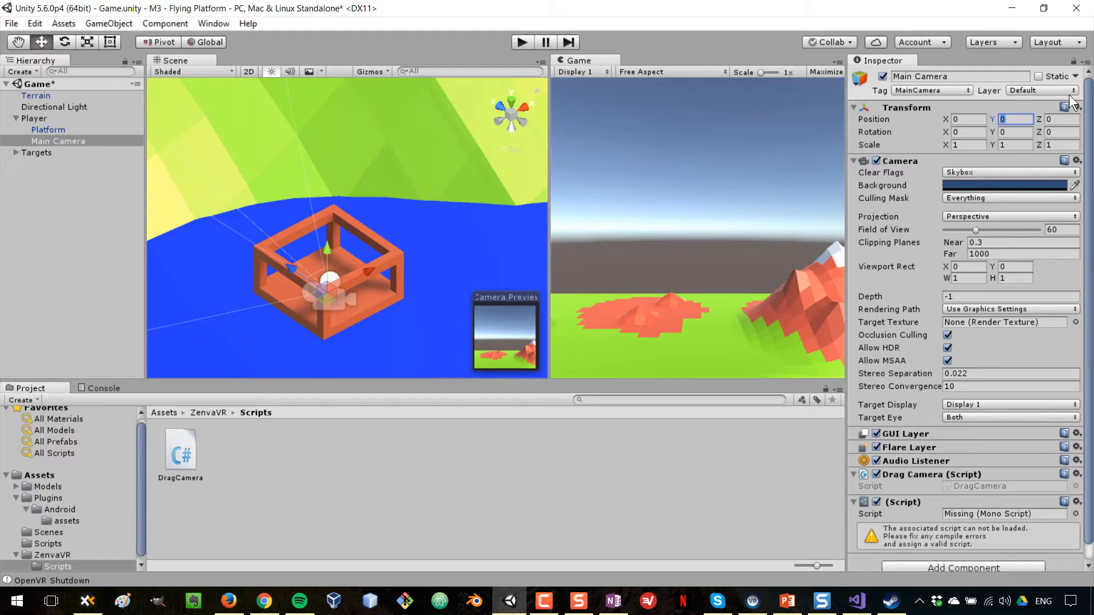
{"action": "type", "text": "1.5"}
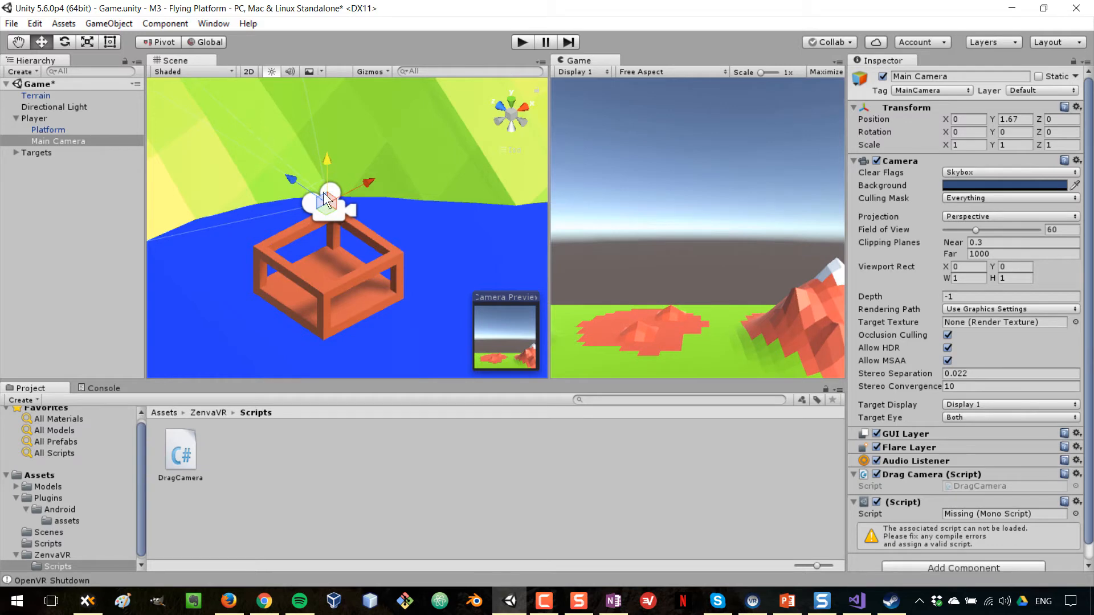
{"action": "left_click_drag", "start_coordinate": [328, 199], "coordinate": [352, 273]}
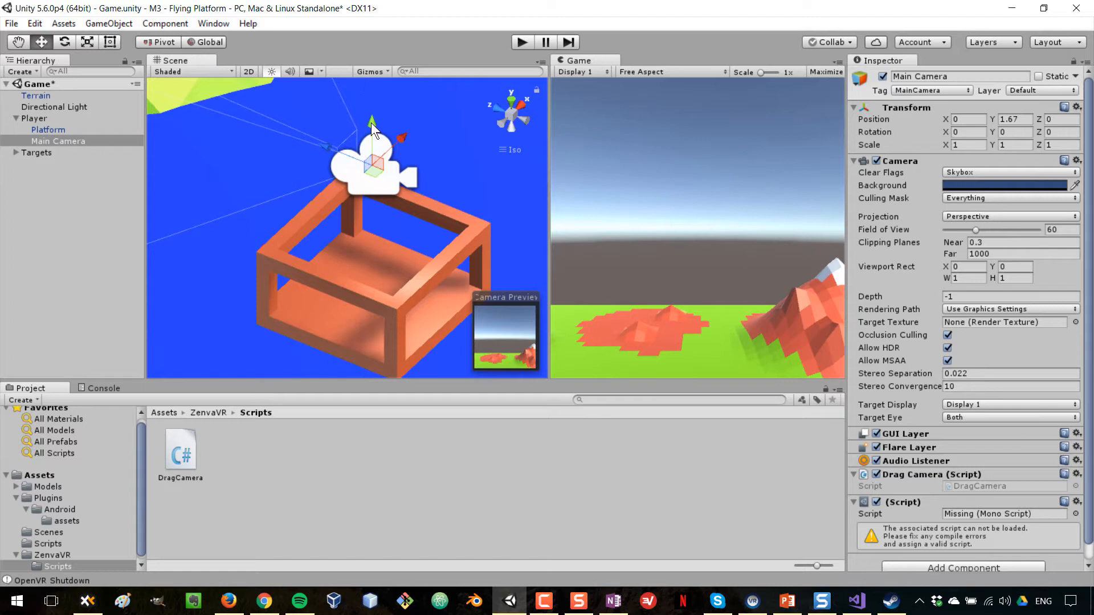
{"action": "left_click_drag", "start_coordinate": [371, 124], "coordinate": [380, 238]}
{"action": "type", "text": "0"}
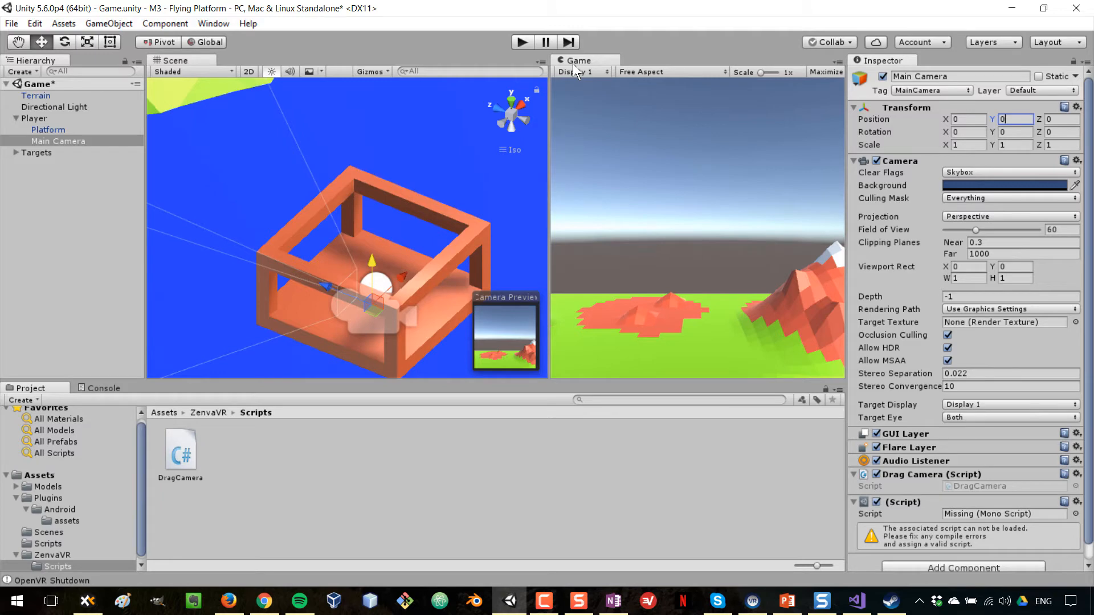
{"action": "mouse_move", "coordinate": [589, 352]}
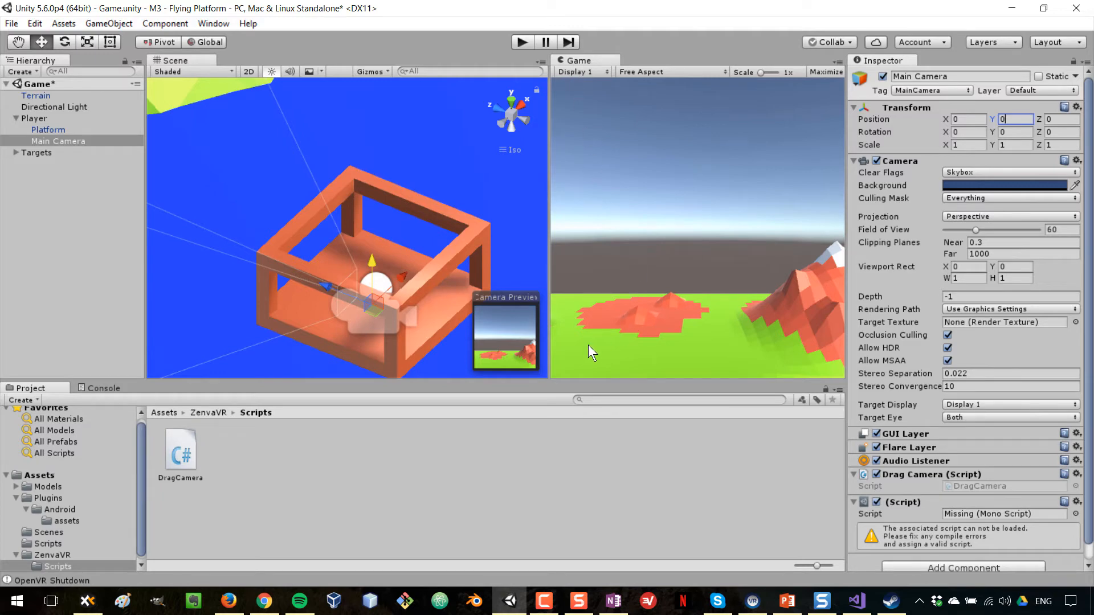
{"action": "mouse_move", "coordinate": [538, 466]}
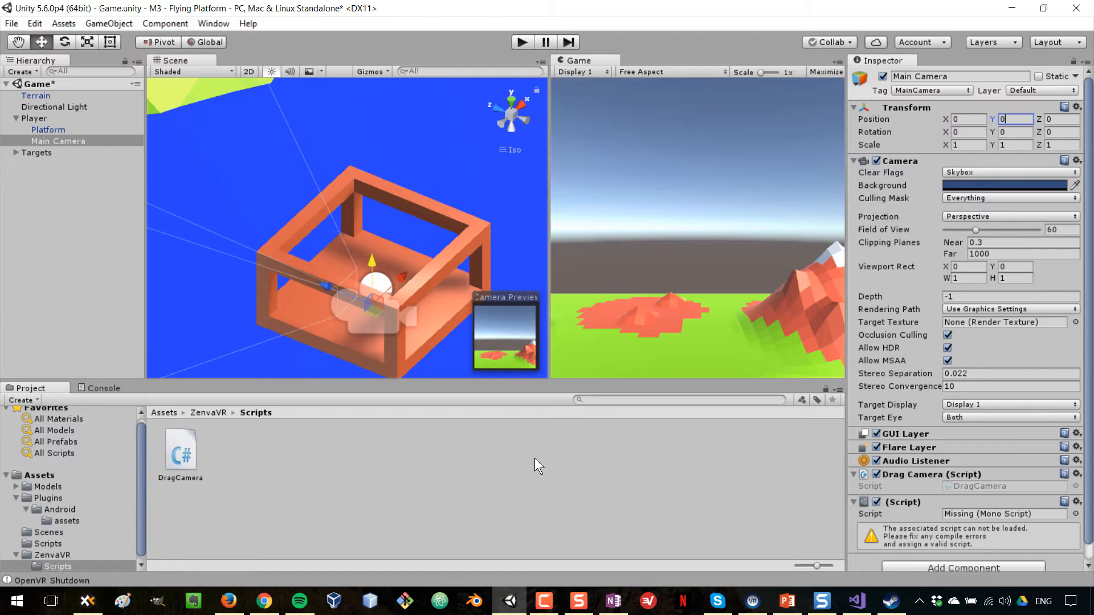
{"action": "mouse_move", "coordinate": [519, 462]}
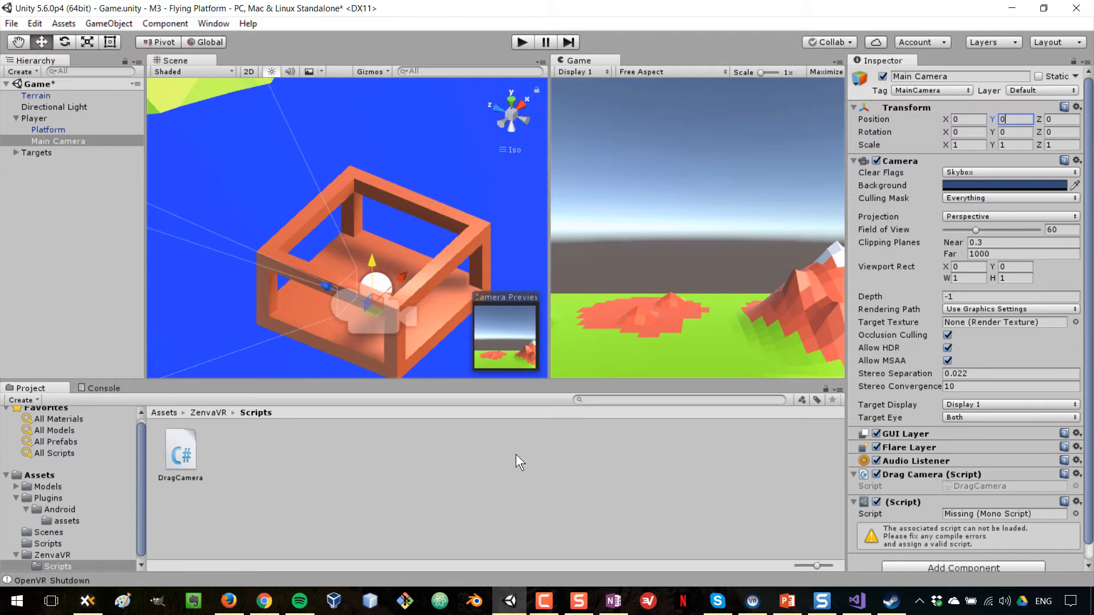
{"action": "mouse_move", "coordinate": [491, 261]}
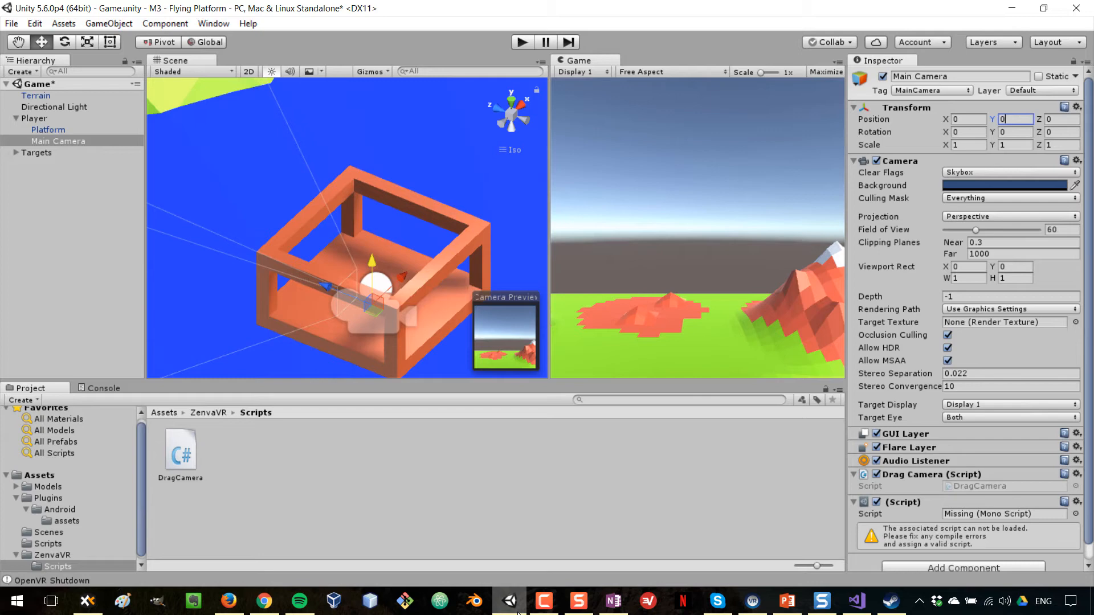
{"action": "mouse_move", "coordinate": [717, 600]}
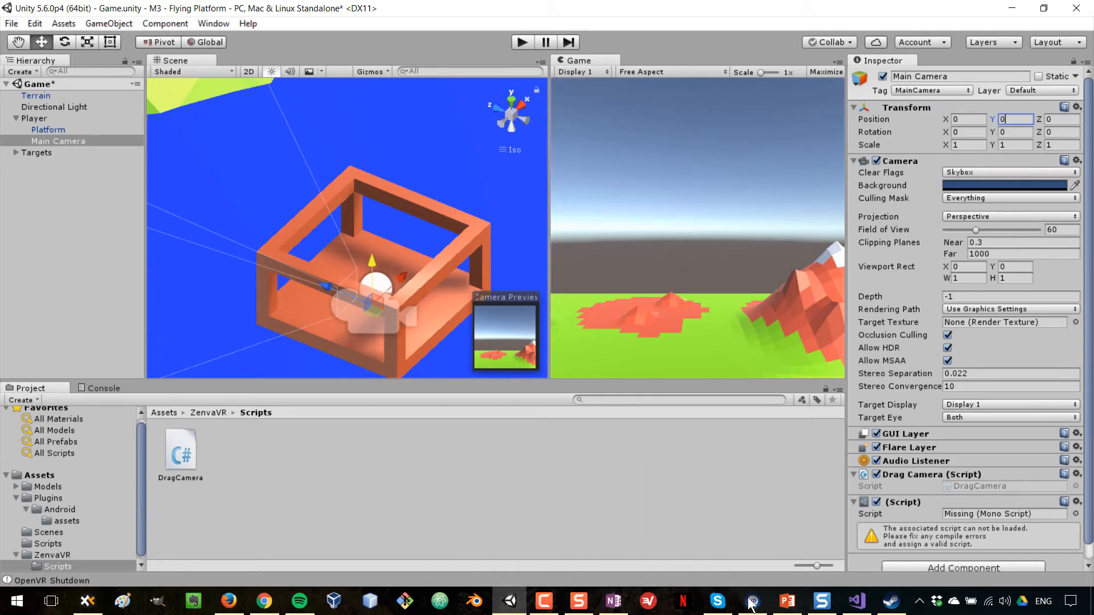
Start SteamVR Room Setup in Standing Only mode and calibrate the play-space centre
{"action": "left_click", "coordinate": [751, 600]}
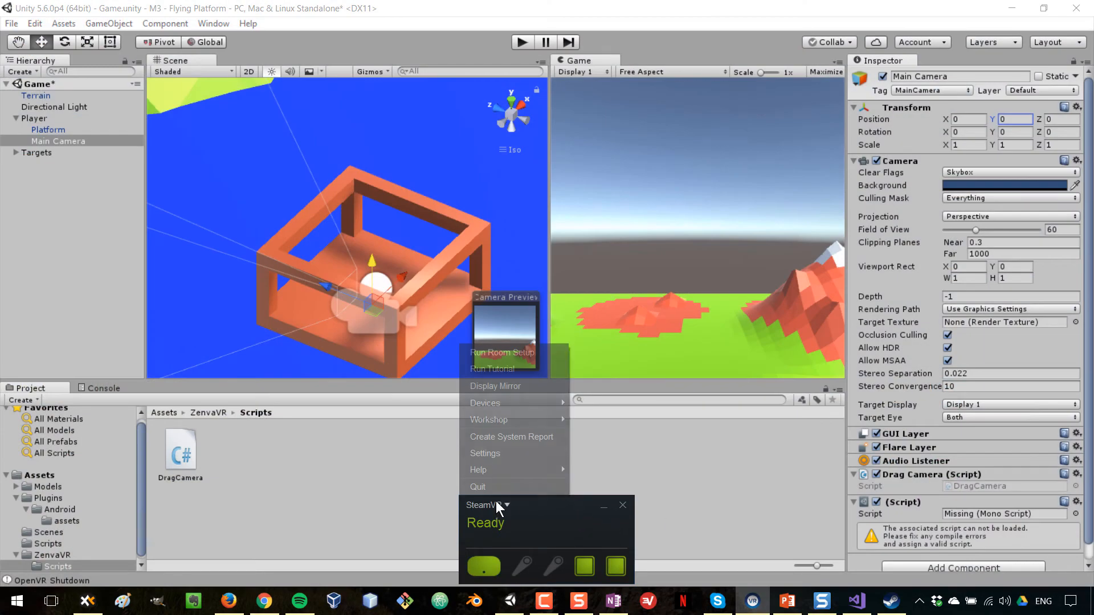
{"action": "mouse_move", "coordinate": [501, 352]}
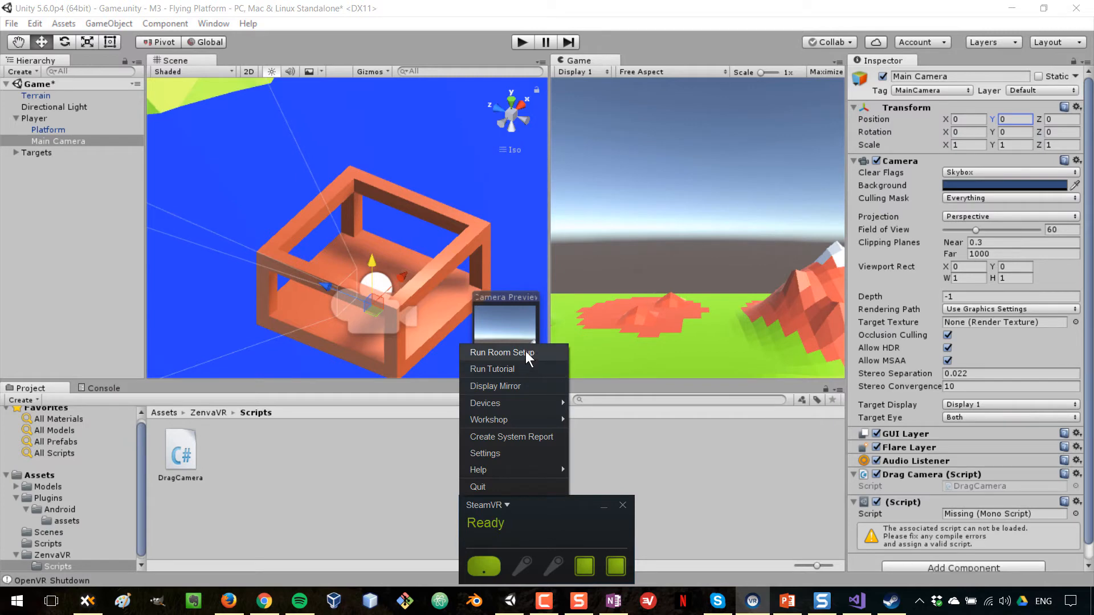
{"action": "left_click", "coordinate": [501, 352]}
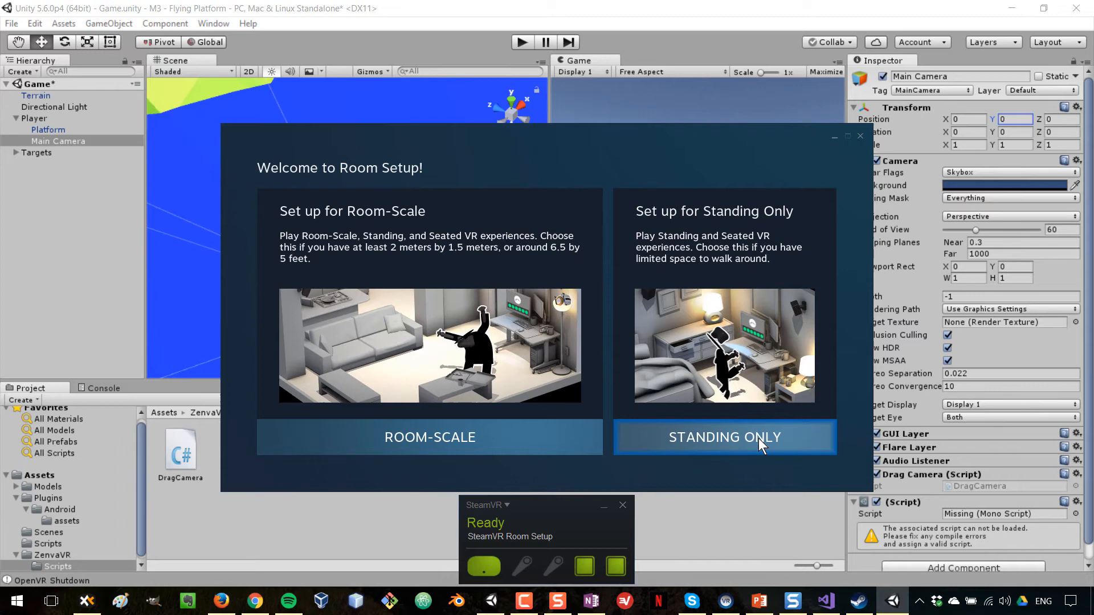
{"action": "left_click", "coordinate": [724, 437]}
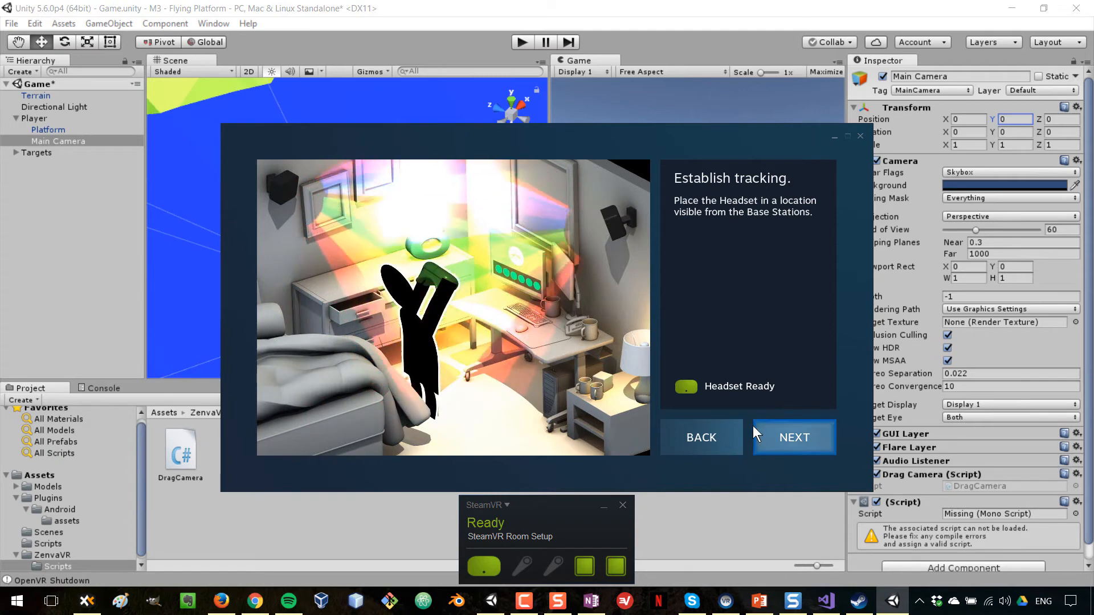
{"action": "left_click", "coordinate": [794, 438]}
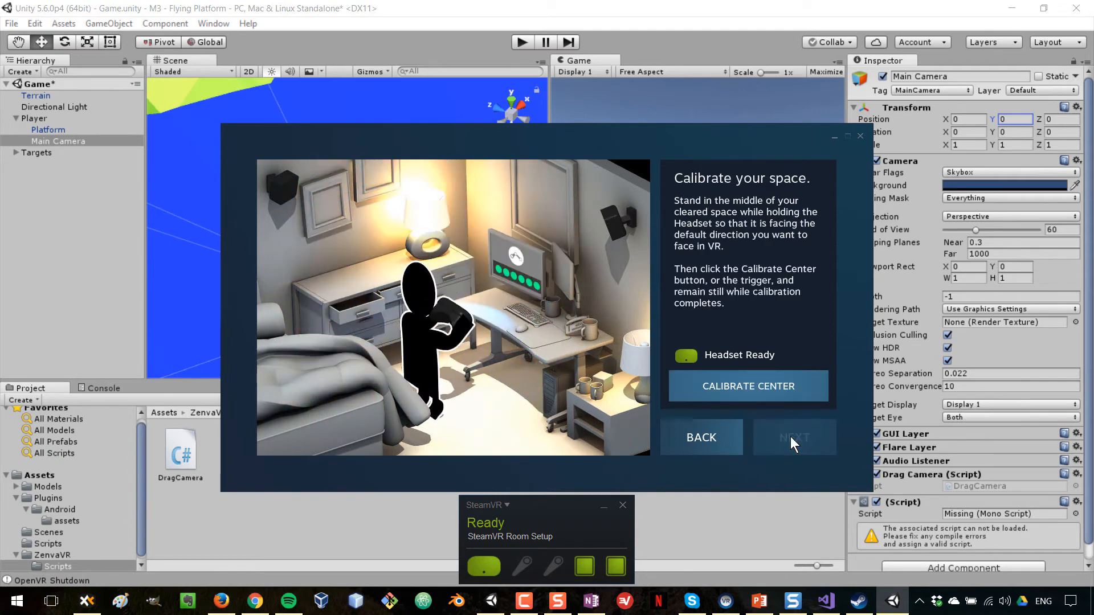
{"action": "mouse_move", "coordinate": [748, 385]}
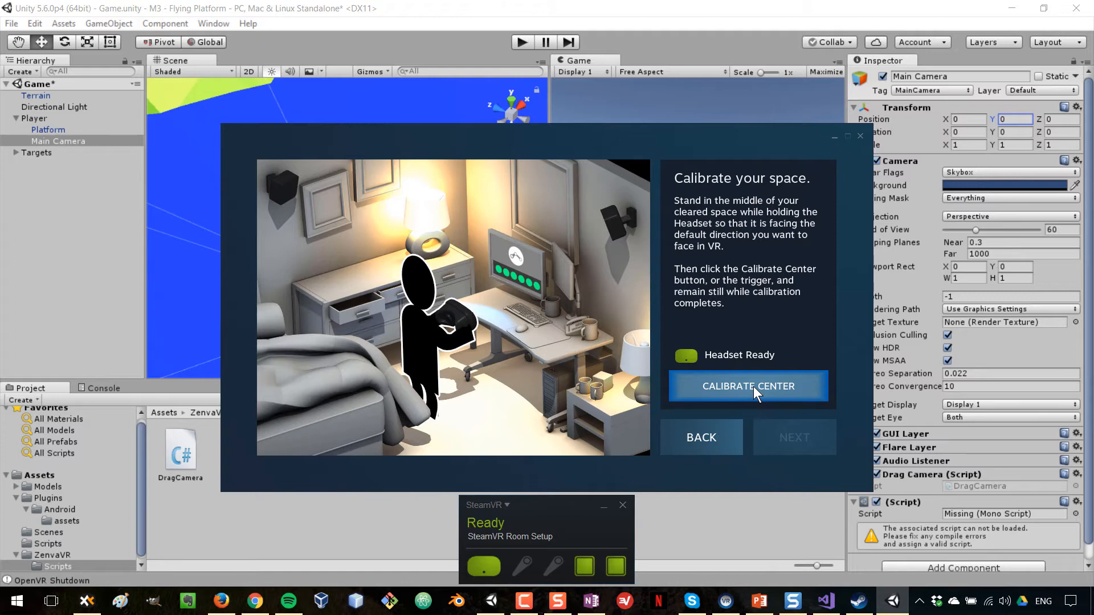
{"action": "left_click", "coordinate": [748, 386]}
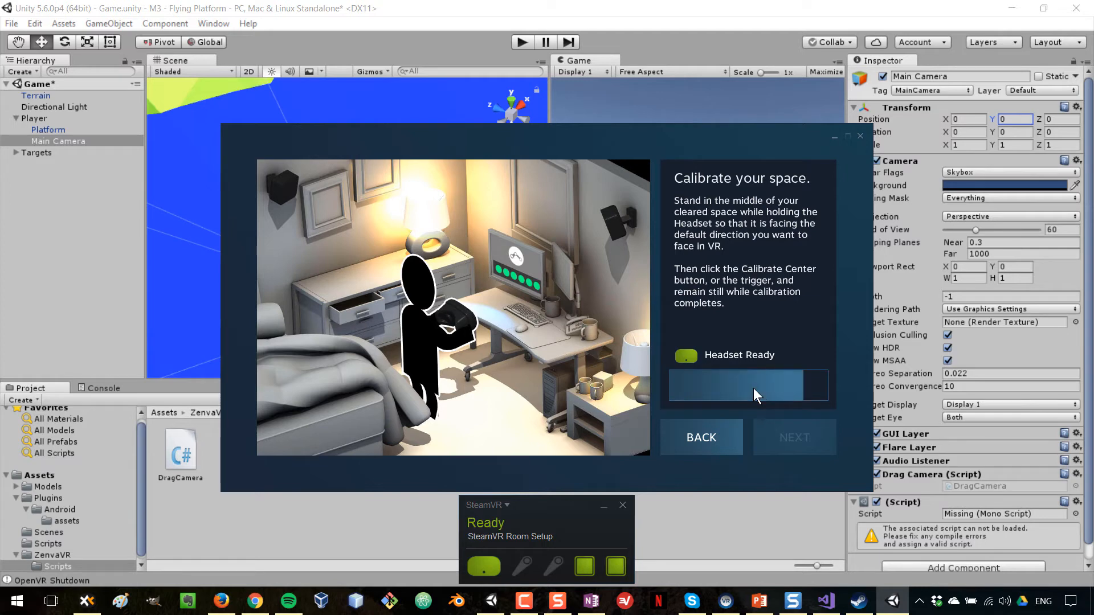
Calibrate the floor height at 0 cm and finish room setup
{"action": "left_click", "coordinate": [794, 437]}
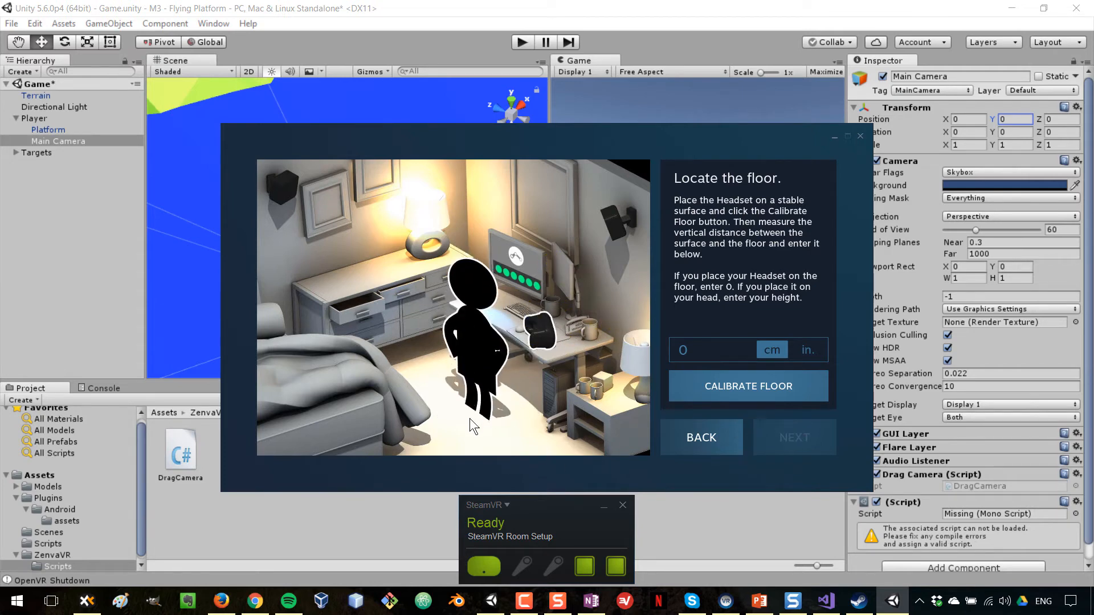
{"action": "mouse_move", "coordinate": [478, 404]}
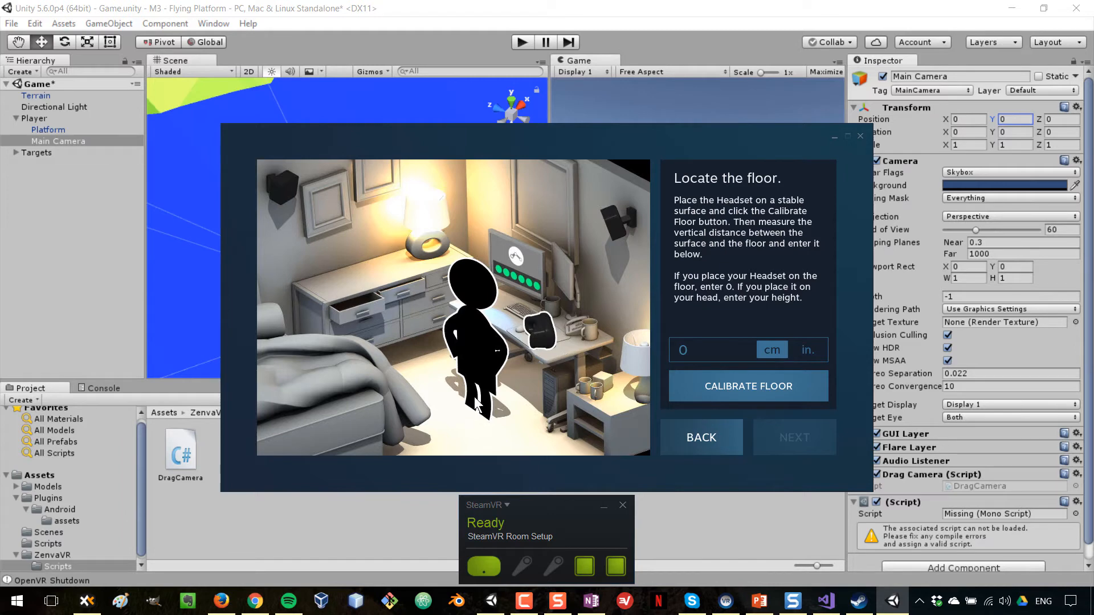
{"action": "mouse_move", "coordinate": [507, 410]}
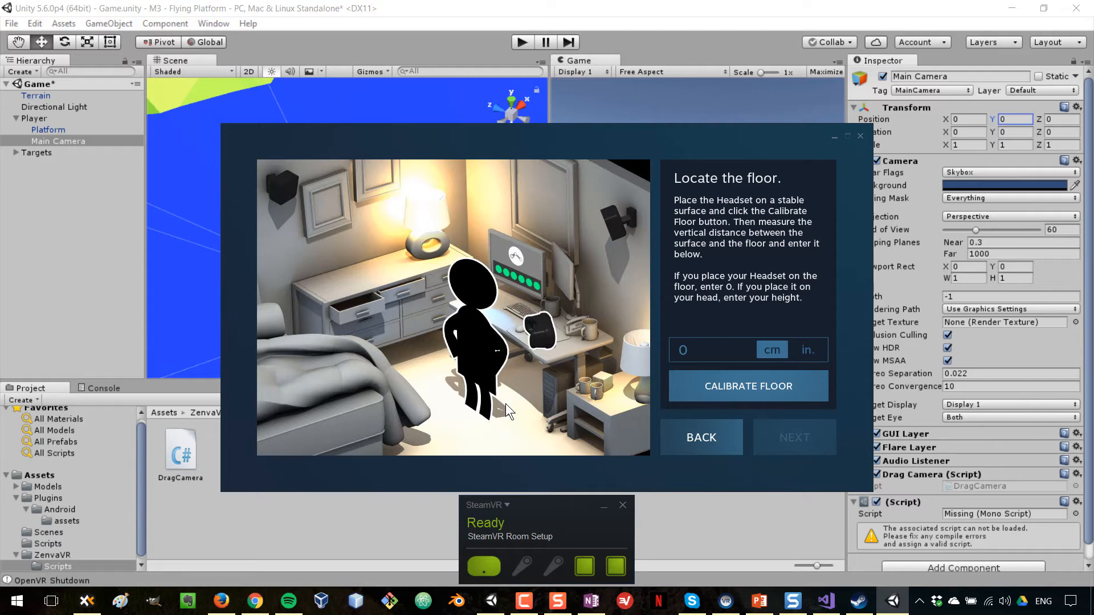
{"action": "mouse_move", "coordinate": [711, 337]}
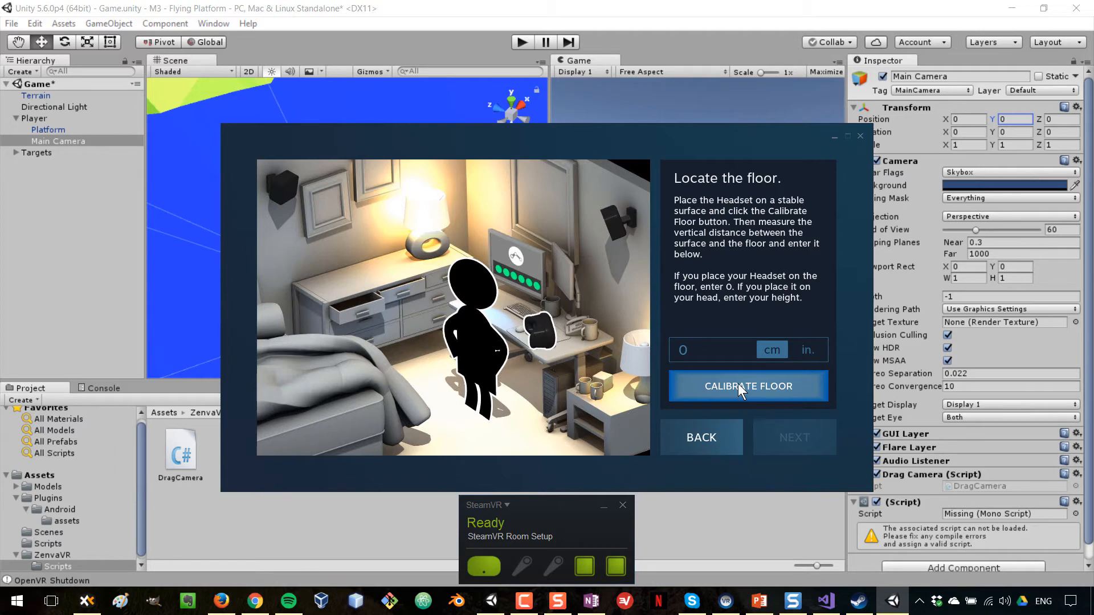
{"action": "left_click", "coordinate": [748, 386]}
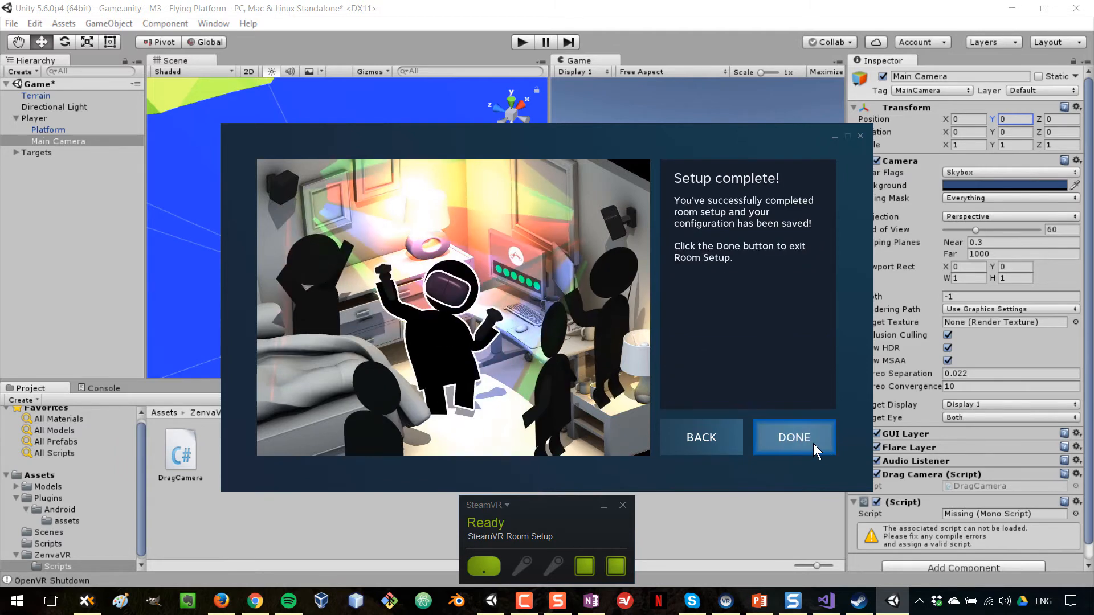
{"action": "left_click", "coordinate": [793, 438]}
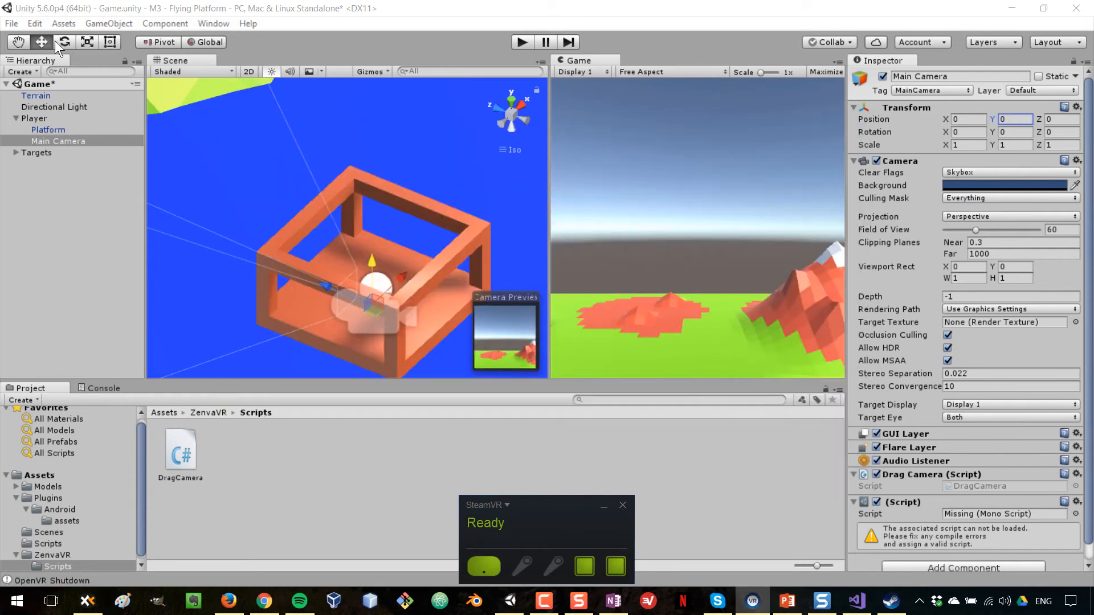
{"action": "mouse_move", "coordinate": [12, 27]}
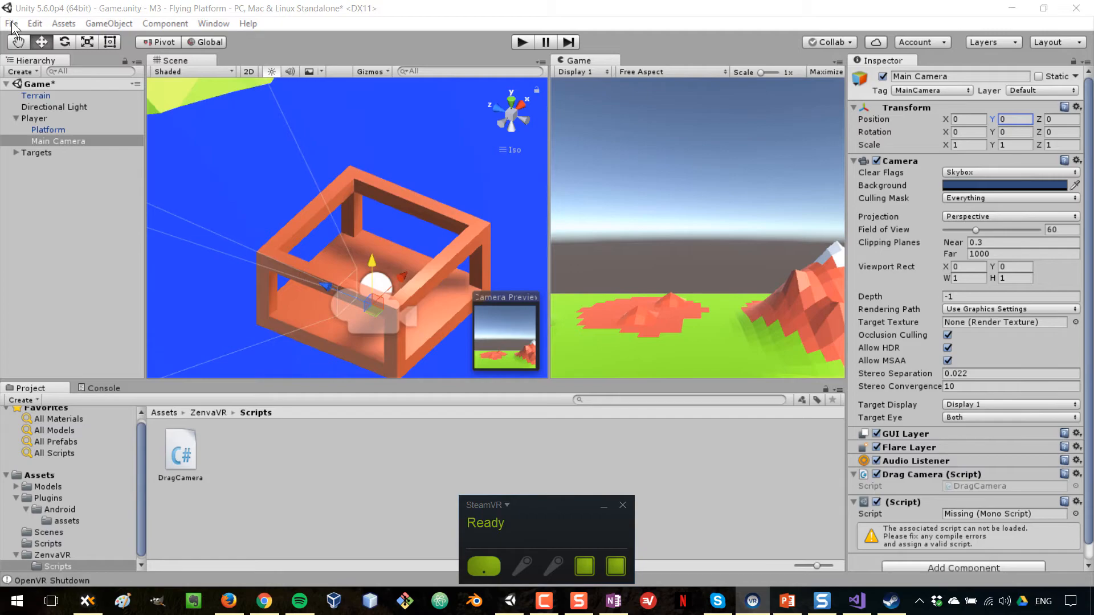
Open Build Settings for the PC standalone target and show Player Settings in the Inspector
{"action": "left_click", "coordinate": [11, 22]}
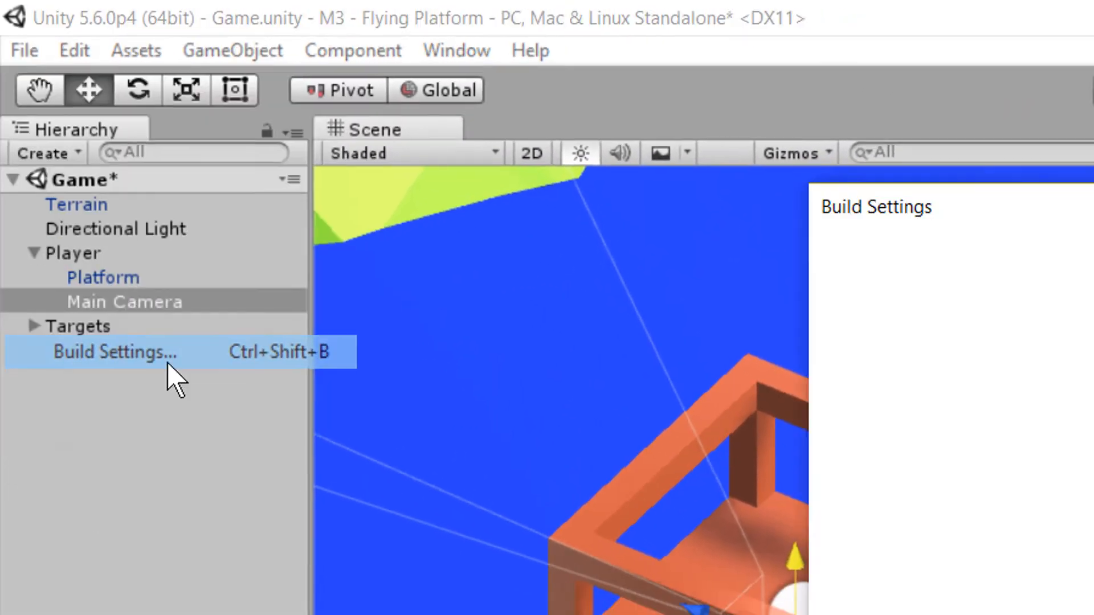
{"action": "left_click", "coordinate": [114, 352]}
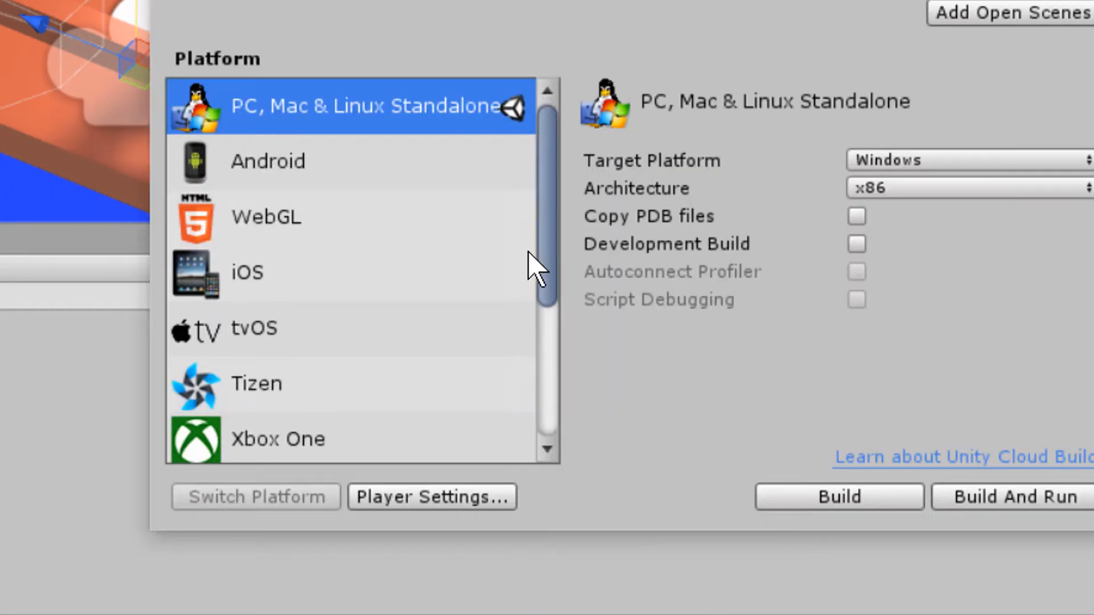
{"action": "mouse_move", "coordinate": [296, 94]}
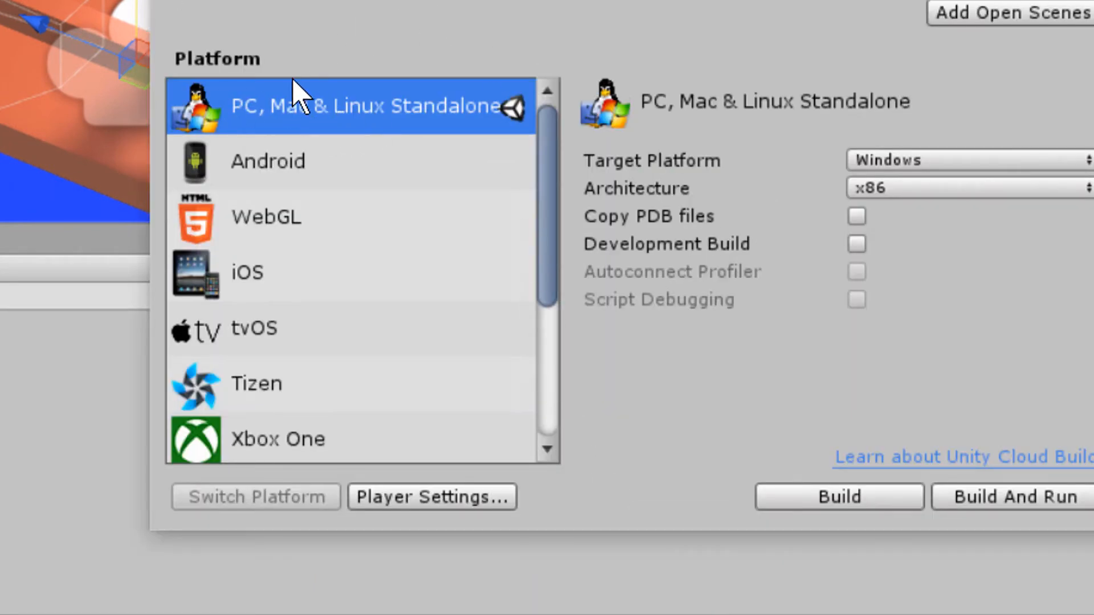
{"action": "mouse_move", "coordinate": [255, 519]}
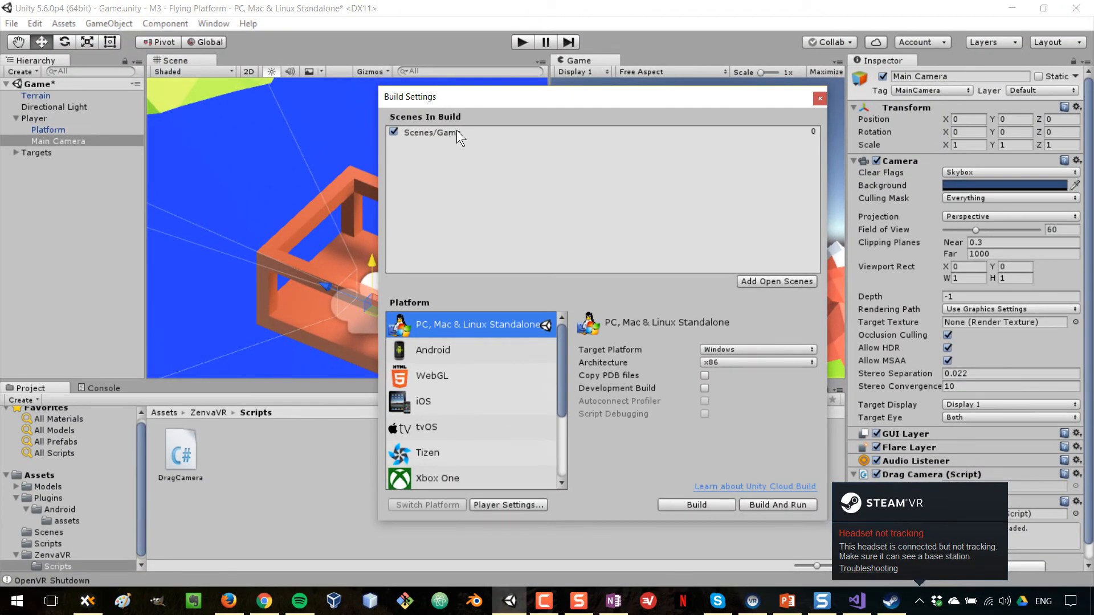
{"action": "mouse_move", "coordinate": [446, 144]}
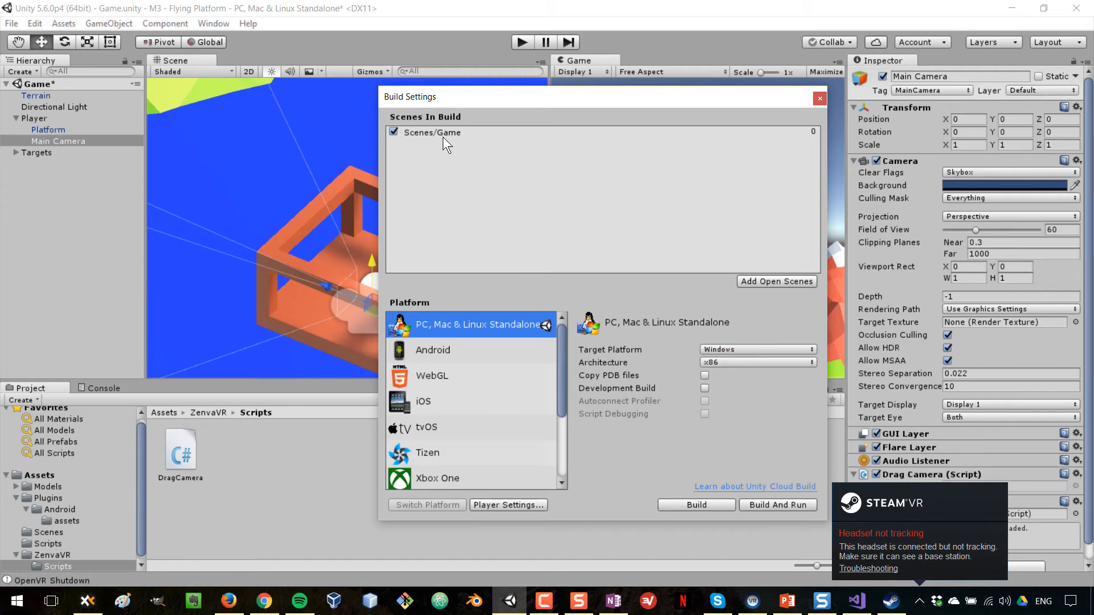
{"action": "left_click", "coordinate": [507, 504]}
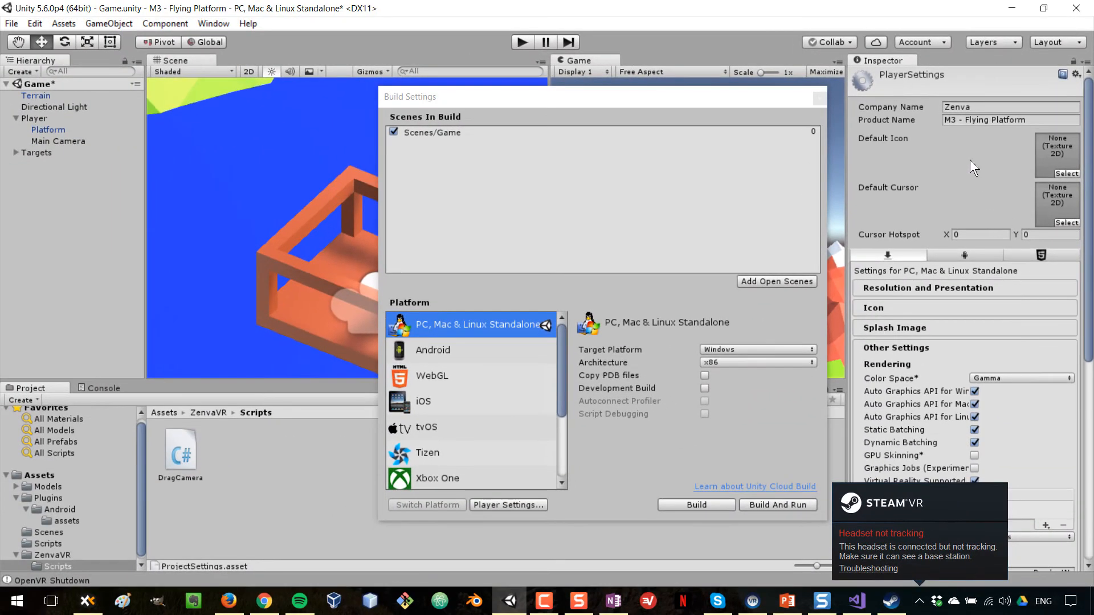
Keep Virtual Reality Supported on, remove the OpenVR SDK entry and add OpenVR again
{"action": "scroll", "scroll_direction": "down", "scroll_amount": 3}
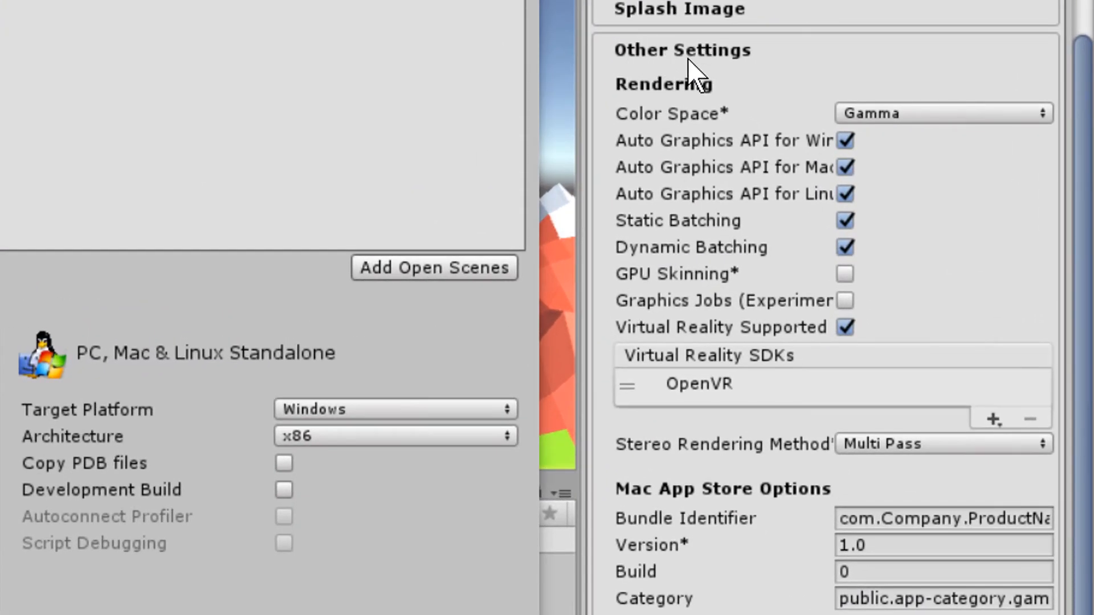
{"action": "mouse_move", "coordinate": [678, 346]}
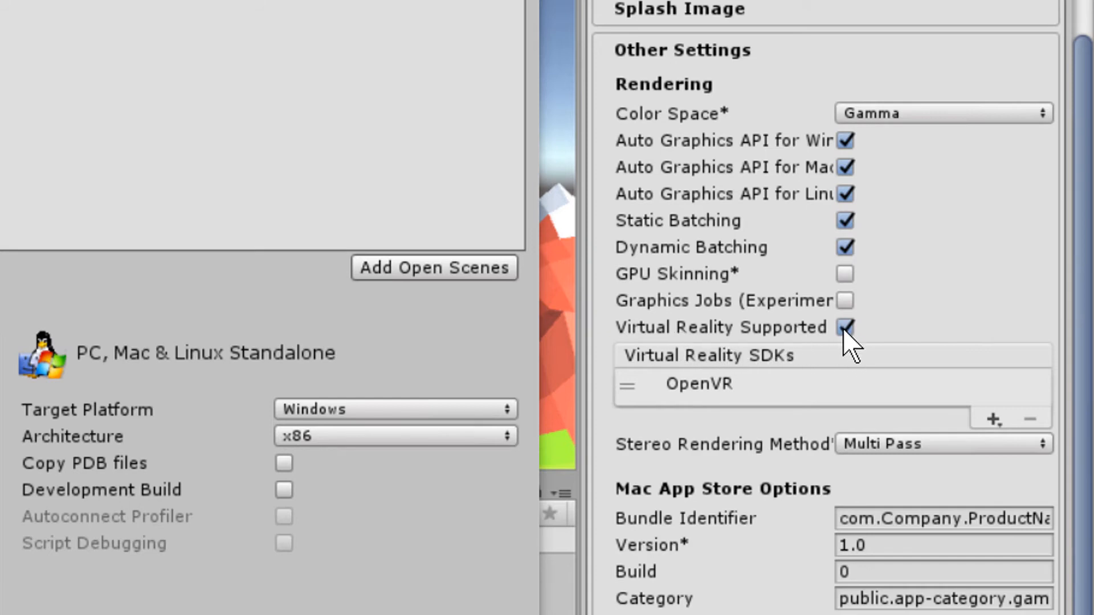
{"action": "left_click", "coordinate": [845, 327]}
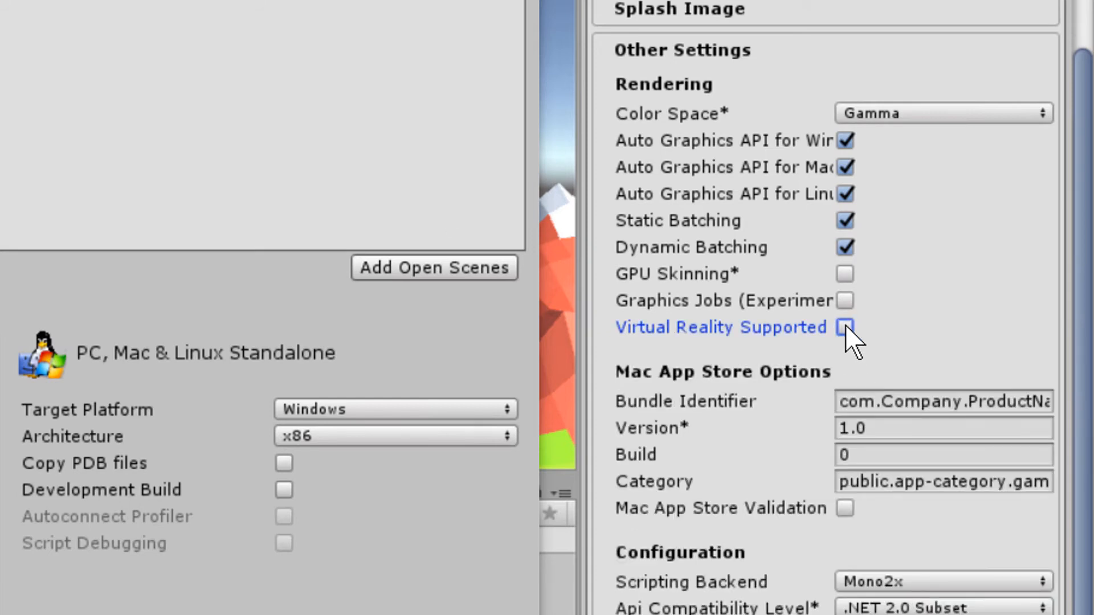
{"action": "left_click", "coordinate": [843, 327]}
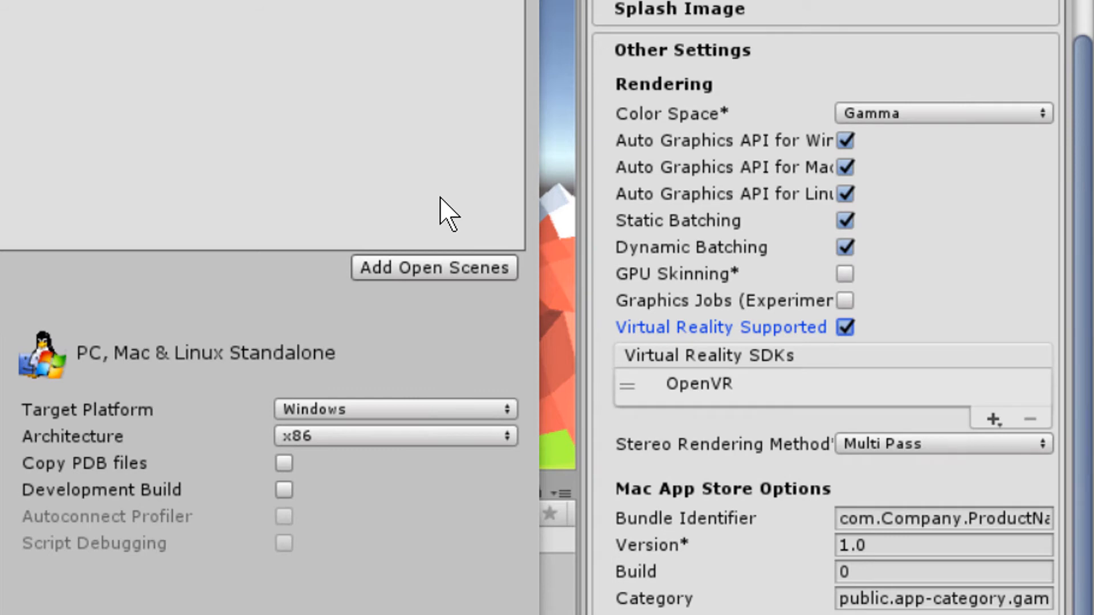
{"action": "left_click", "coordinate": [698, 384]}
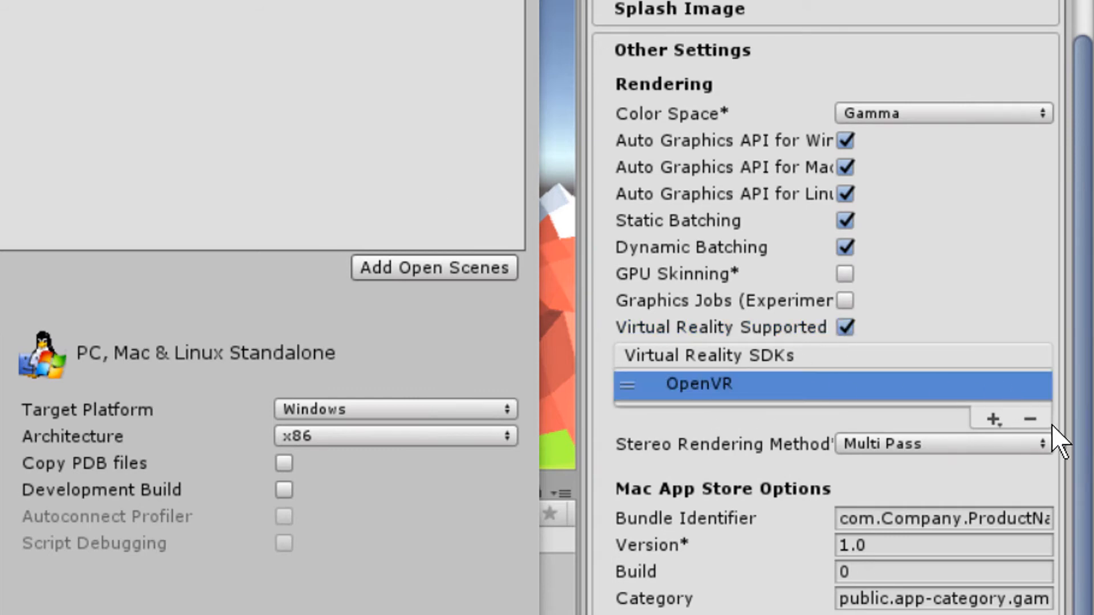
{"action": "left_click", "coordinate": [1029, 418]}
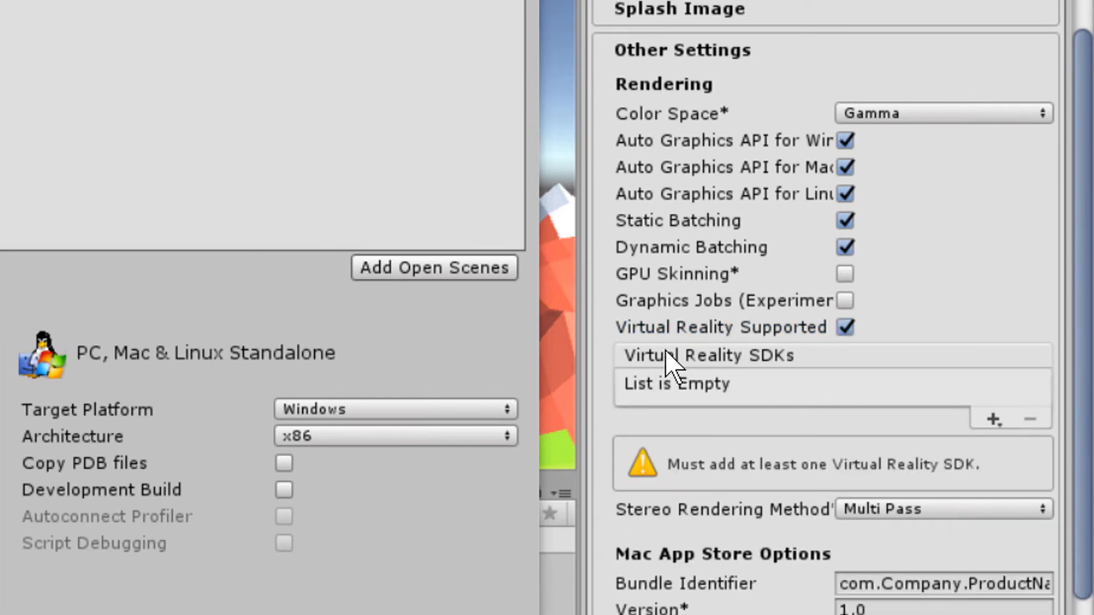
{"action": "mouse_move", "coordinate": [702, 397]}
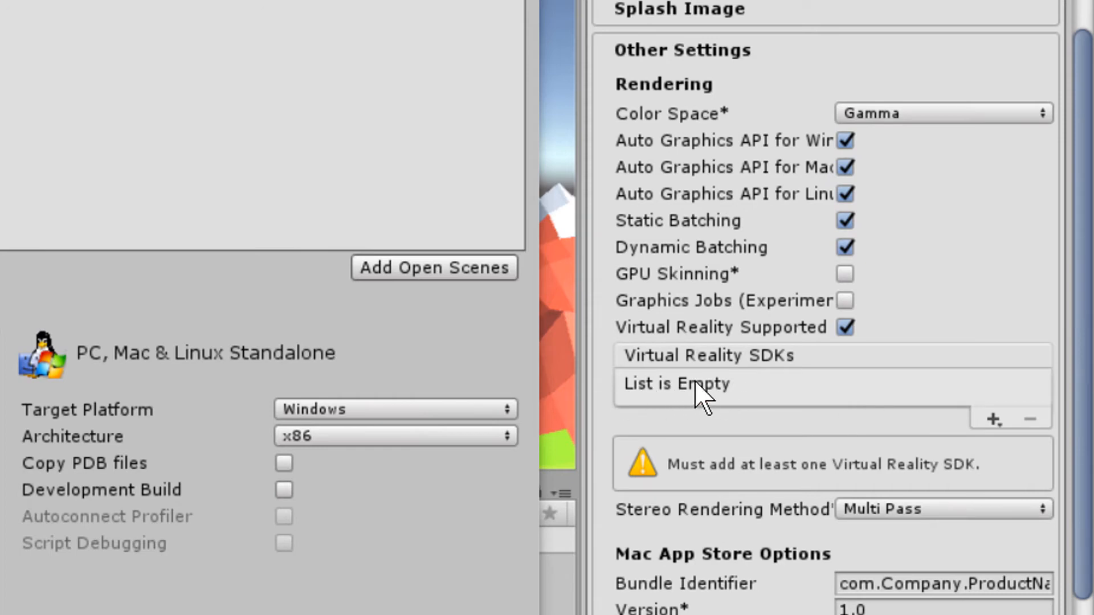
{"action": "left_click", "coordinate": [994, 419]}
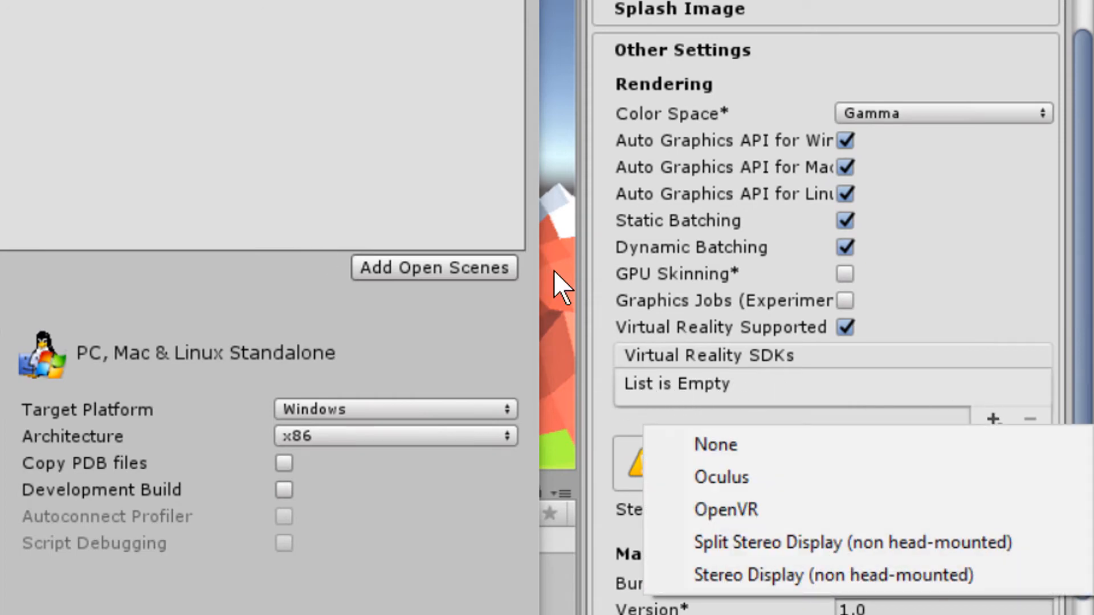
{"action": "mouse_move", "coordinate": [817, 519]}
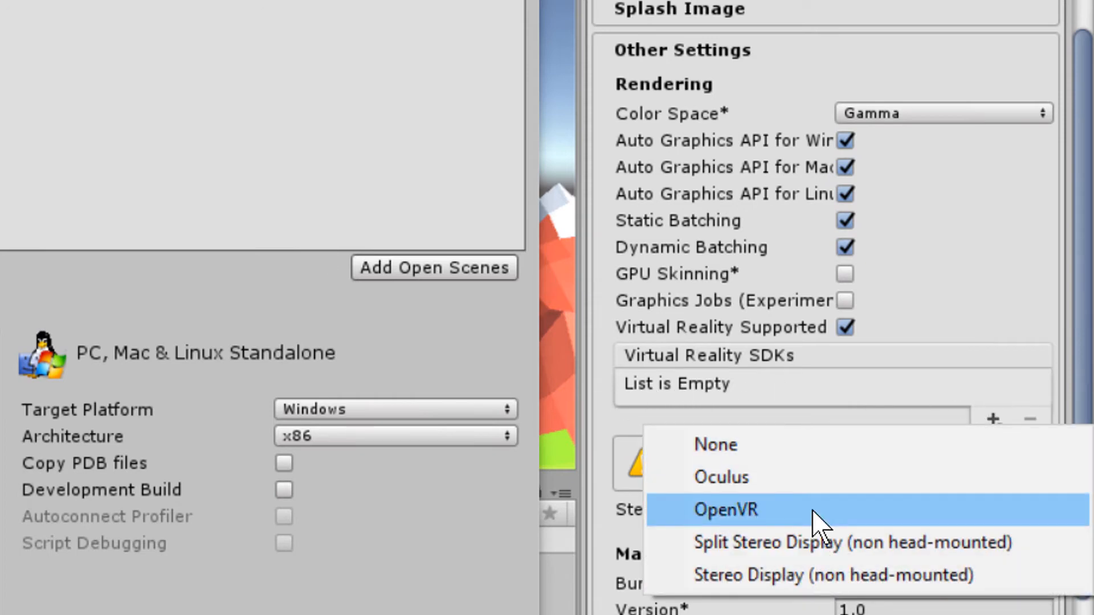
{"action": "left_click", "coordinate": [726, 509]}
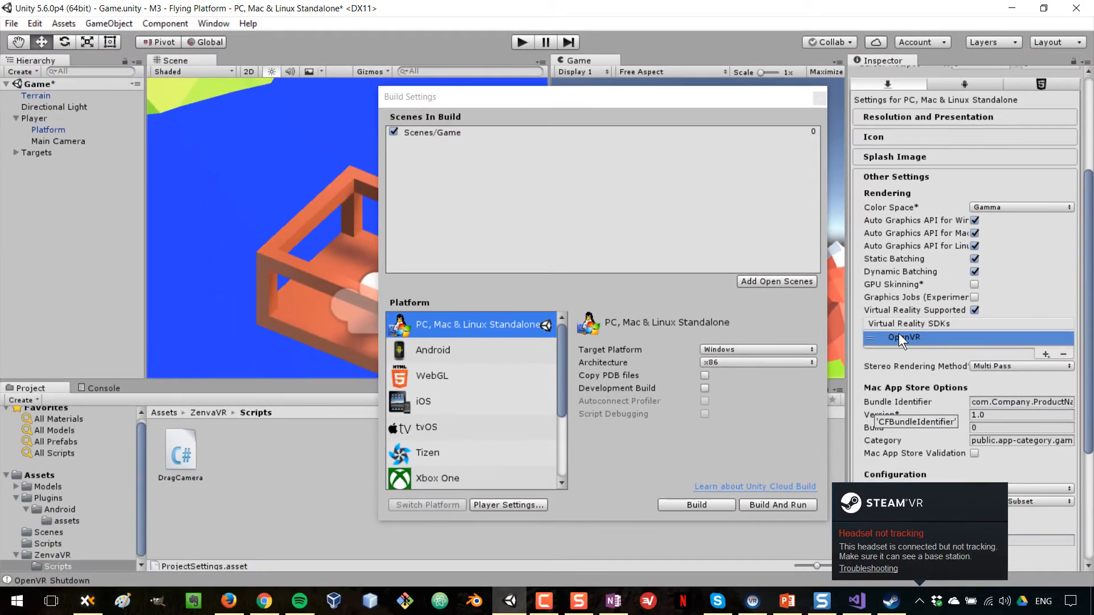
{"action": "mouse_move", "coordinate": [803, 109]}
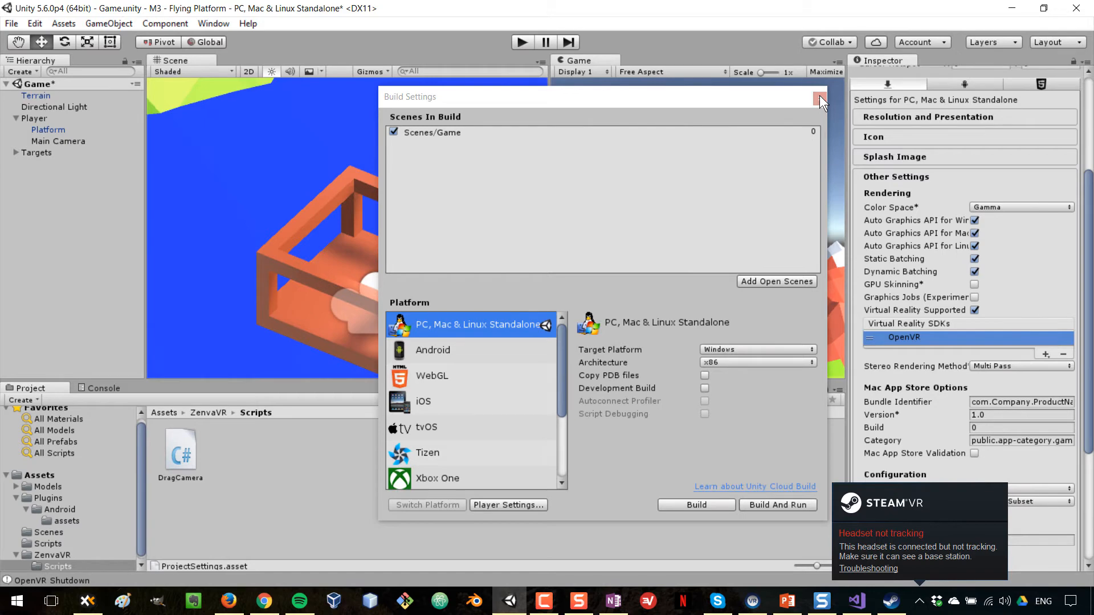
Close Build Settings and start play-testing the VR scene
{"action": "left_click", "coordinate": [819, 98]}
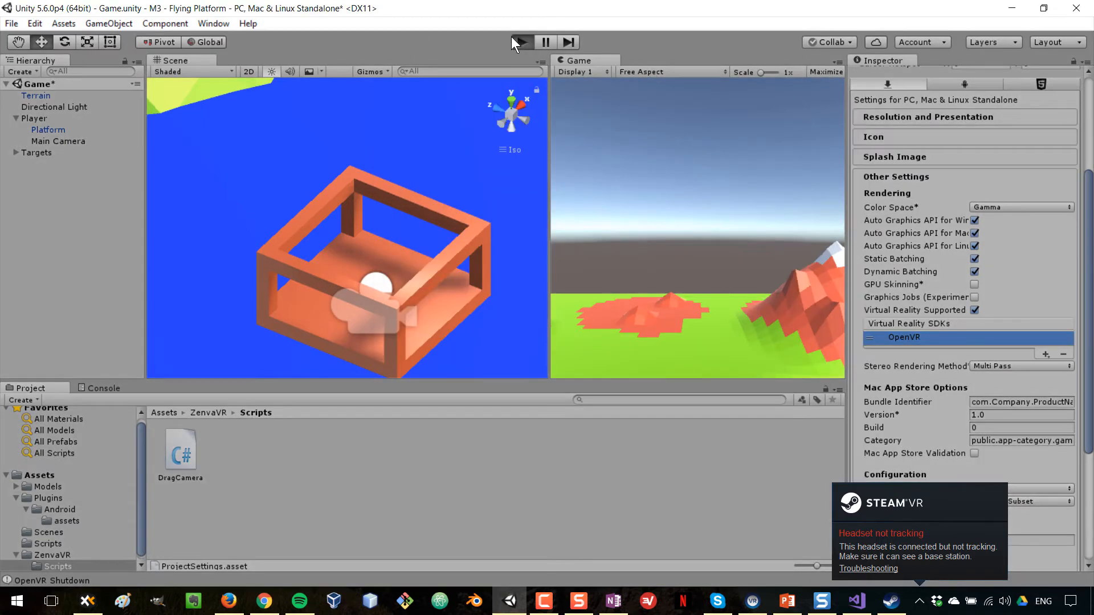
{"action": "left_click", "coordinate": [521, 42]}
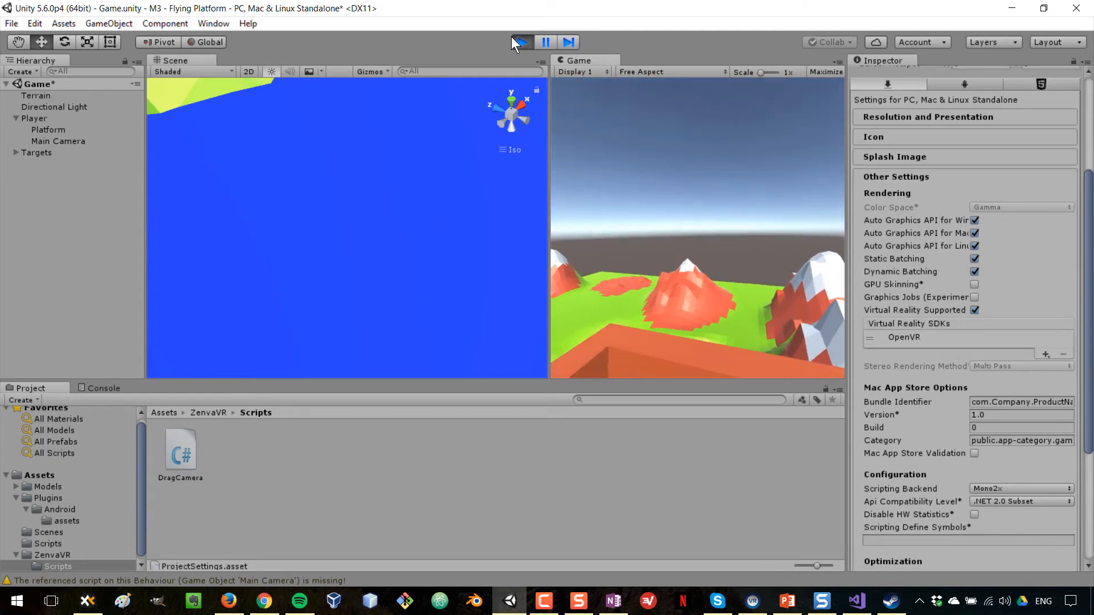
{"action": "left_click", "coordinate": [522, 42]}
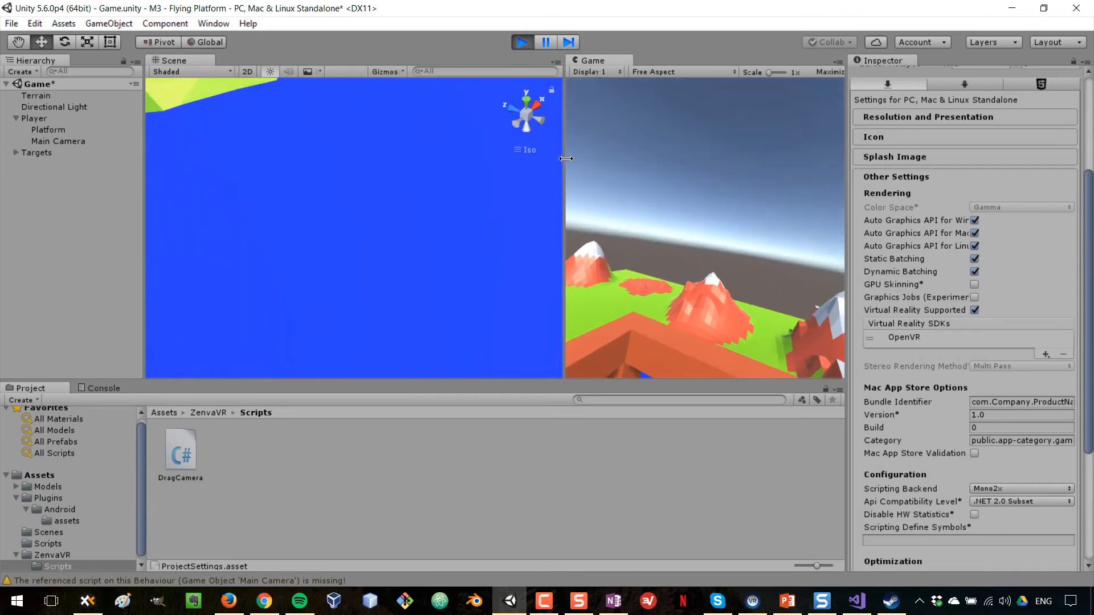
Inspect the Main Camera during play, then stop play mode
{"action": "left_click", "coordinate": [55, 141]}
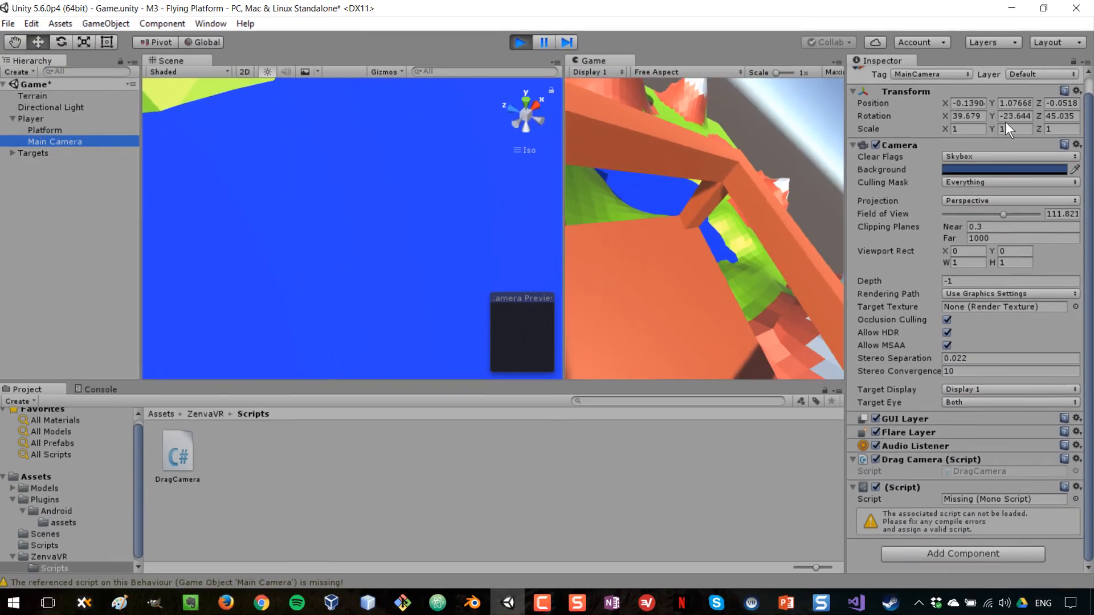
{"action": "left_click", "coordinate": [519, 41]}
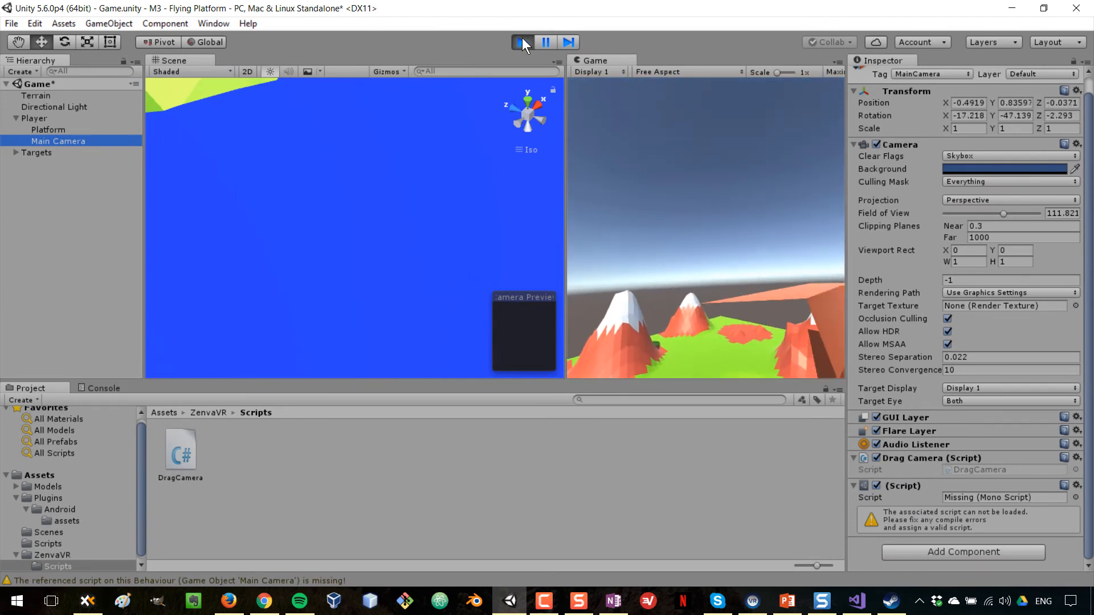
{"action": "left_click", "coordinate": [522, 42]}
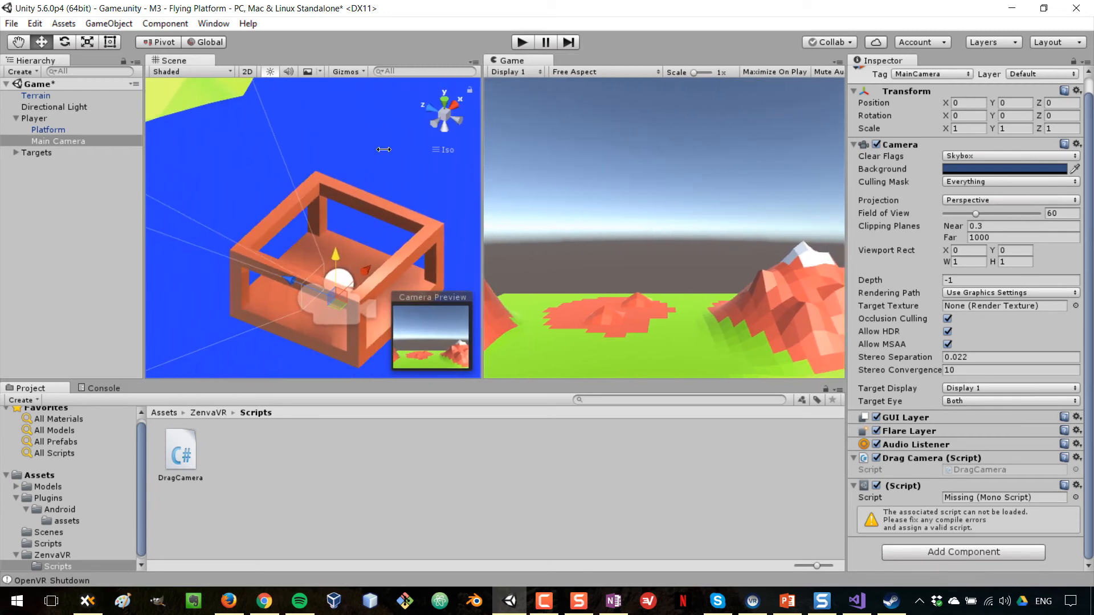
{"action": "mouse_move", "coordinate": [690, 304]}
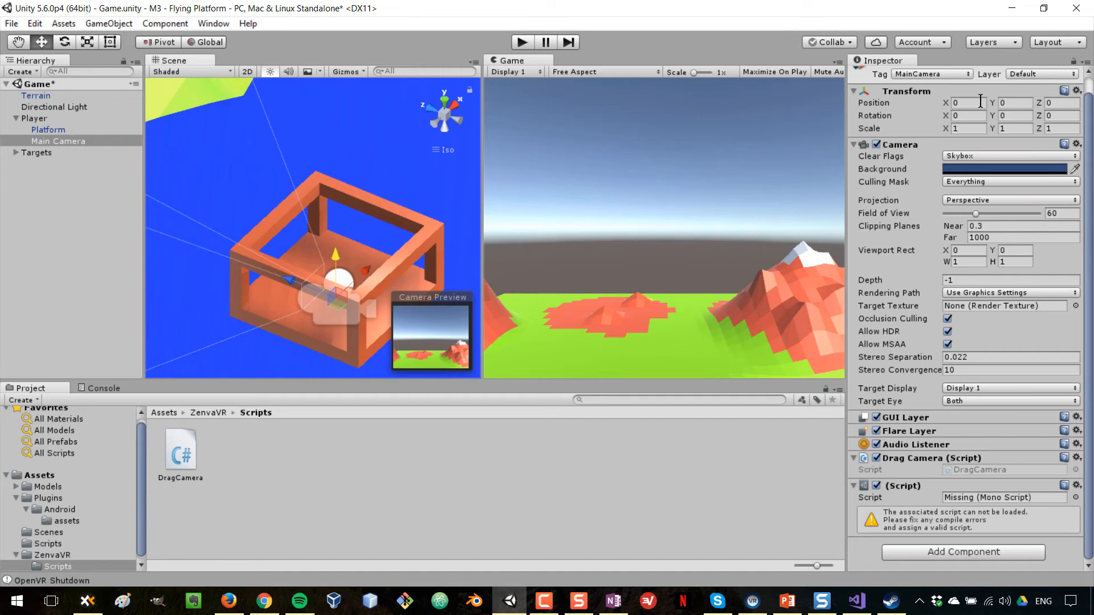
Set Main Camera Position X to 2, back to 0, and play the scene again
{"action": "left_click", "coordinate": [967, 103]}
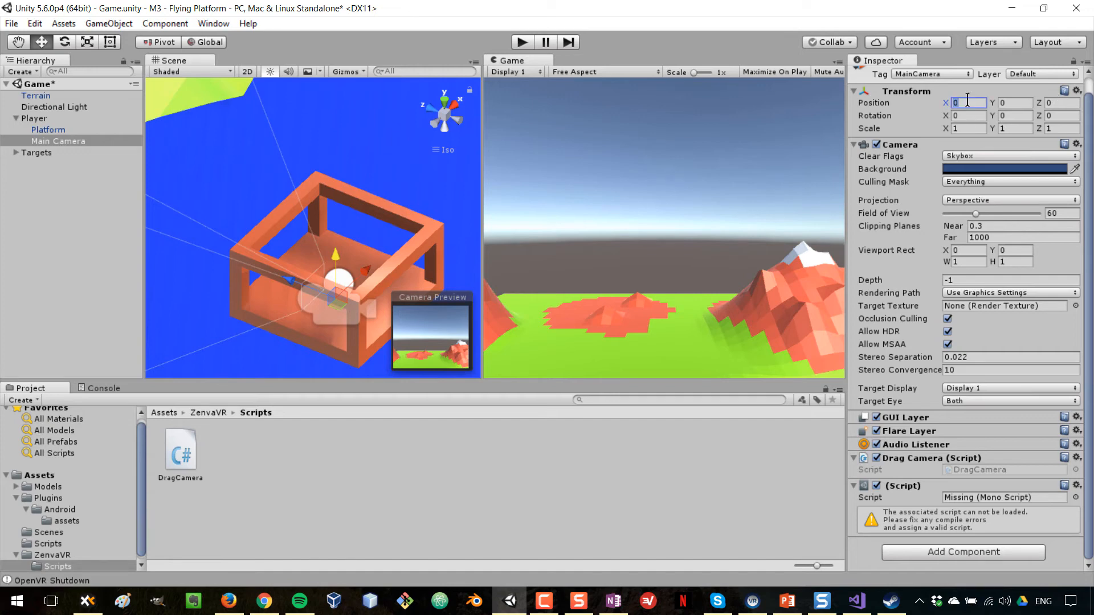
{"action": "type", "text": "2"}
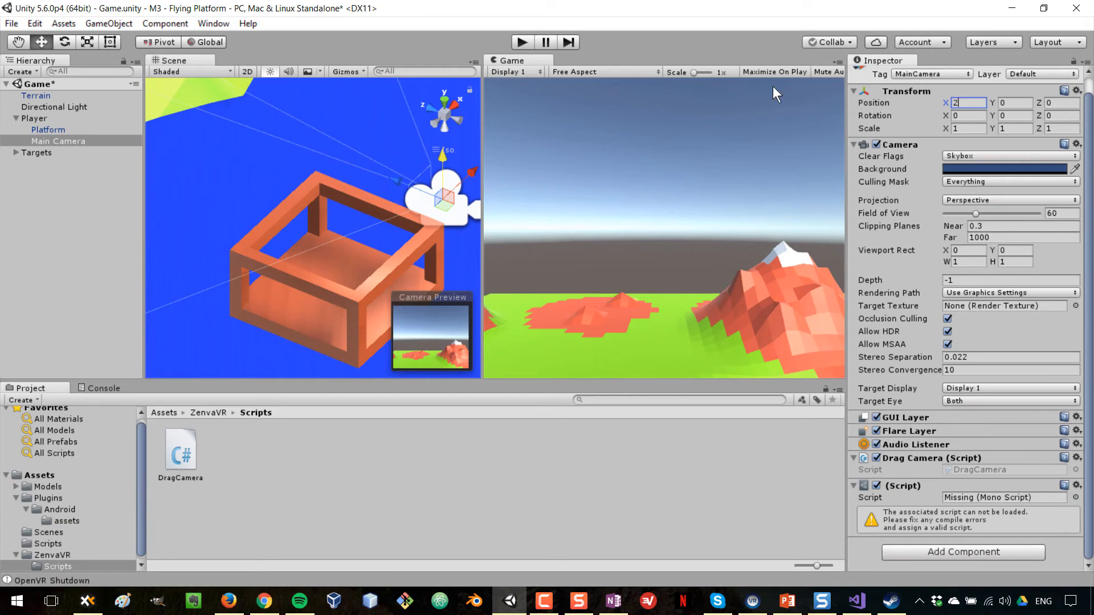
{"action": "type", "text": "0"}
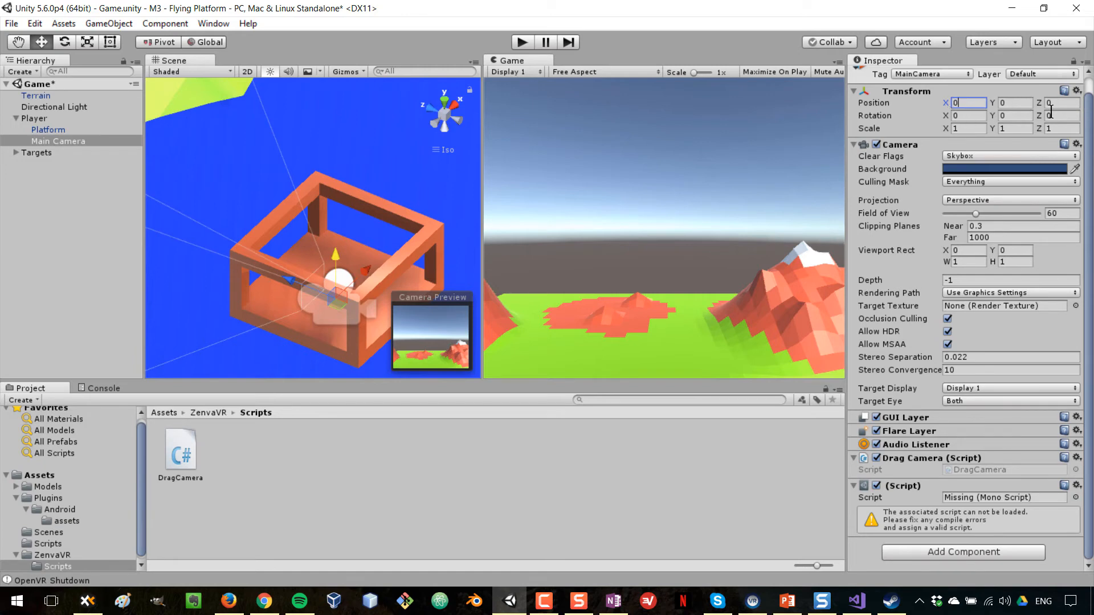
{"action": "mouse_move", "coordinate": [526, 108]}
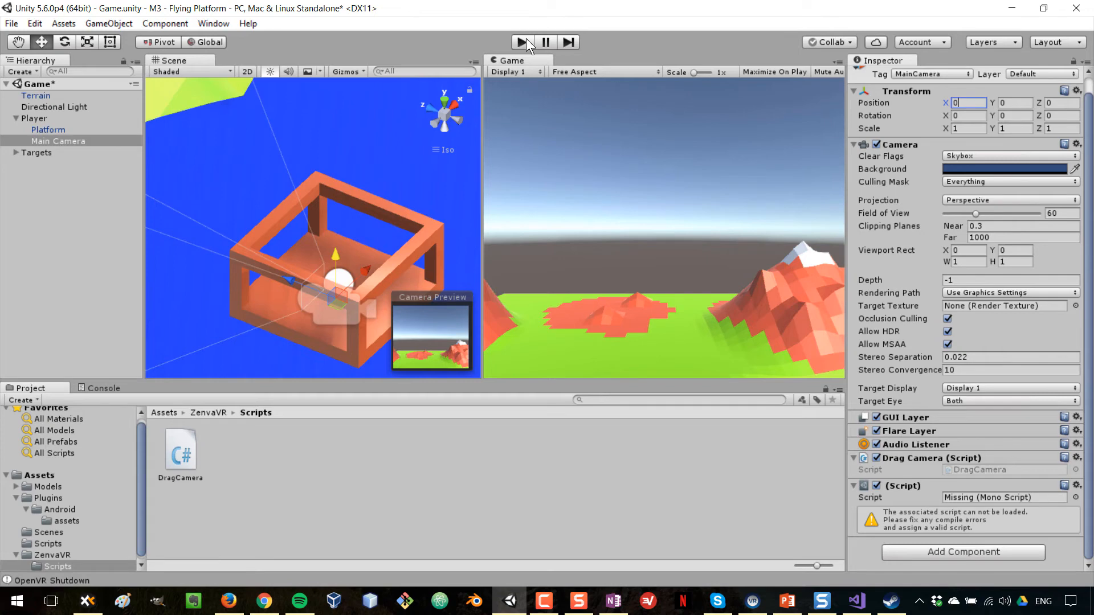
{"action": "left_click", "coordinate": [522, 41]}
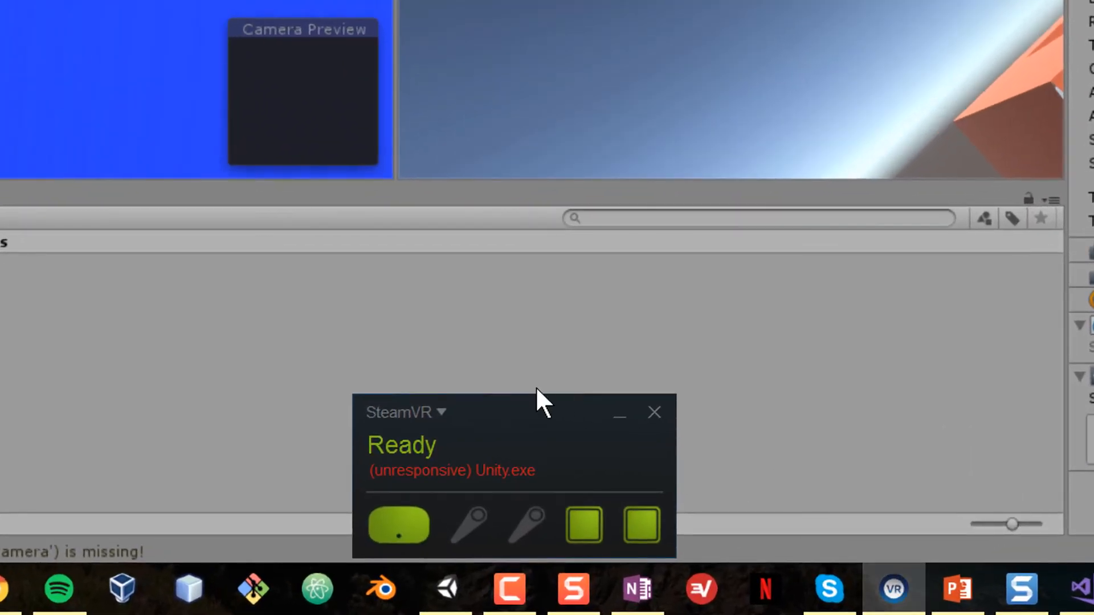
Run SteamVR Quick Calibrate from Developer settings to recenter the tracking origin on the headset
{"action": "left_click", "coordinate": [438, 412]}
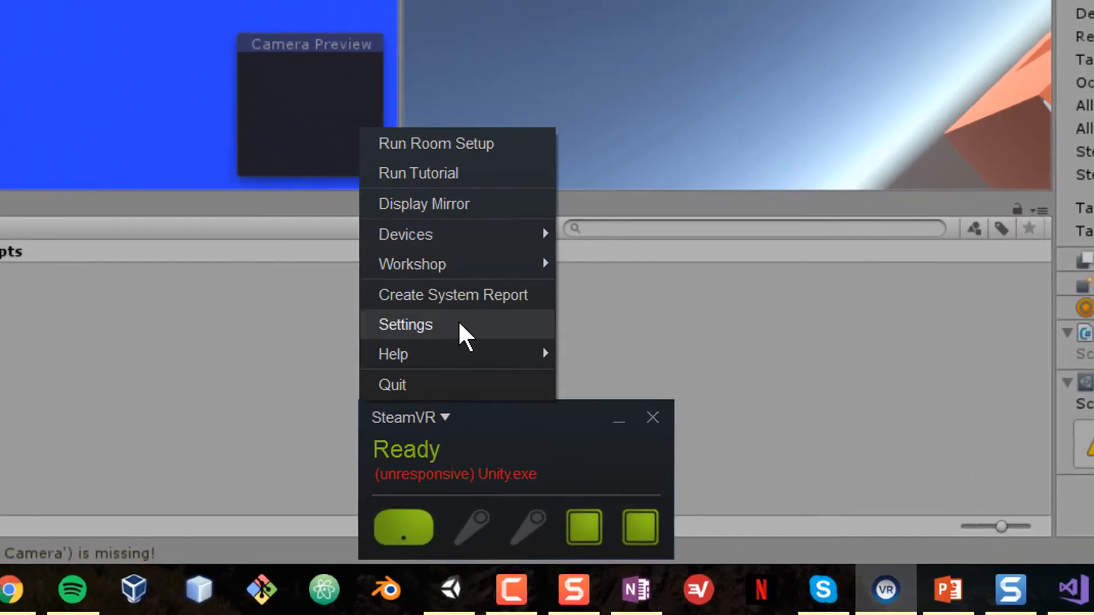
{"action": "left_click", "coordinate": [405, 324]}
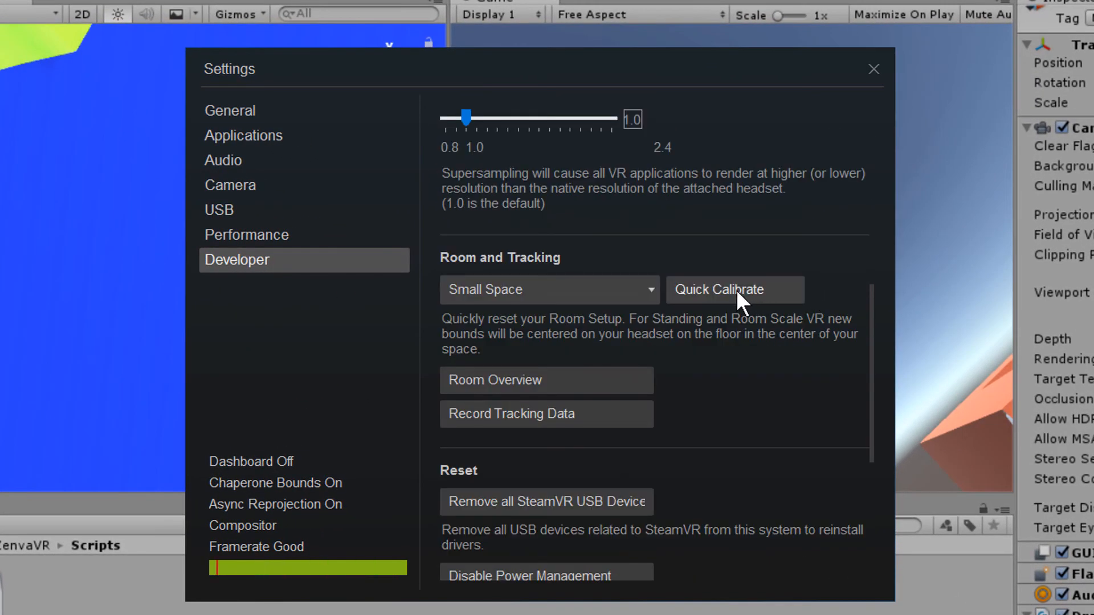
{"action": "left_click", "coordinate": [733, 289]}
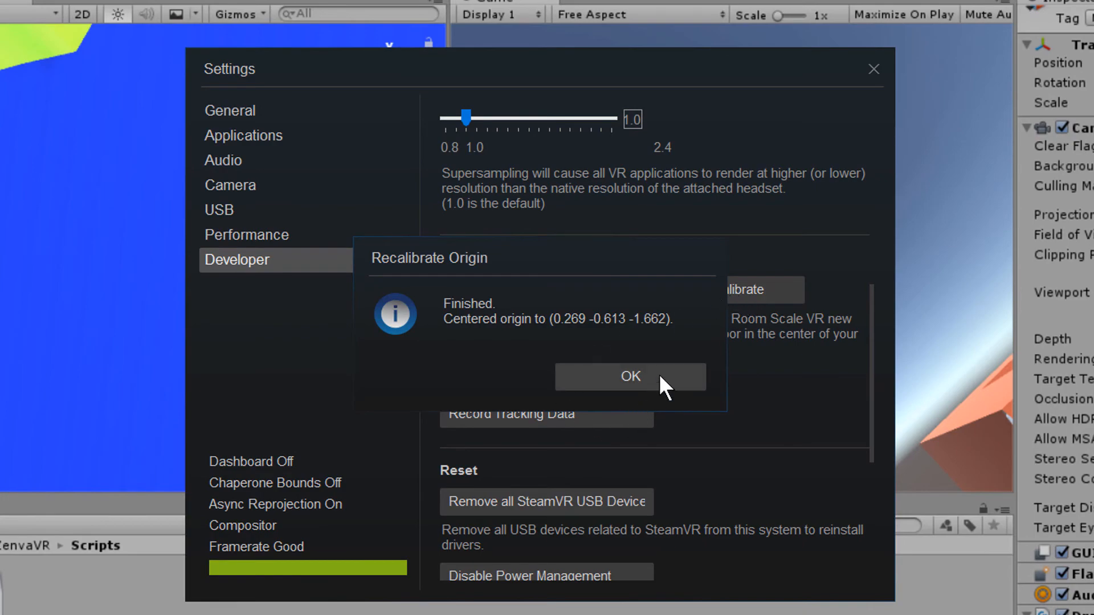
{"action": "left_click", "coordinate": [629, 376]}
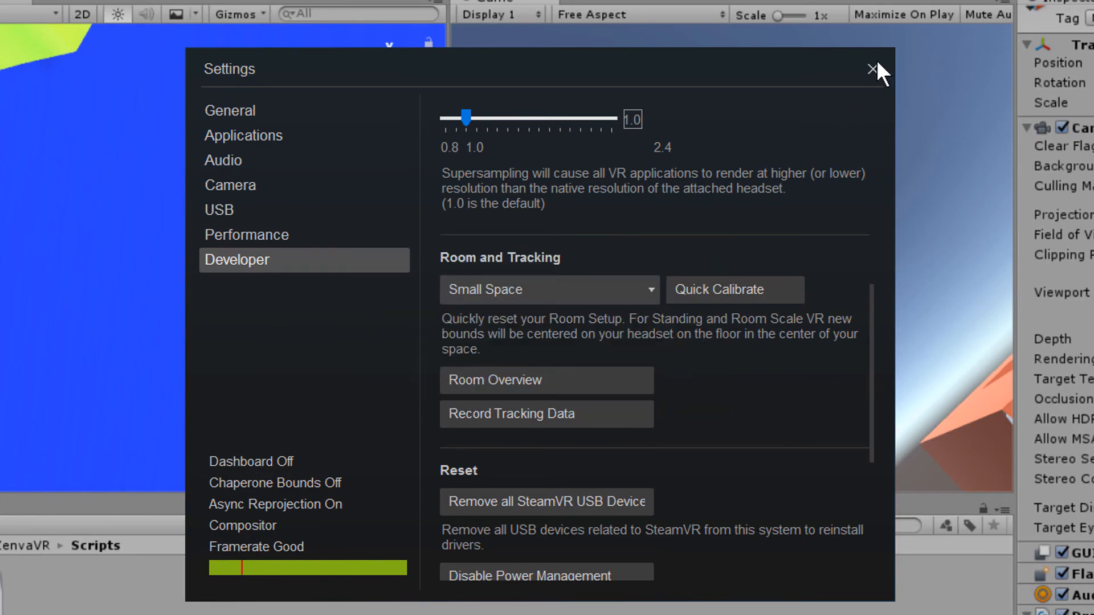
{"action": "left_click", "coordinate": [871, 69]}
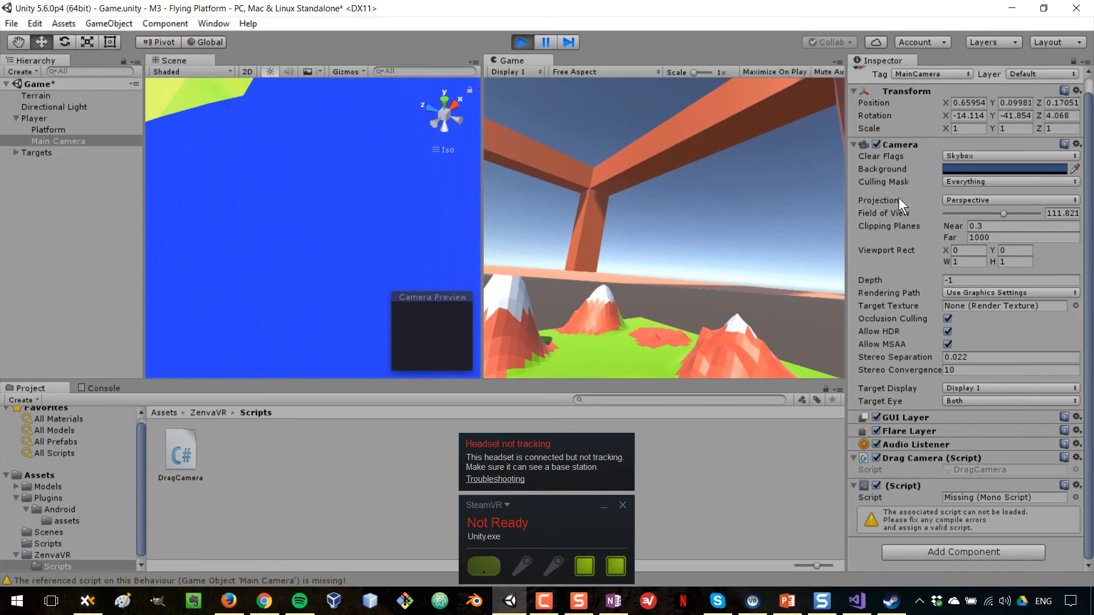
{"action": "mouse_move", "coordinate": [621, 232]}
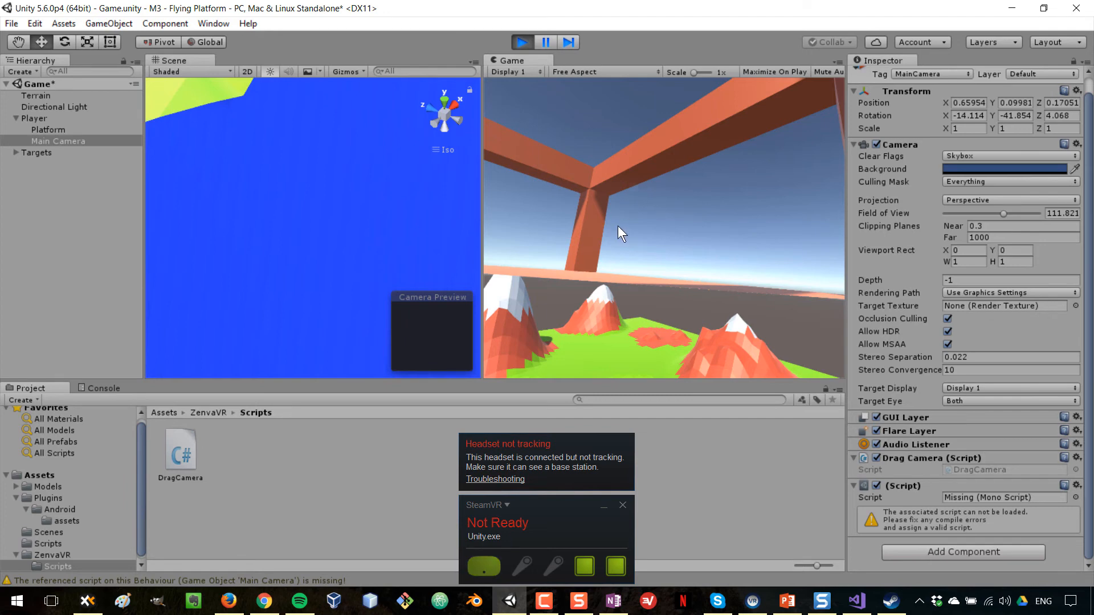
{"action": "mouse_move", "coordinate": [612, 224]}
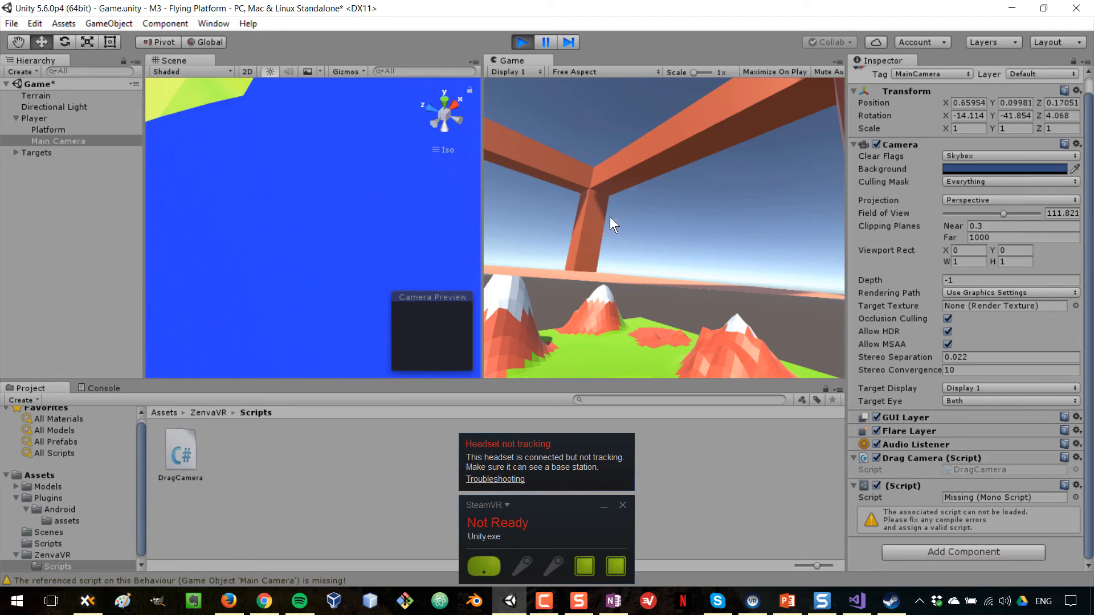
{"action": "mouse_move", "coordinate": [703, 173]}
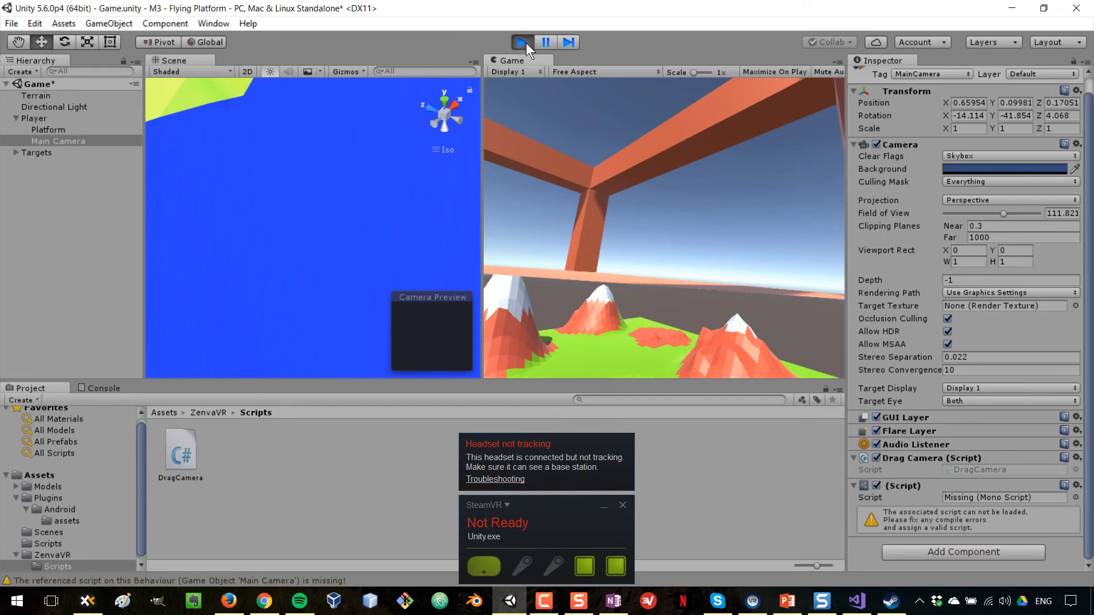
{"action": "left_click", "coordinate": [522, 42]}
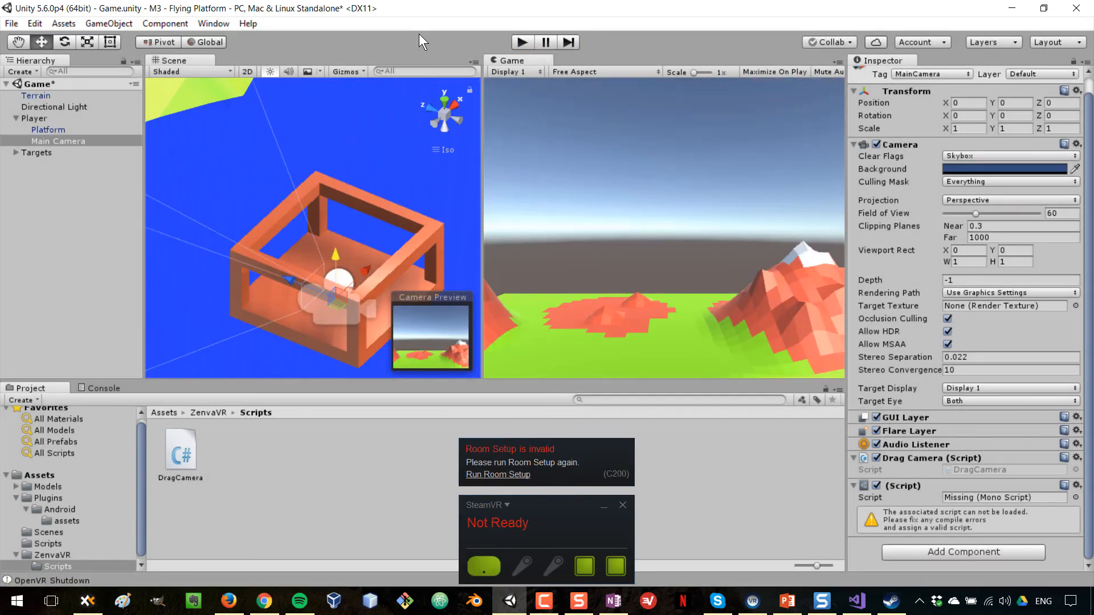
{"action": "left_click", "coordinate": [522, 41]}
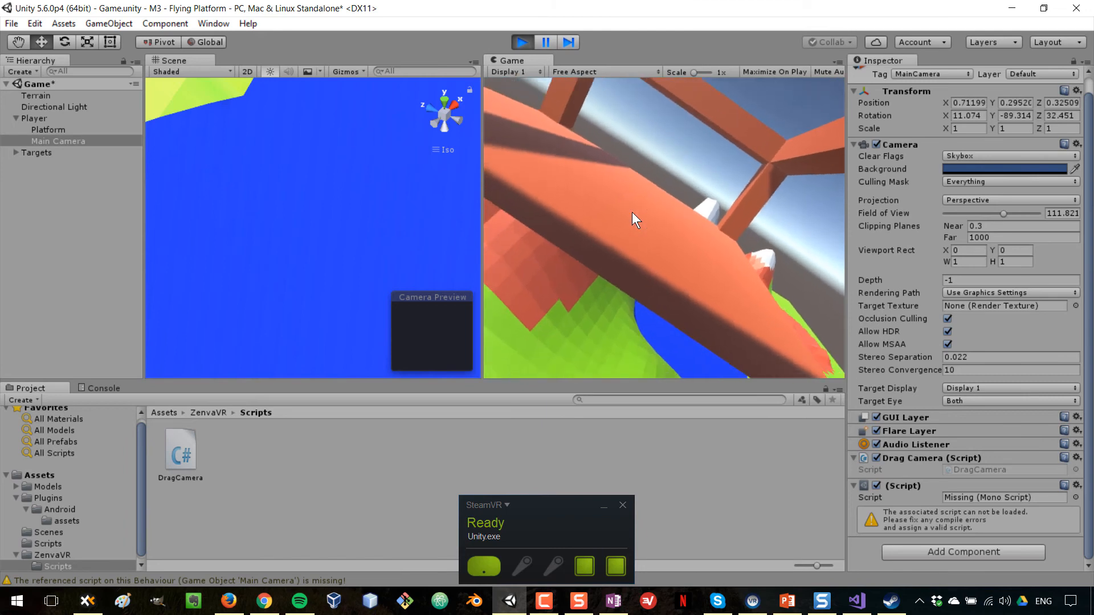
{"action": "left_click", "coordinate": [522, 42]}
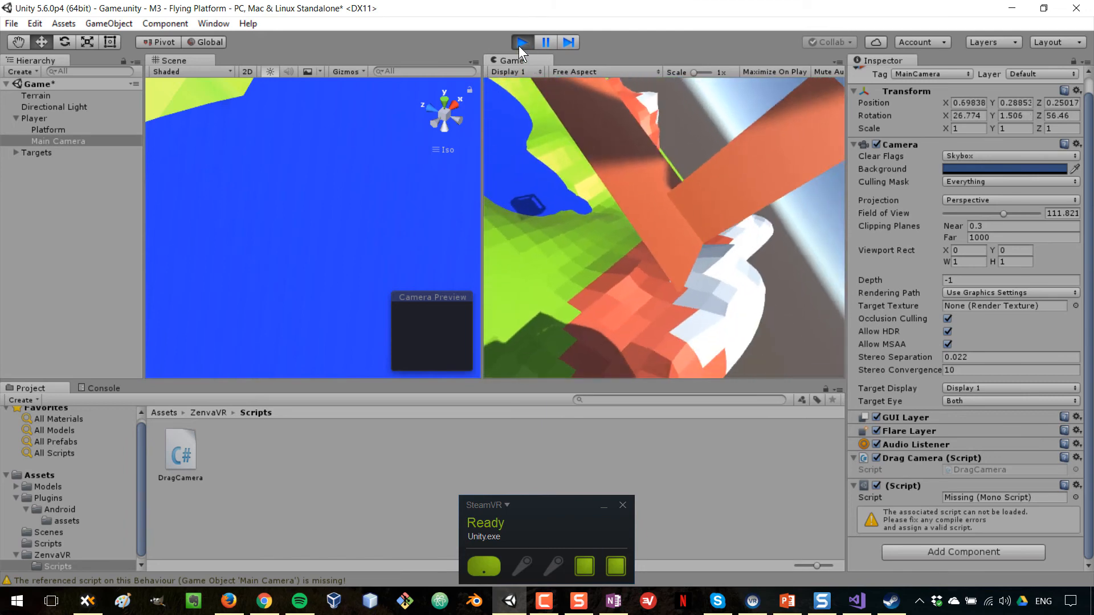
{"action": "left_click", "coordinate": [521, 41]}
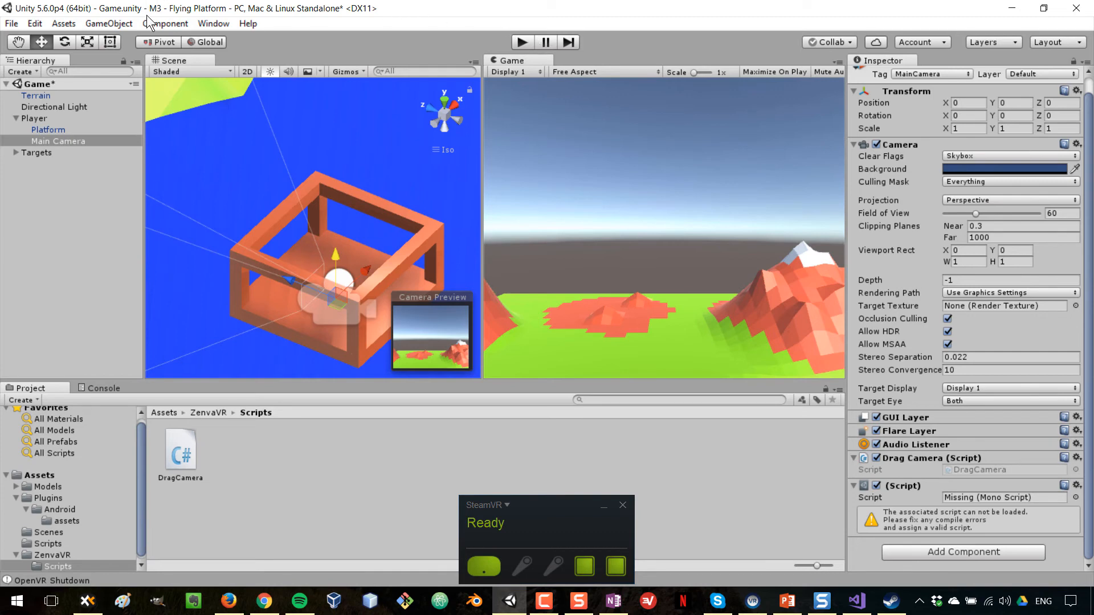
Open Unity's Build Settings listing Scenes/Game for PC, Mac & Linux Standalone
{"action": "left_click", "coordinate": [11, 23]}
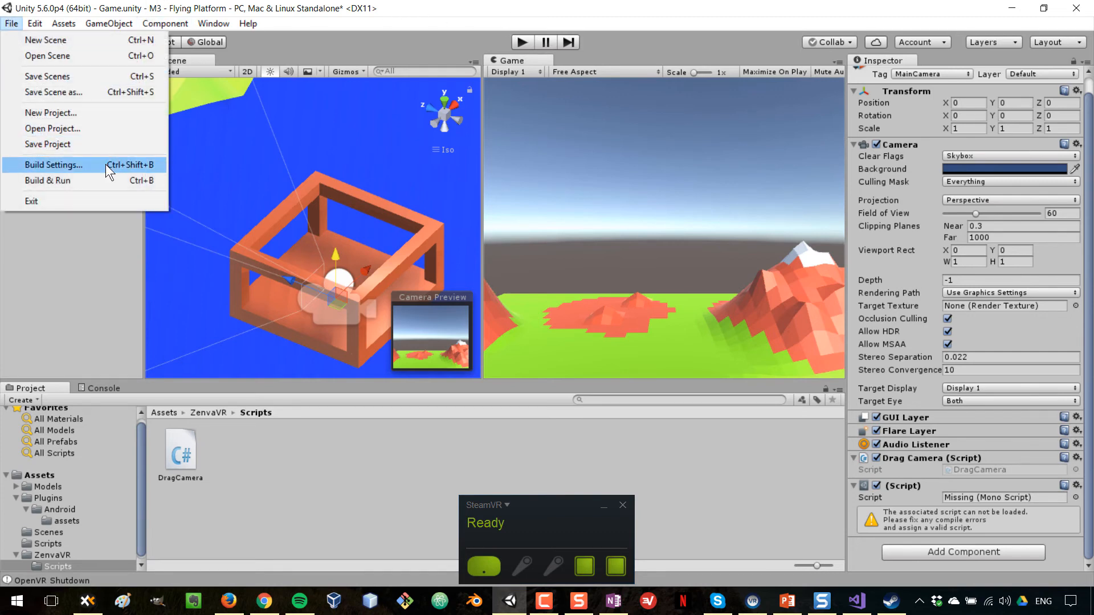
{"action": "left_click", "coordinate": [53, 164]}
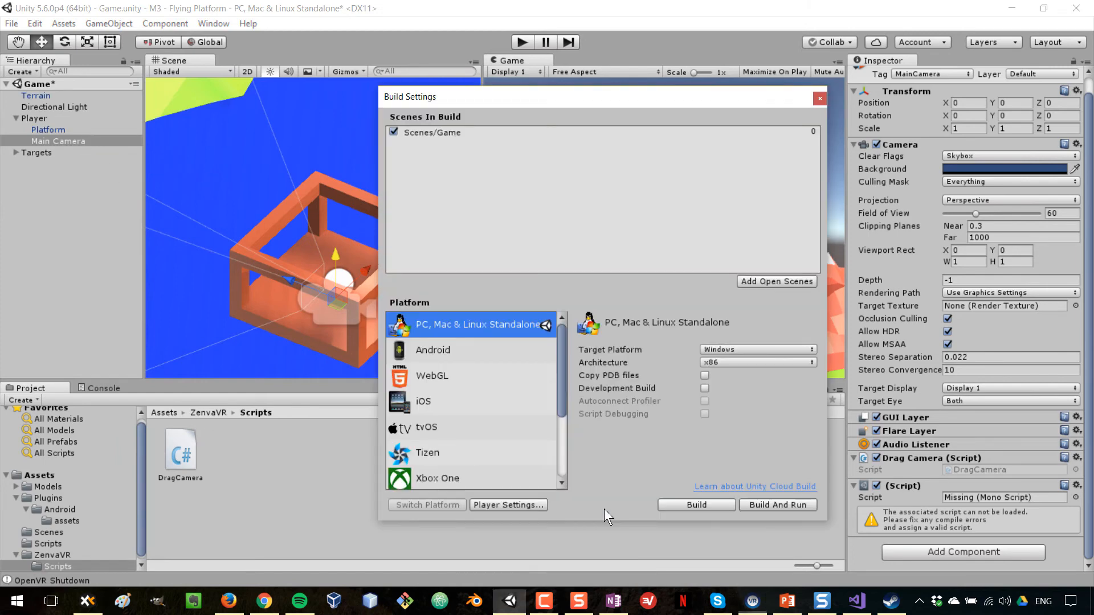
{"action": "mouse_move", "coordinate": [725, 513]}
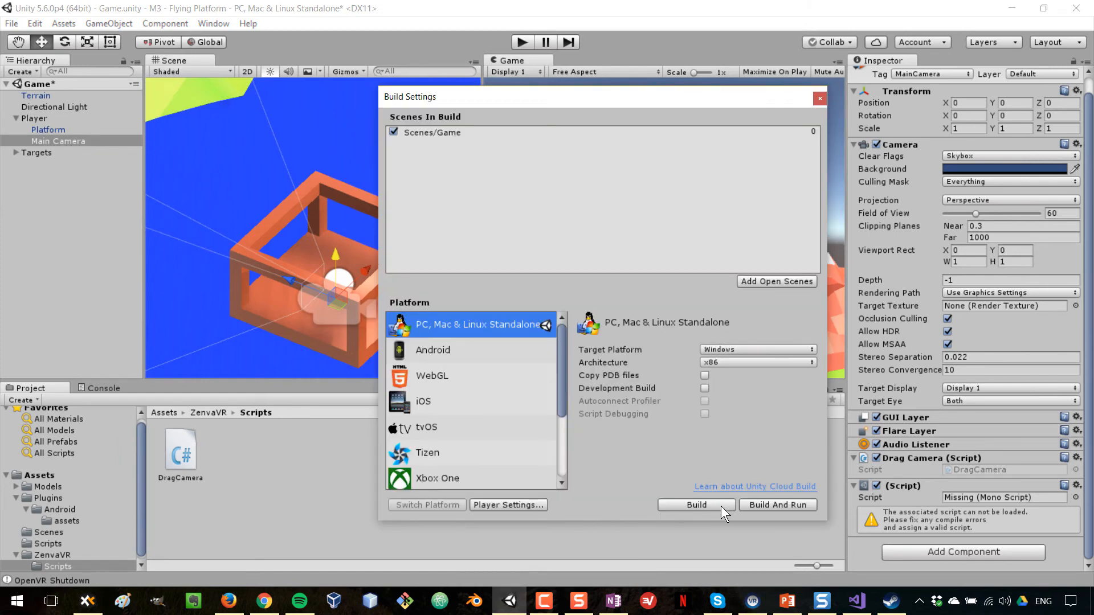
{"action": "mouse_move", "coordinate": [621, 408]}
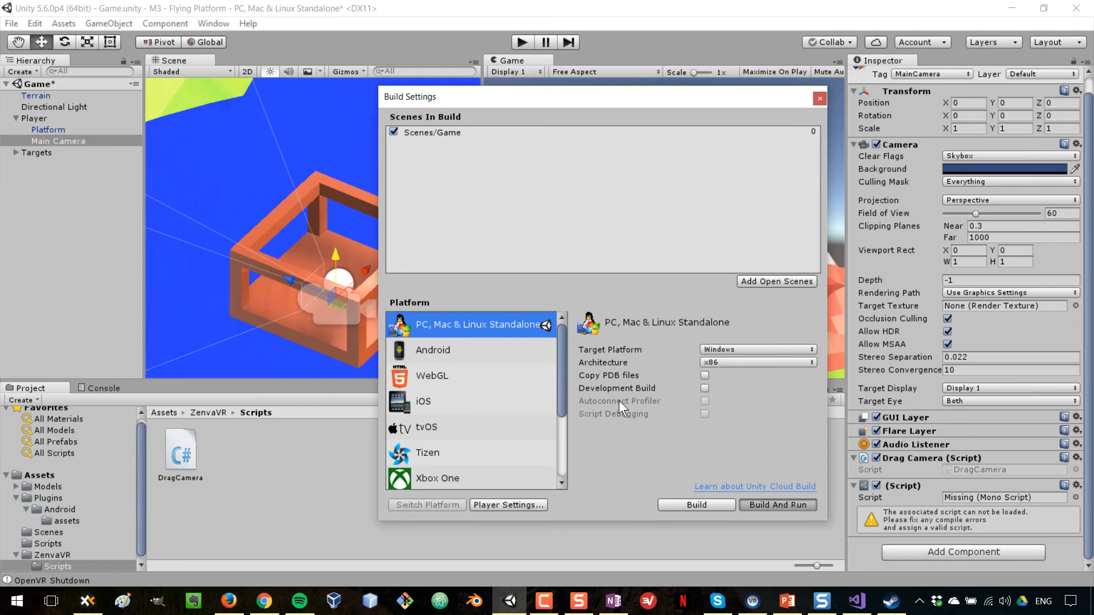
Start Build And Run and navigate to the M3 - Flying Platform Builds folder
{"action": "left_click", "coordinate": [695, 504]}
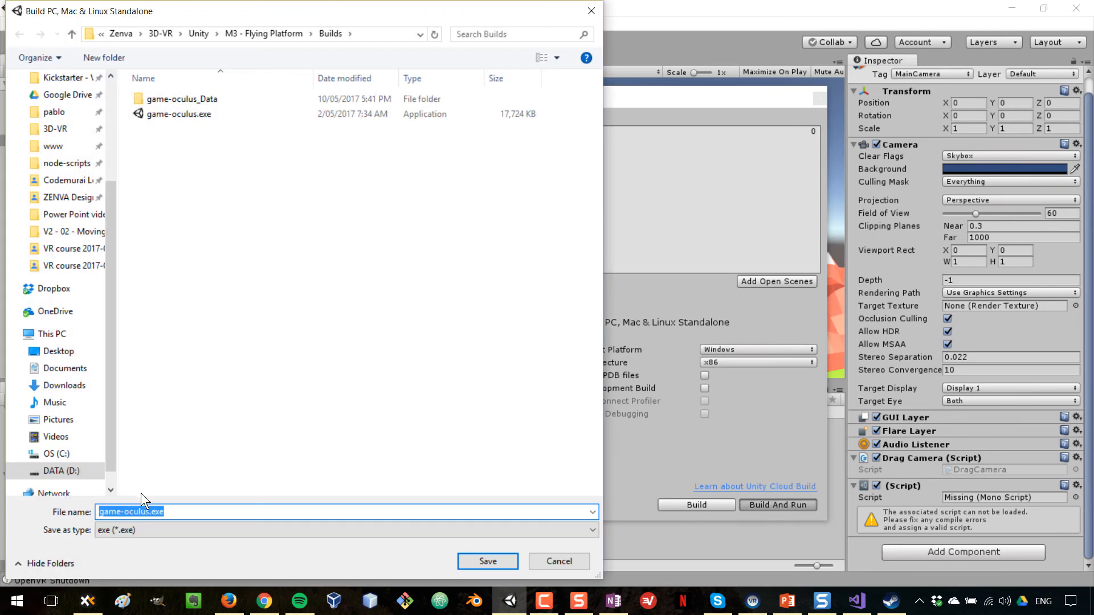
{"action": "left_click", "coordinate": [119, 512]}
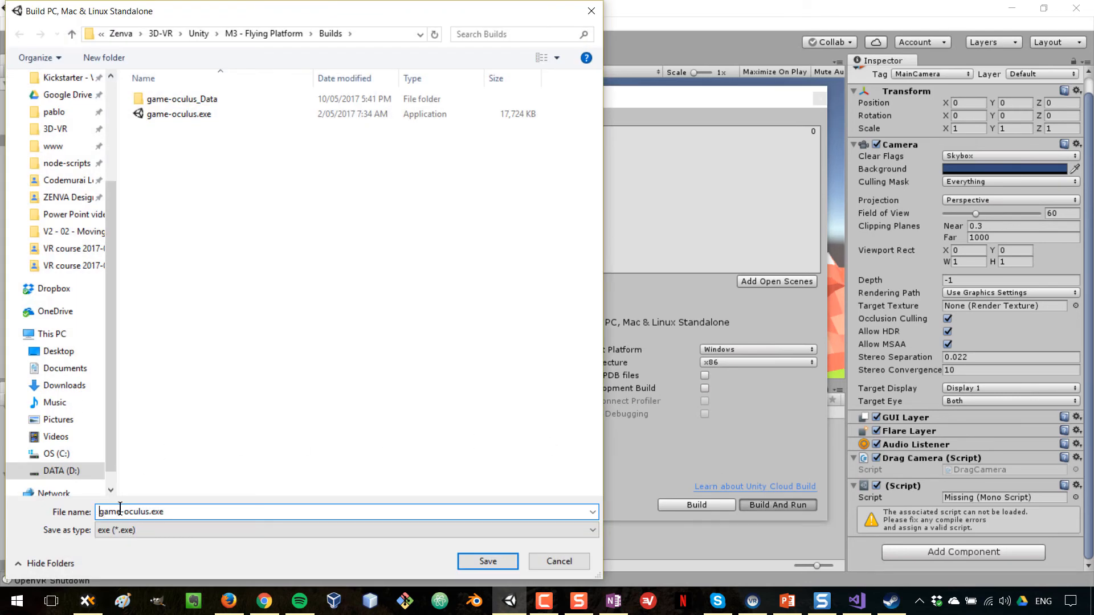
{"action": "left_click", "coordinate": [71, 34]}
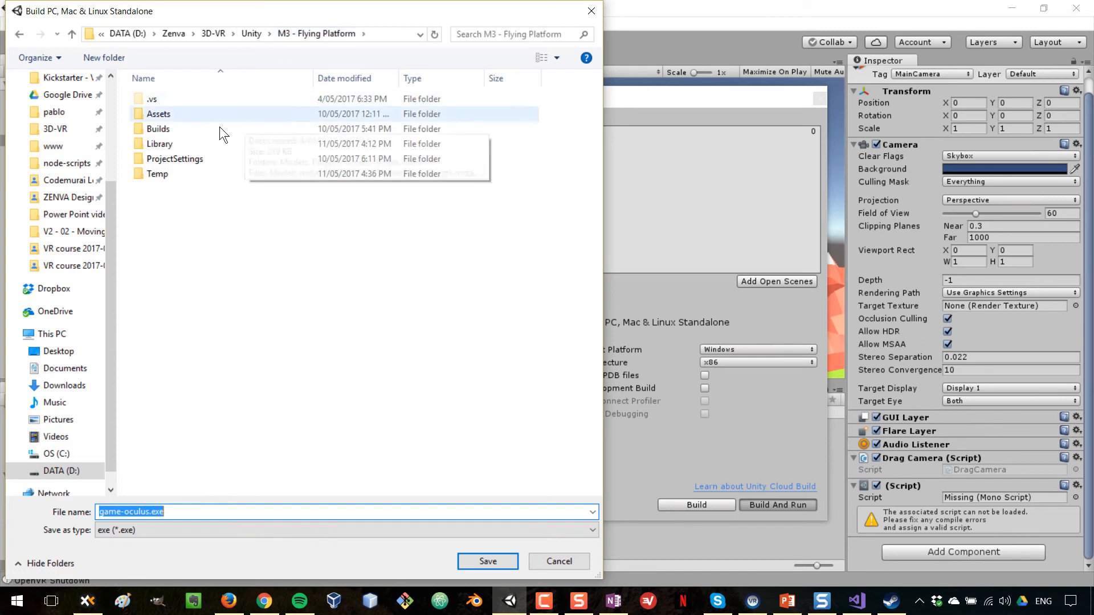
{"action": "mouse_move", "coordinate": [173, 133]}
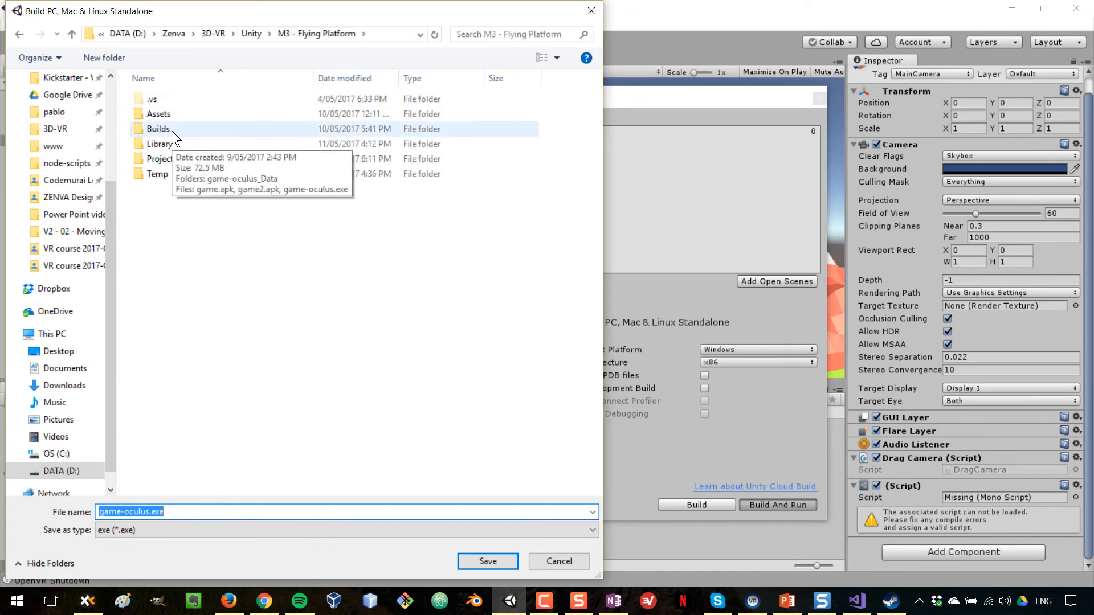
{"action": "left_click", "coordinate": [157, 128]}
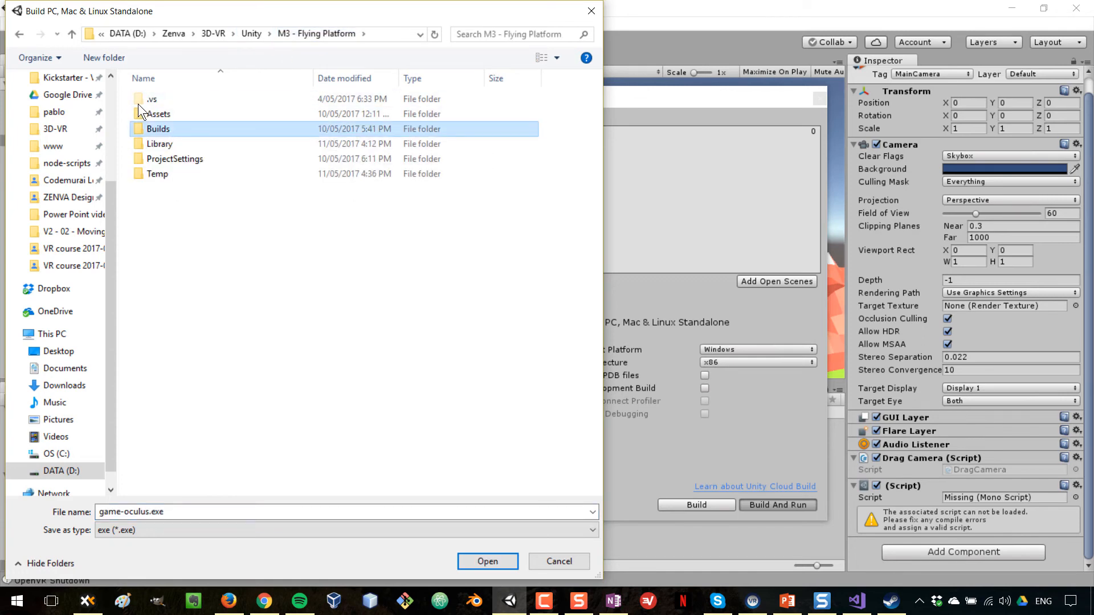
{"action": "double_click", "coordinate": [158, 128]}
{"action": "type", "text": "ht"}
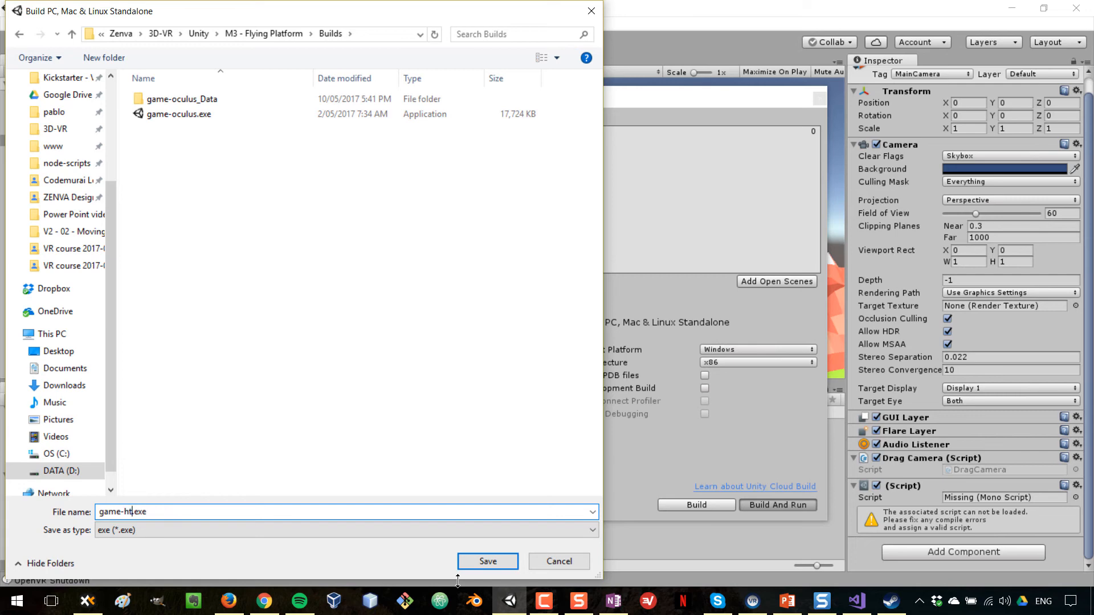
Save the standalone build as game-htcvive.exe
{"action": "type", "text": "cvive"}
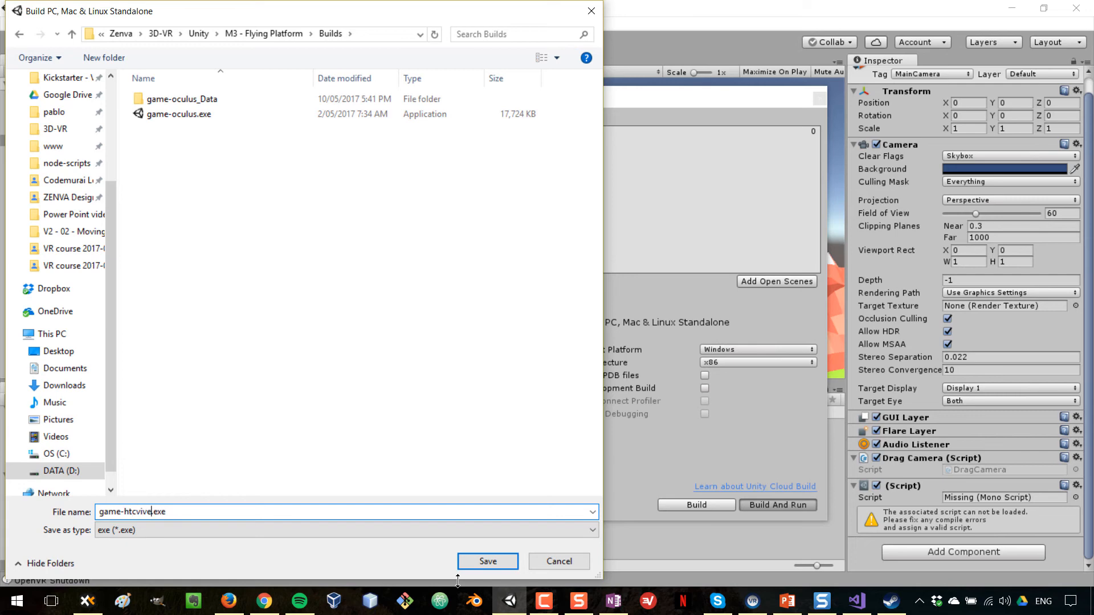
{"action": "left_click", "coordinate": [486, 561]}
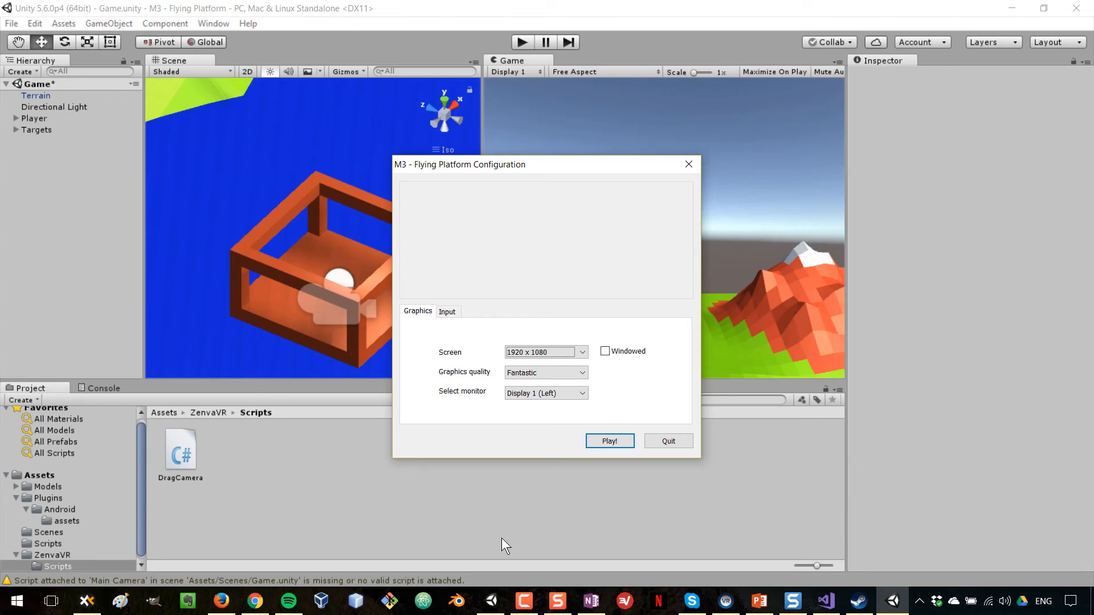
{"action": "mouse_move", "coordinate": [537, 369]}
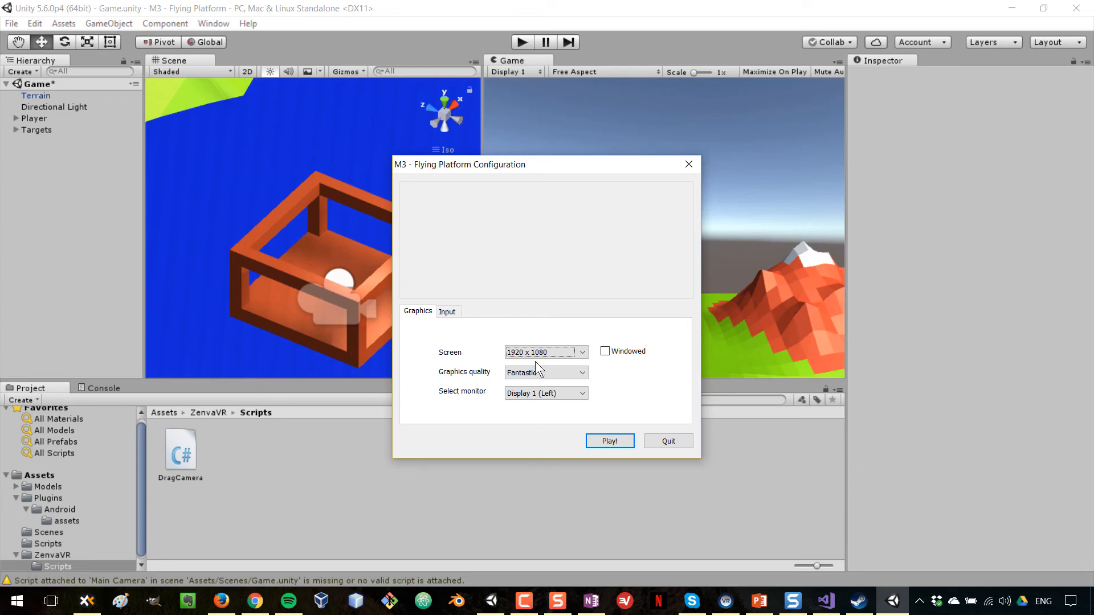
Launch the built game at 1920 x 1080 with Fantastic quality
{"action": "left_click", "coordinate": [608, 441]}
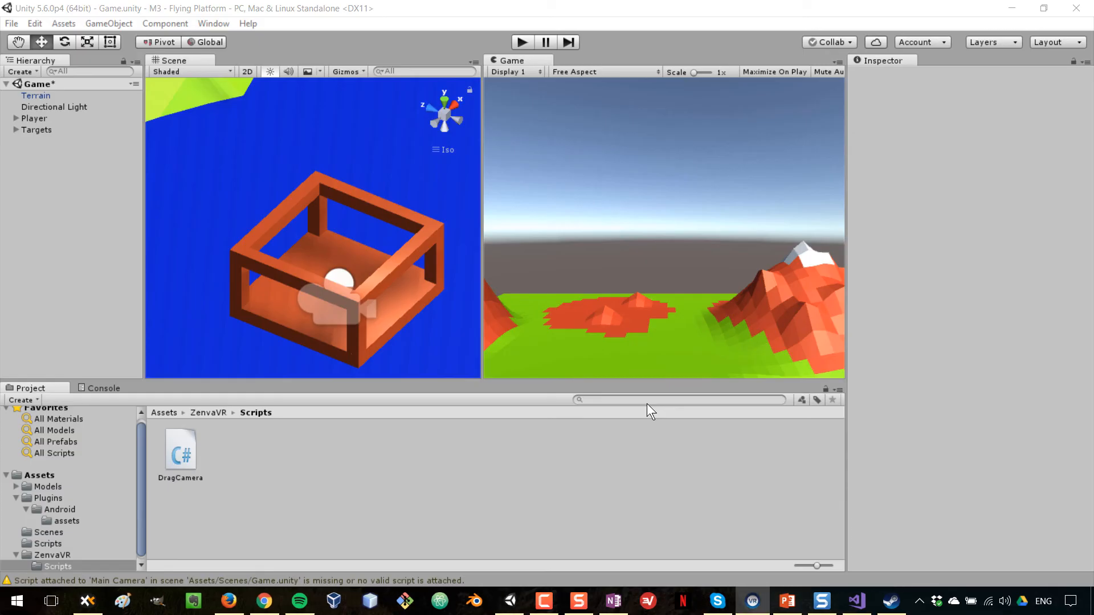
{"action": "mouse_move", "coordinate": [731, 252]}
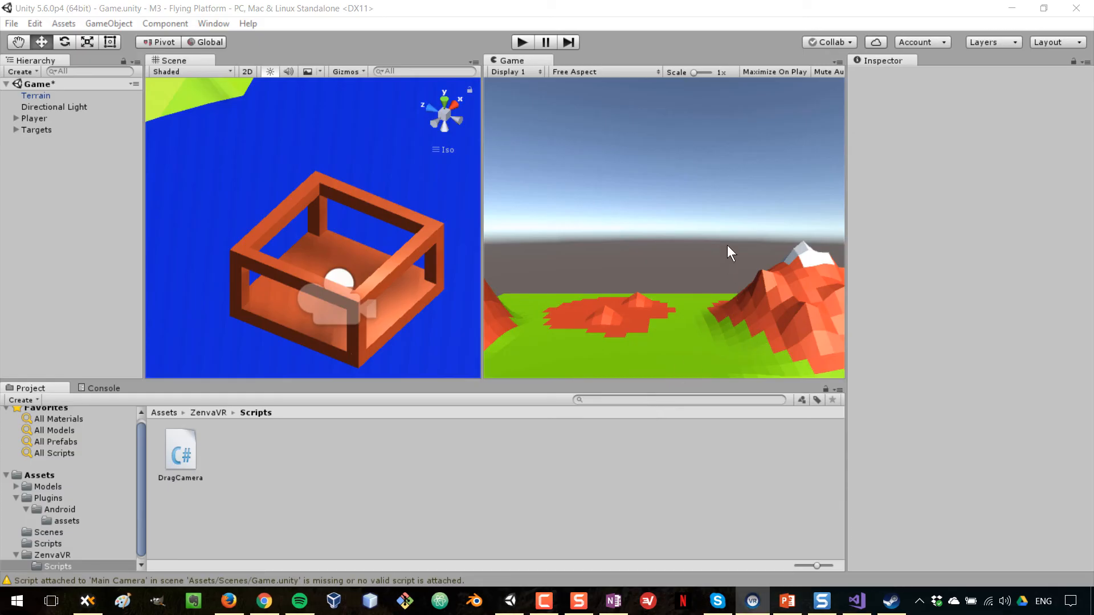
{"action": "mouse_move", "coordinate": [659, 246]}
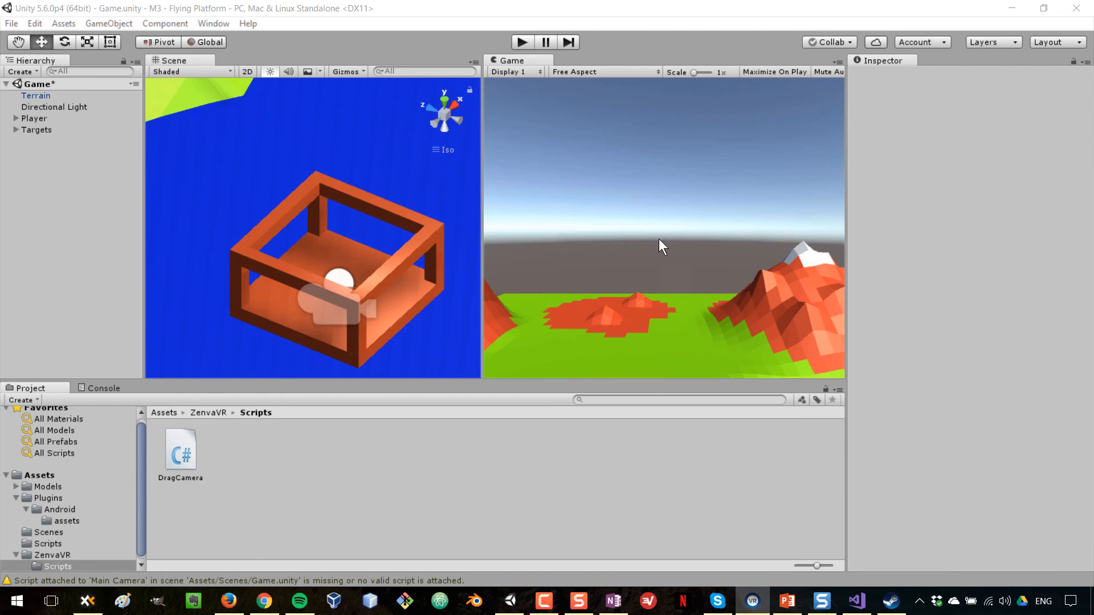
{"action": "mouse_move", "coordinate": [659, 215]}
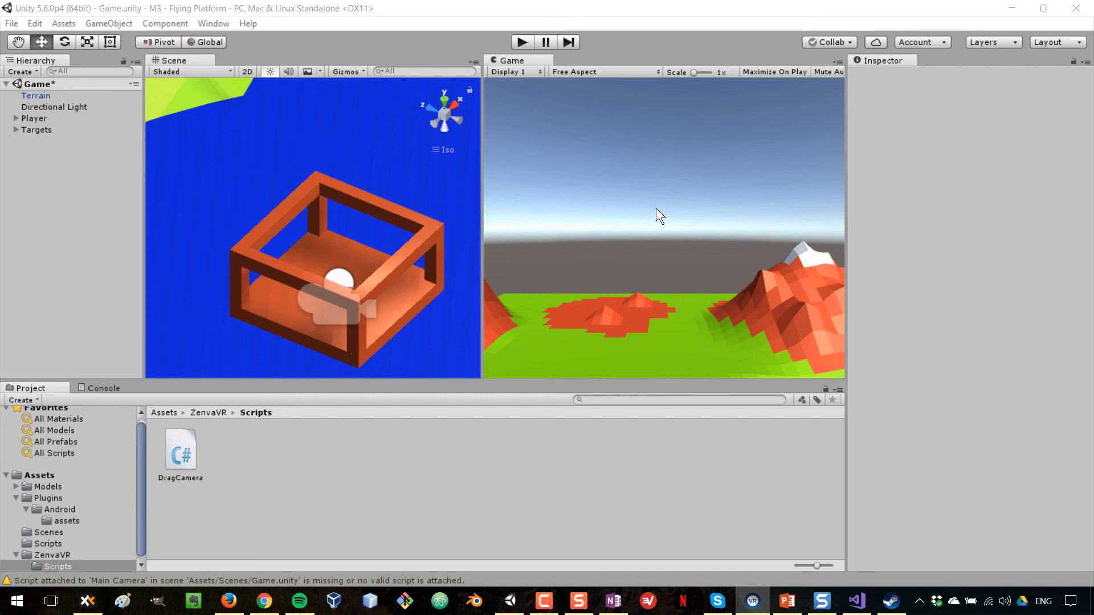
{"action": "mouse_move", "coordinate": [603, 252]}
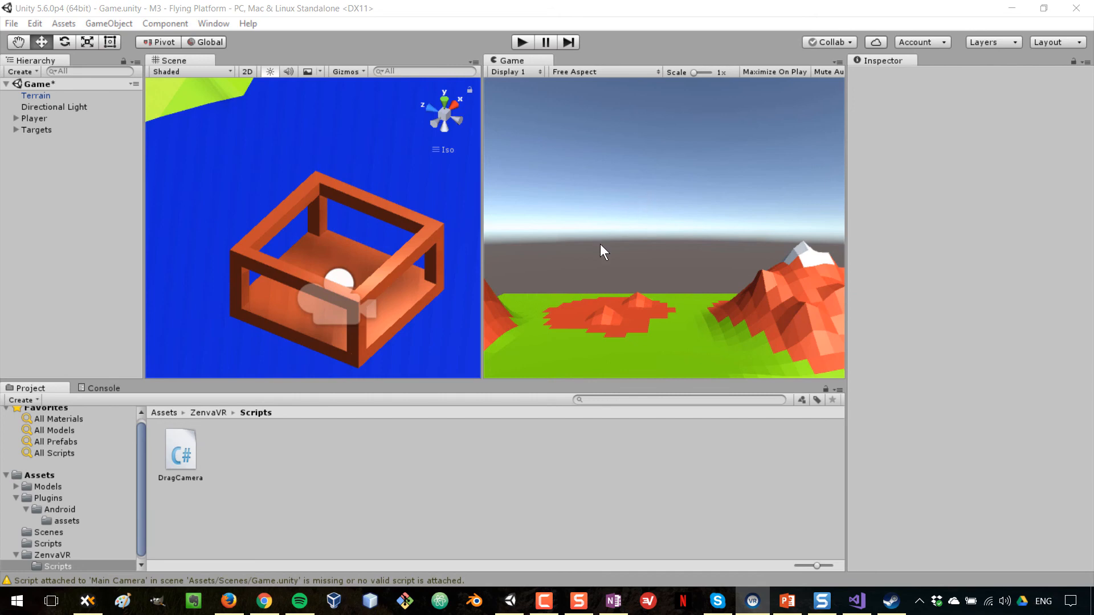
{"action": "mouse_move", "coordinate": [599, 245]}
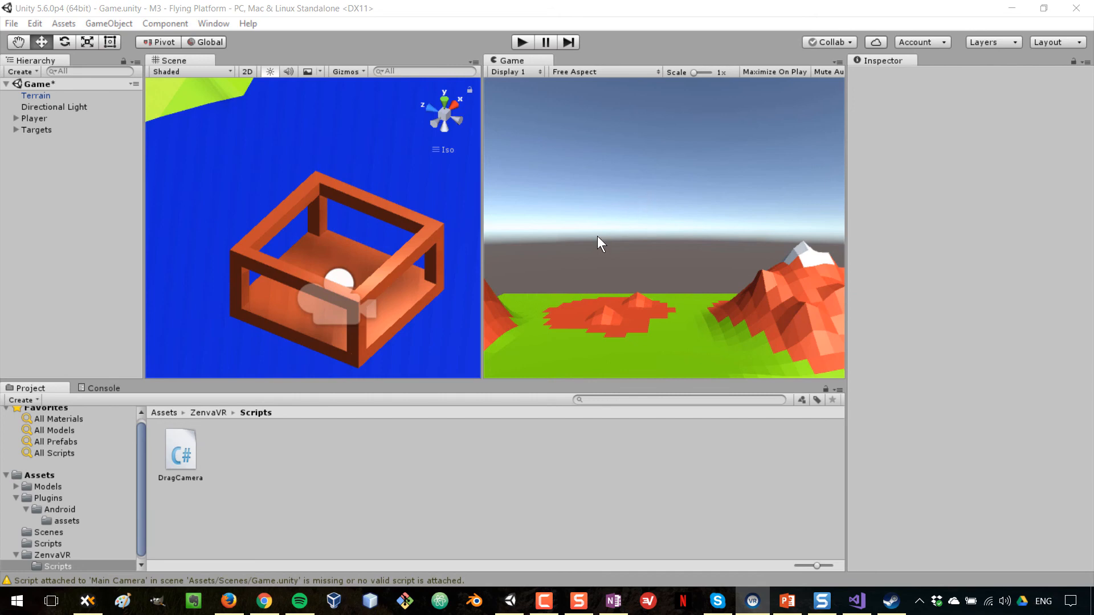